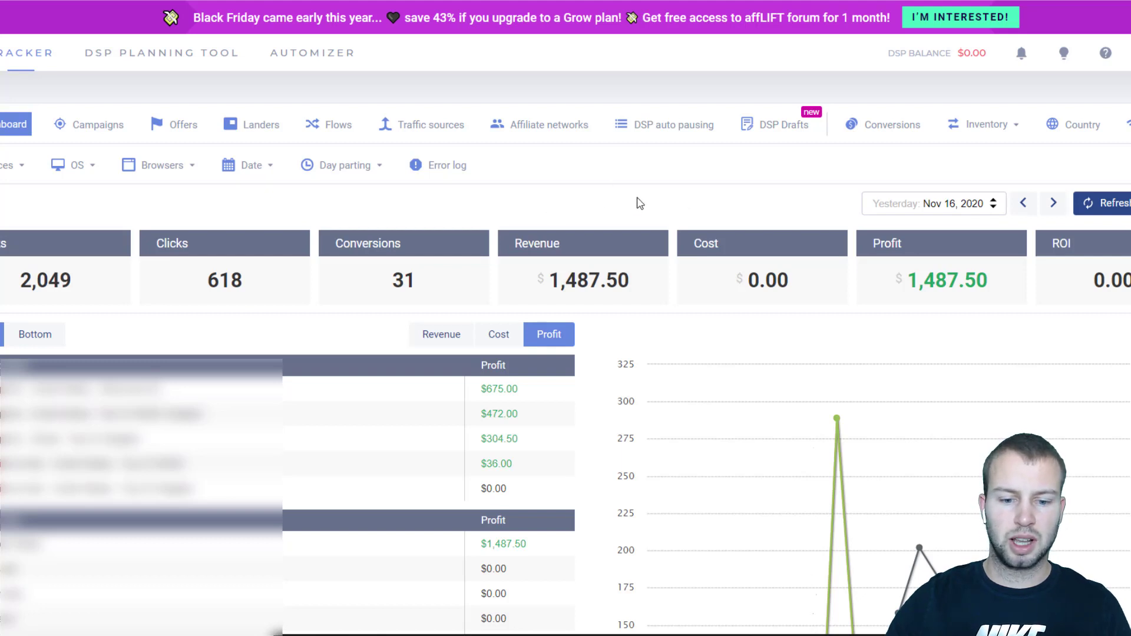
mouse_move(588, 214)
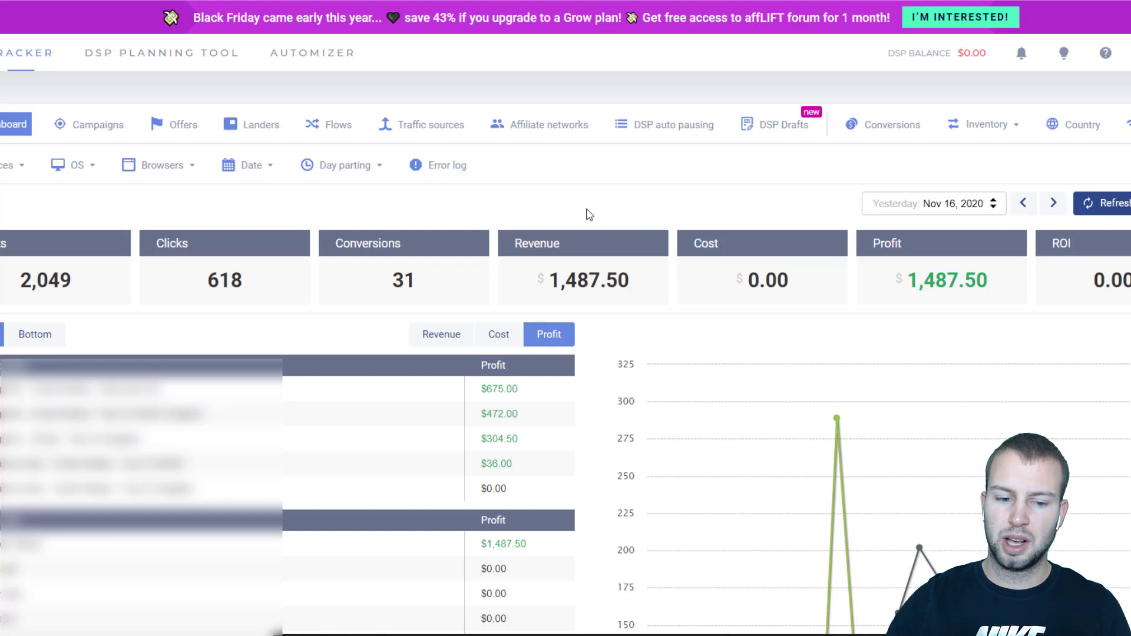
mouse_move(592, 214)
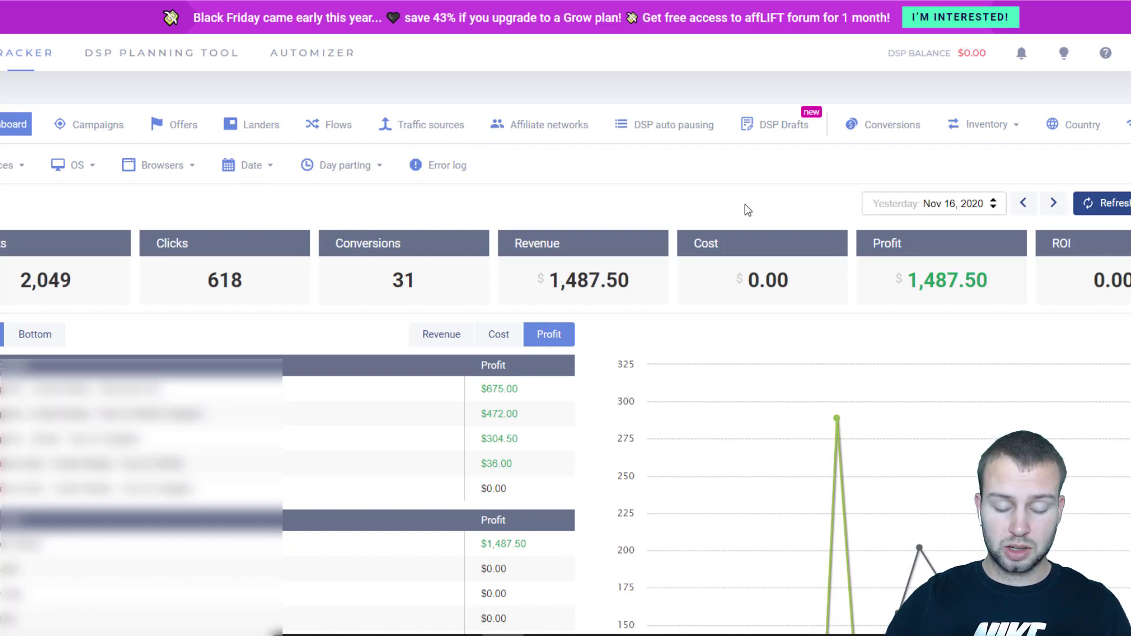
mouse_move(637, 285)
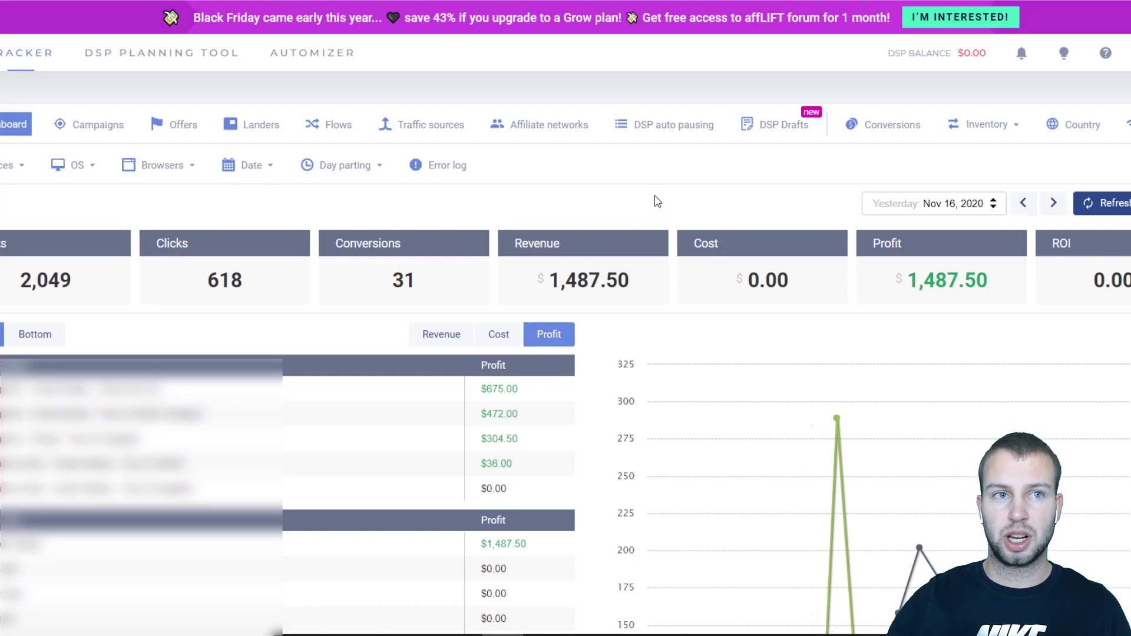
mouse_move(656, 202)
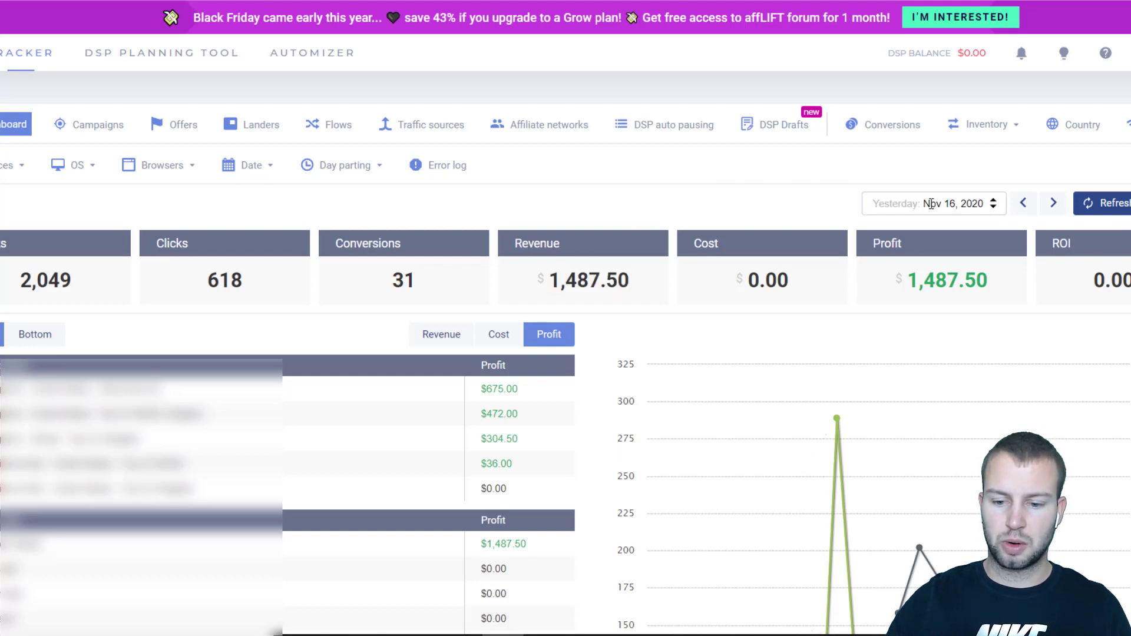
Switch the report date to November 15, 2020, then back to November 16
left_click(927, 204)
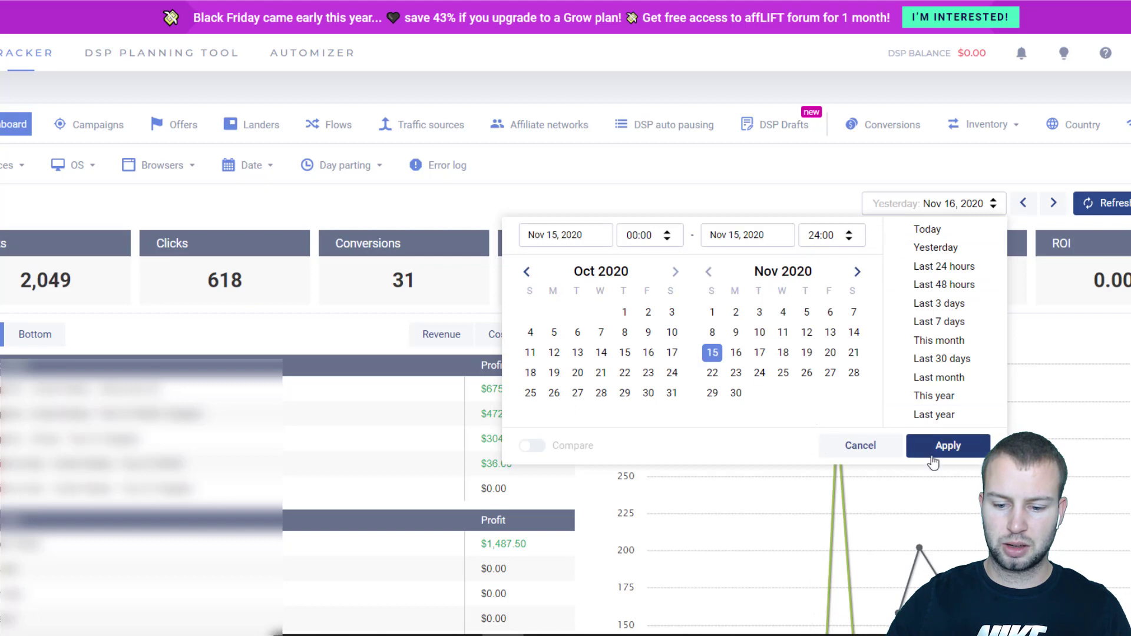
left_click(948, 446)
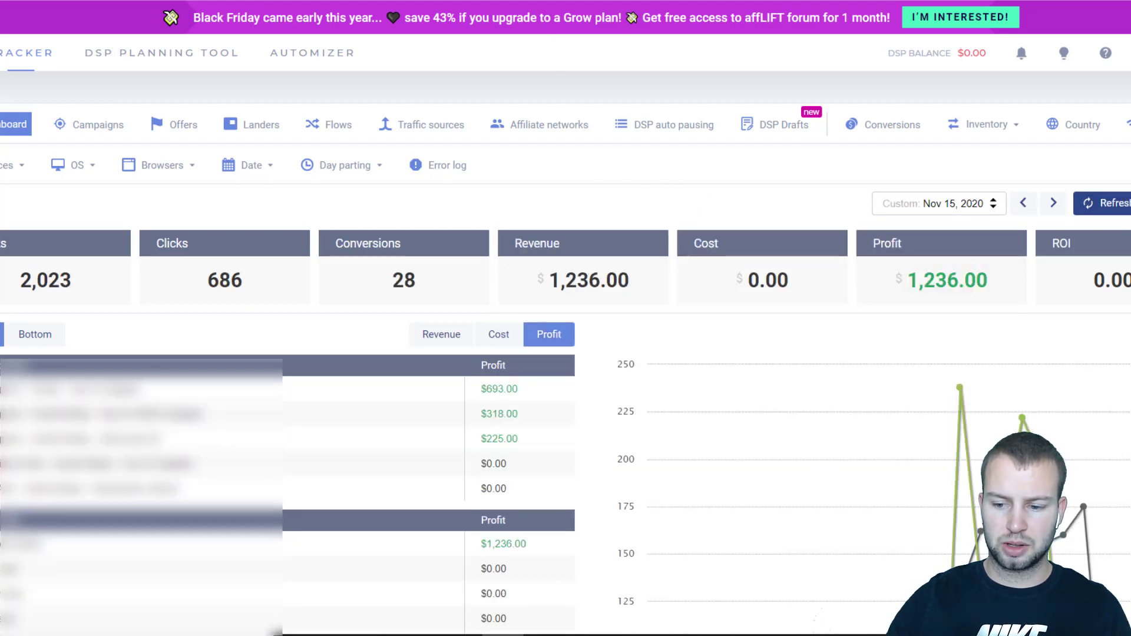
mouse_move(617, 261)
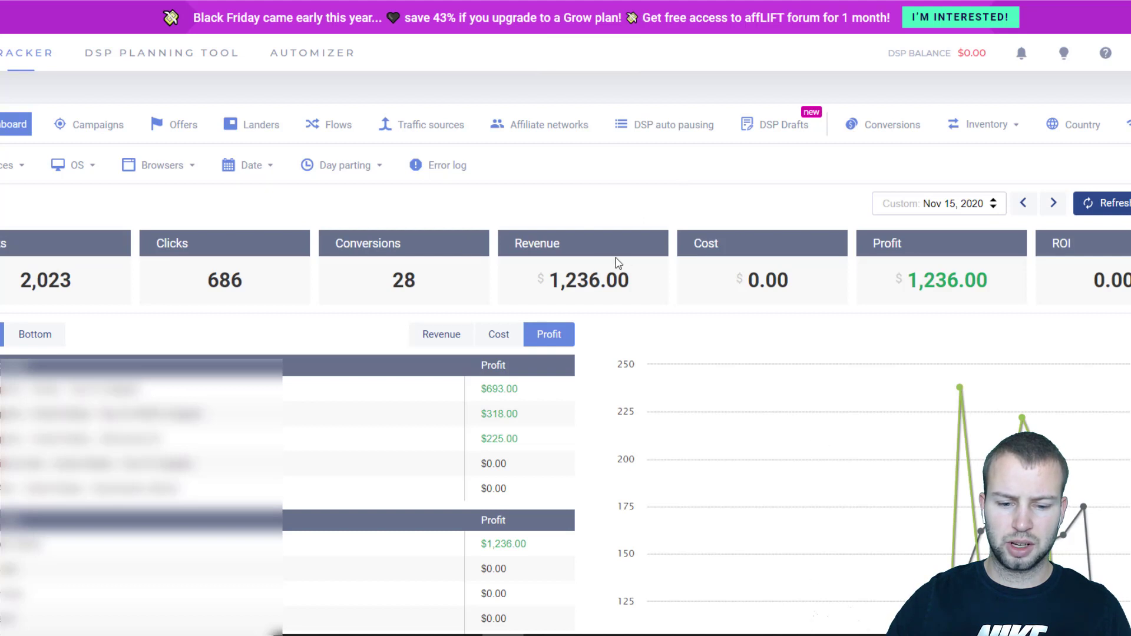
mouse_move(645, 194)
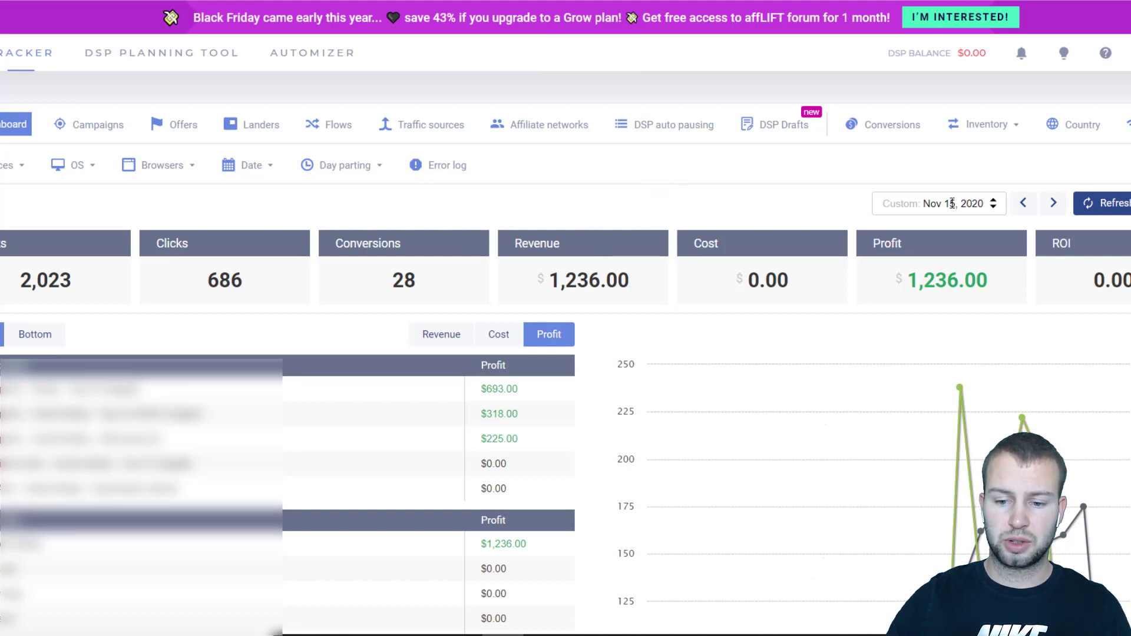
left_click(938, 204)
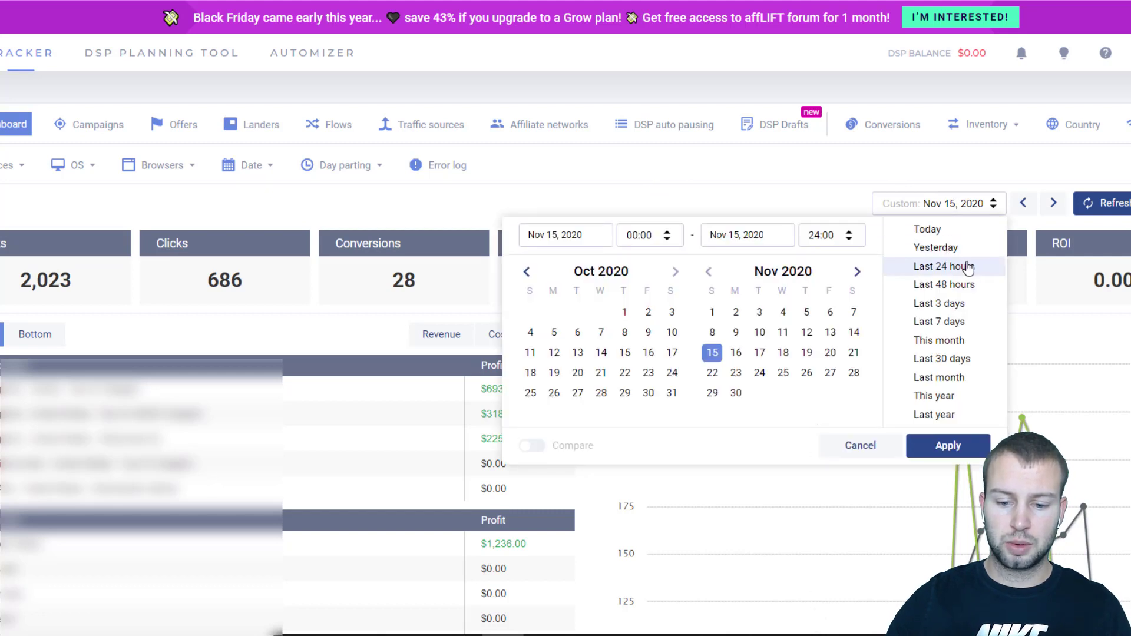
left_click(948, 445)
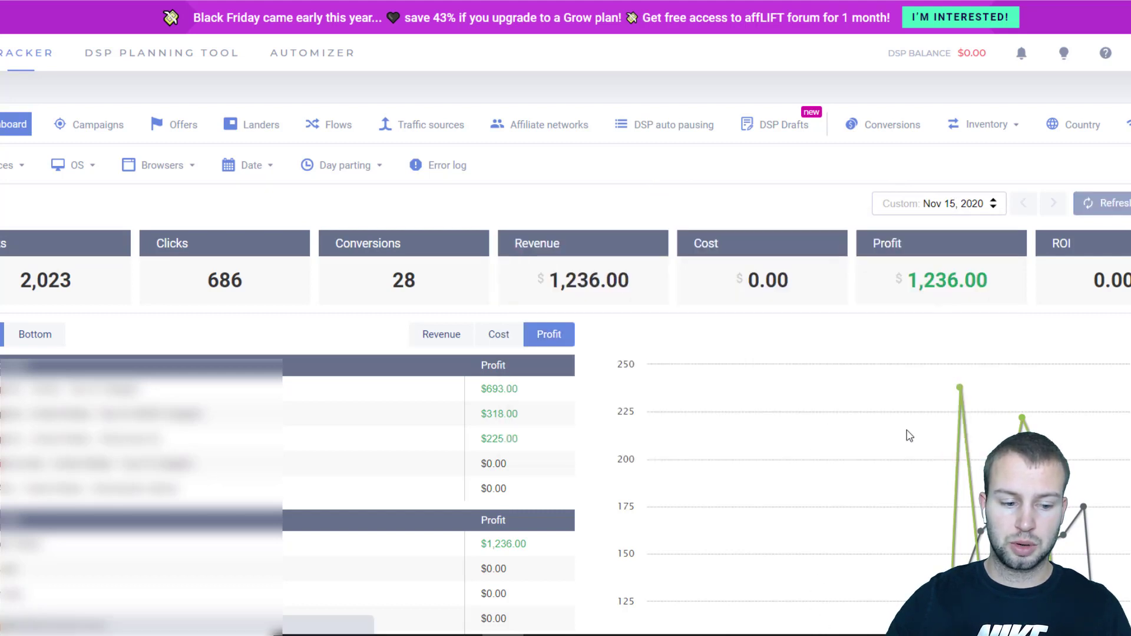
left_click(1052, 203)
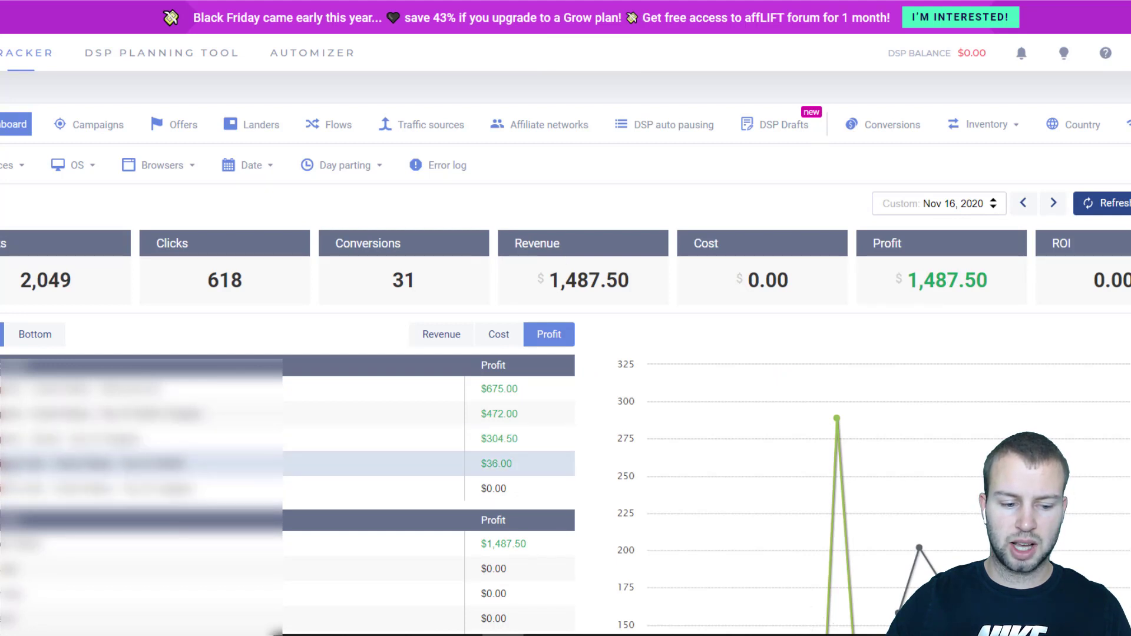
mouse_move(639, 346)
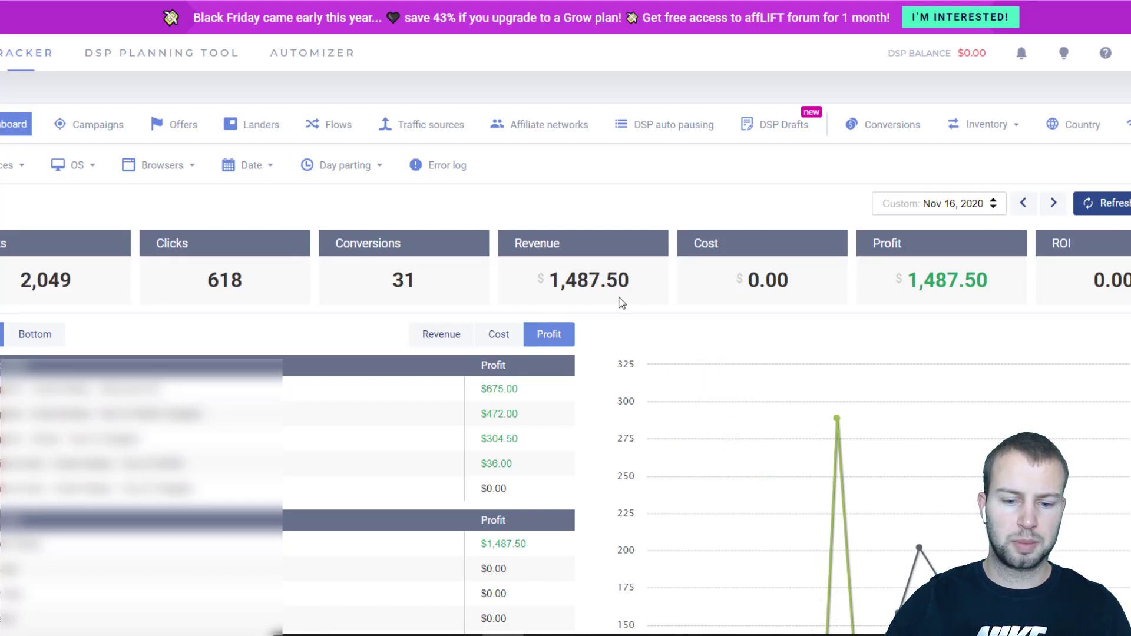
mouse_move(646, 317)
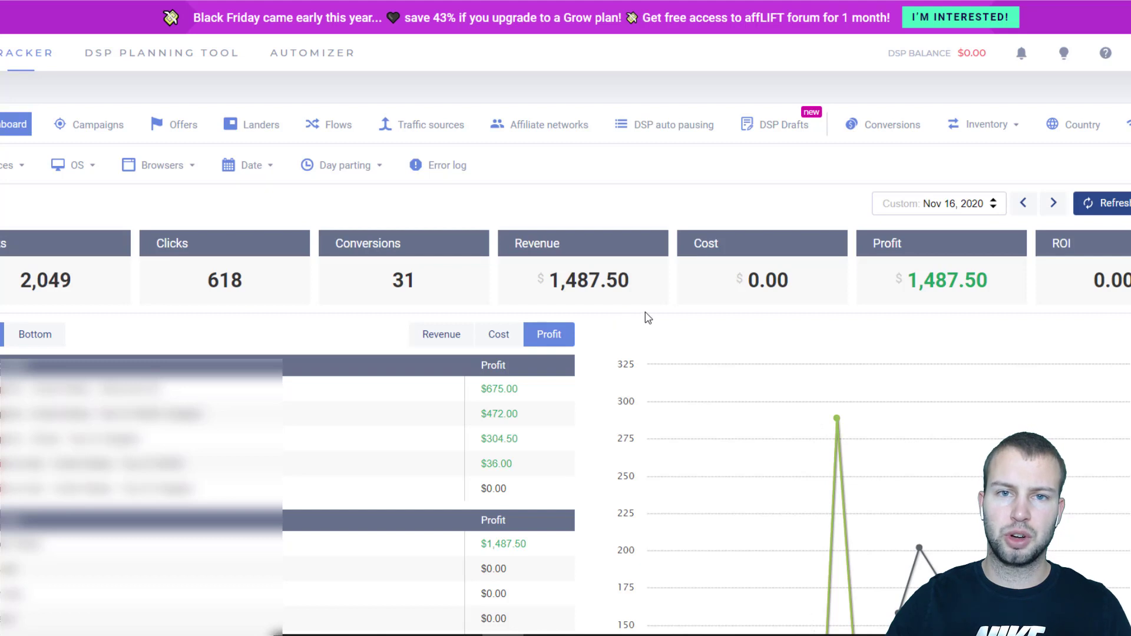
mouse_move(628, 349)
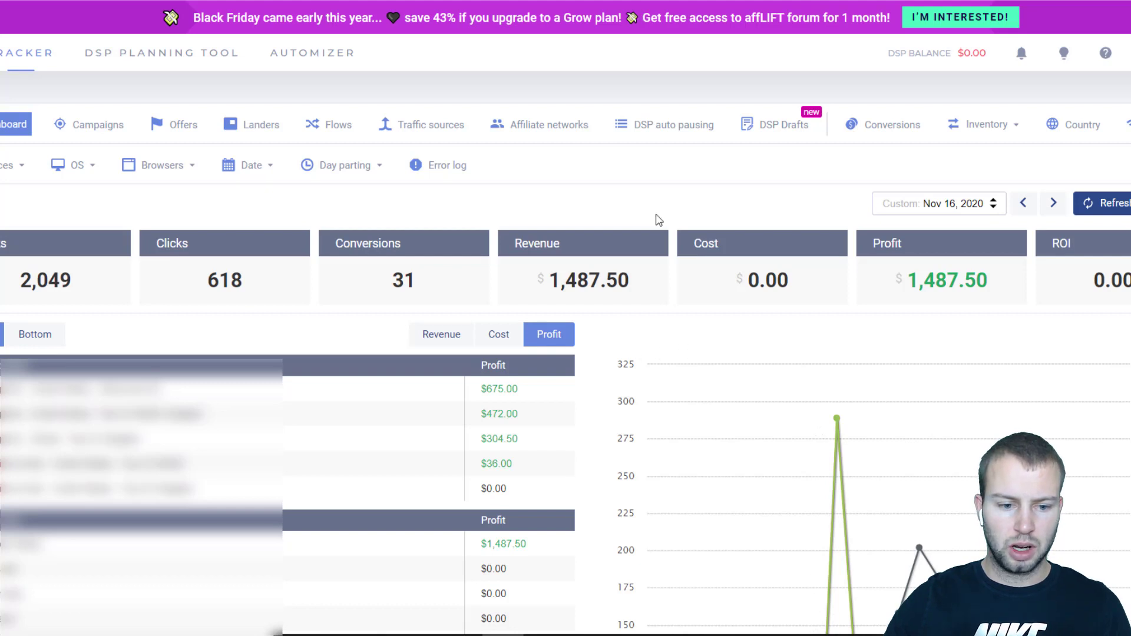
View the traffic sources report with its date set to November 16, 2020
left_click(547, 124)
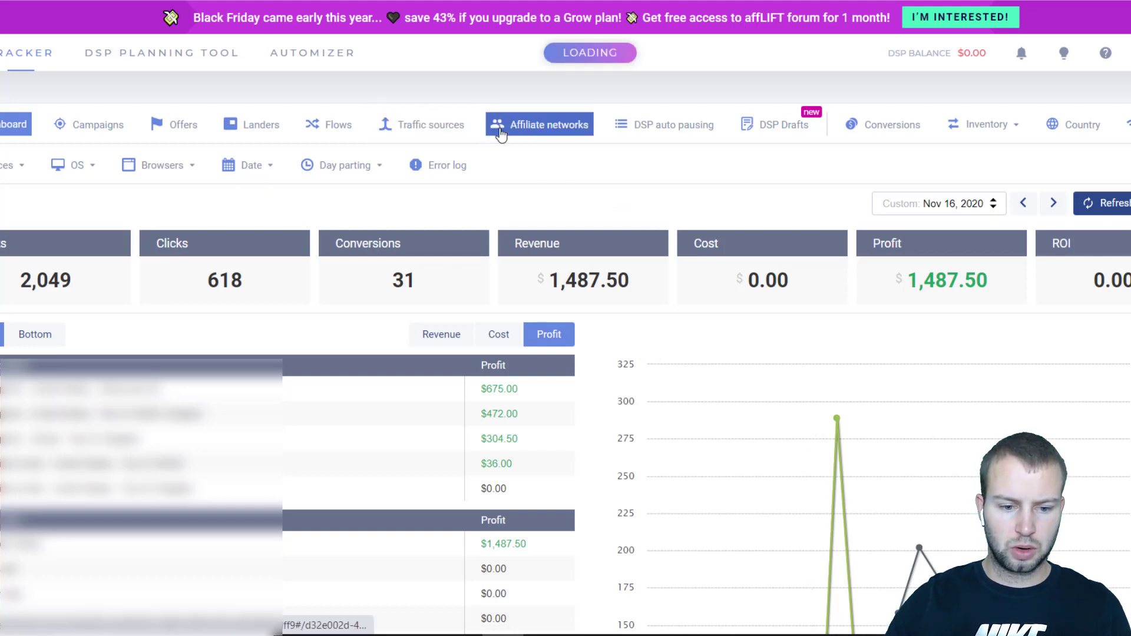
left_click(422, 123)
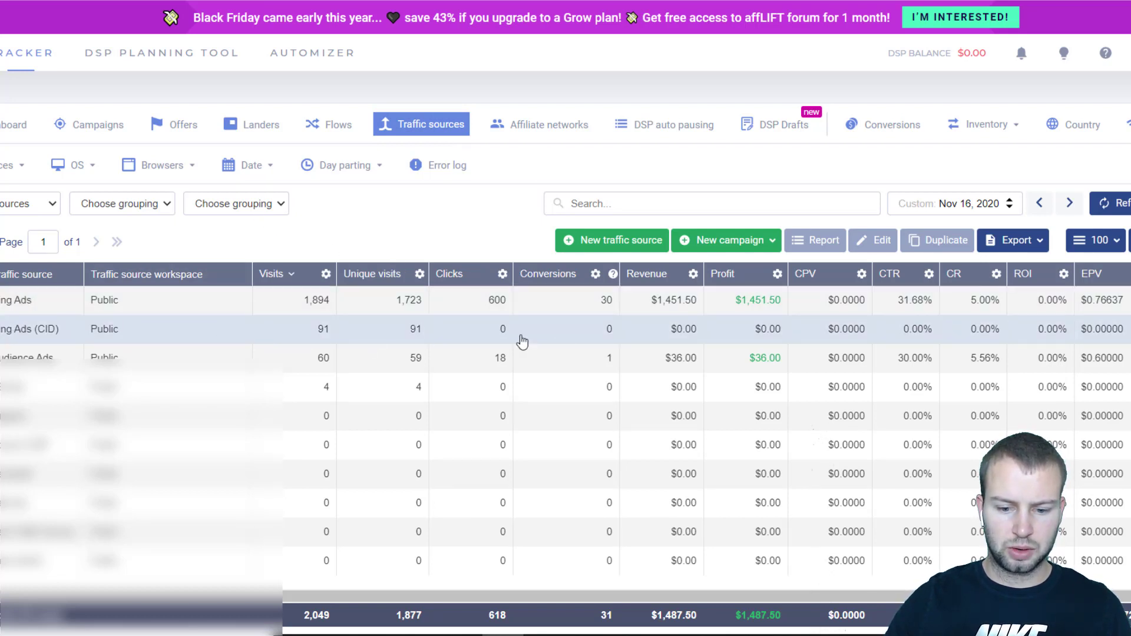
mouse_move(966, 217)
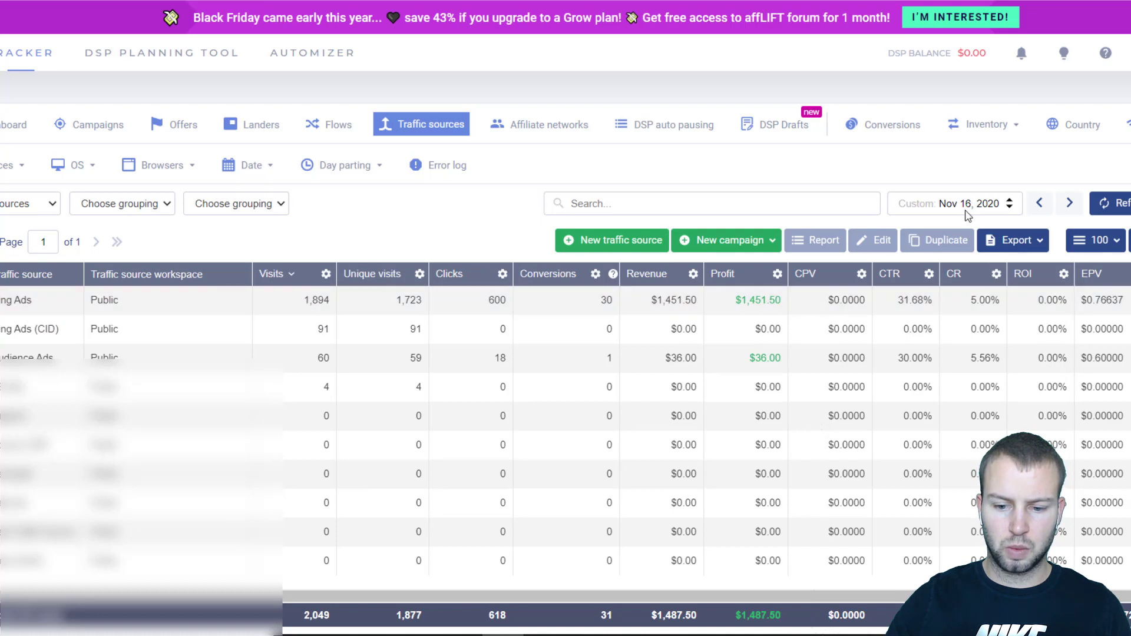
left_click(953, 202)
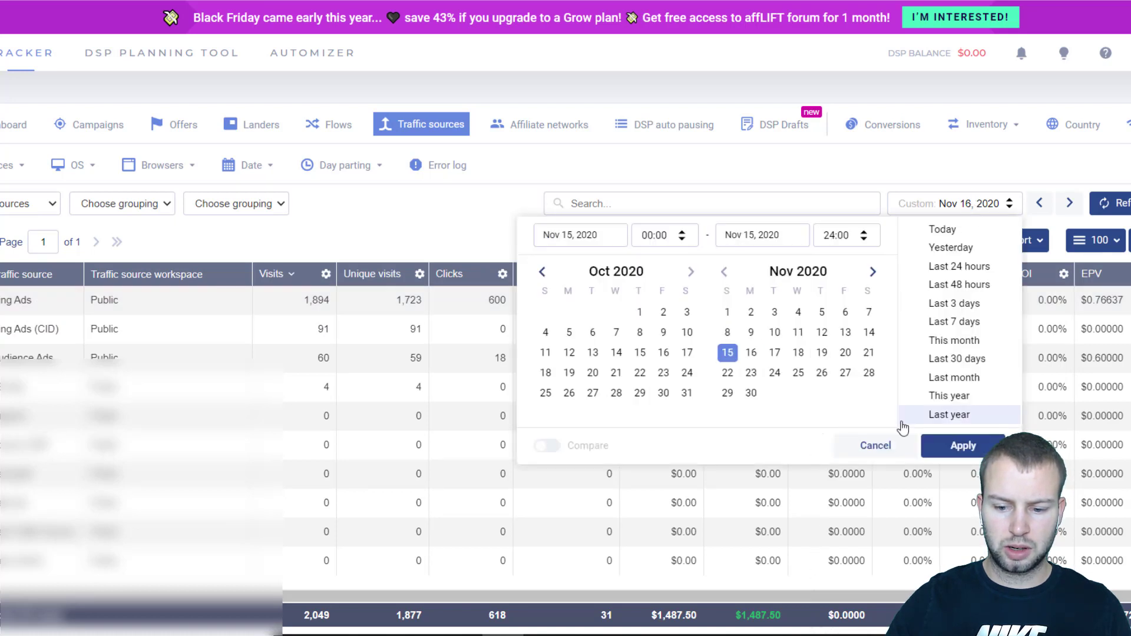
left_click(963, 445)
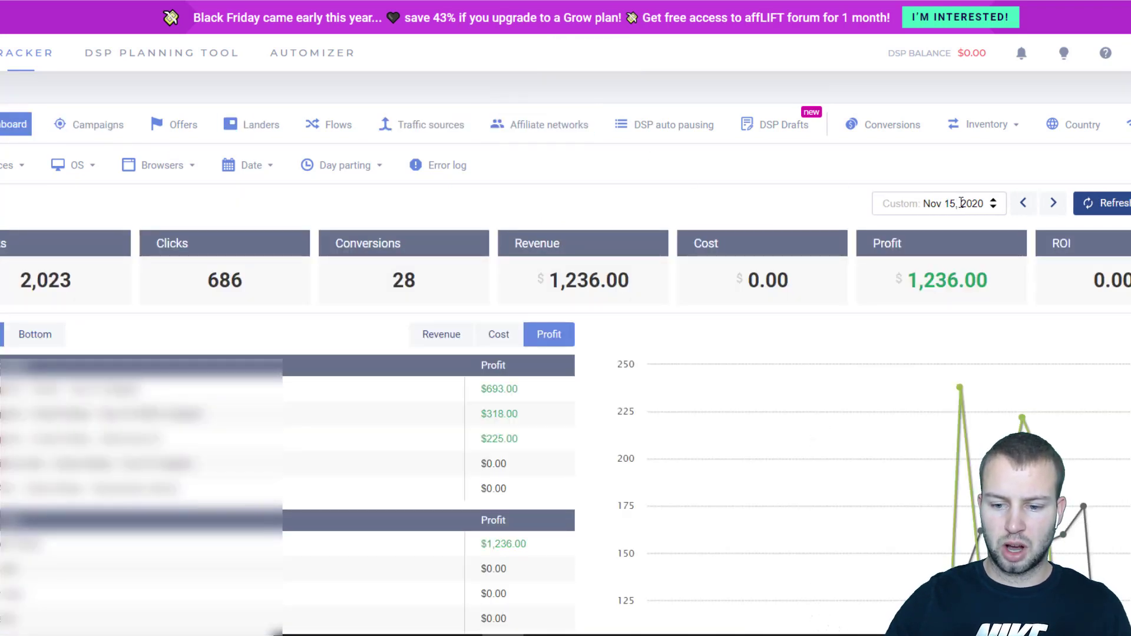
left_click(936, 203)
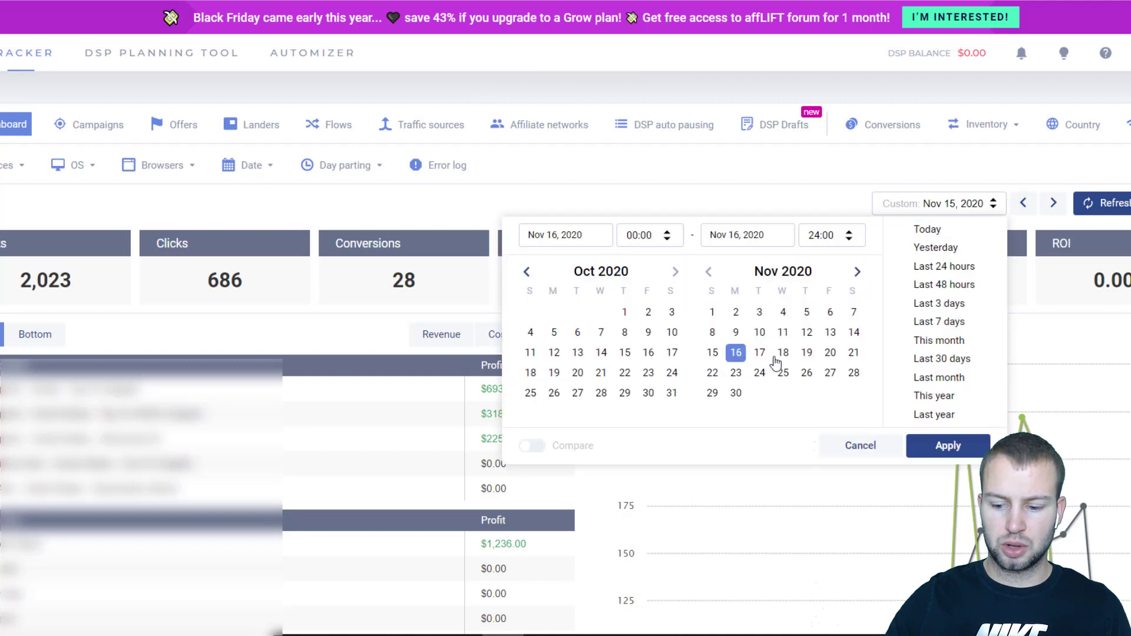
left_click(948, 445)
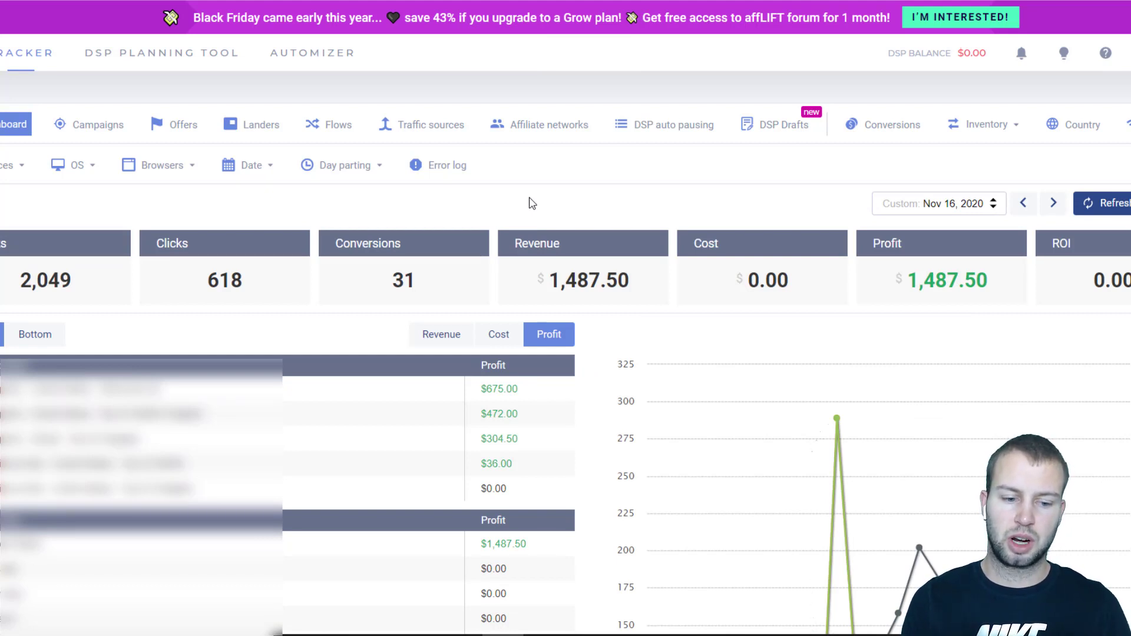
mouse_move(558, 197)
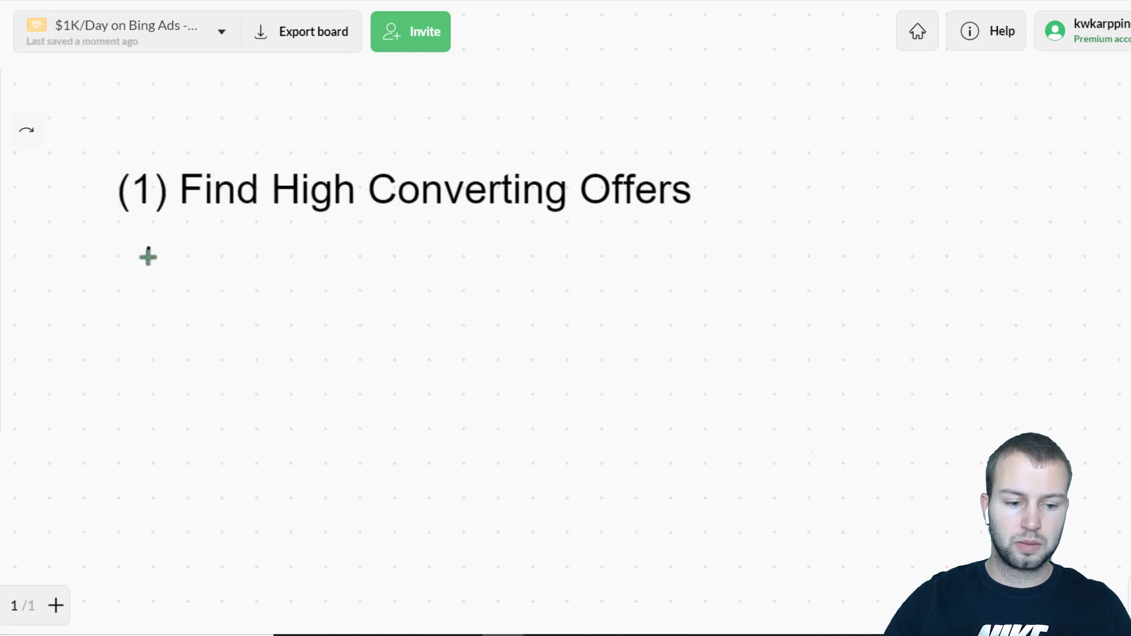
Draw an arrow under the first heading and box the word ASK
left_click_drag(149, 248, 267, 295)
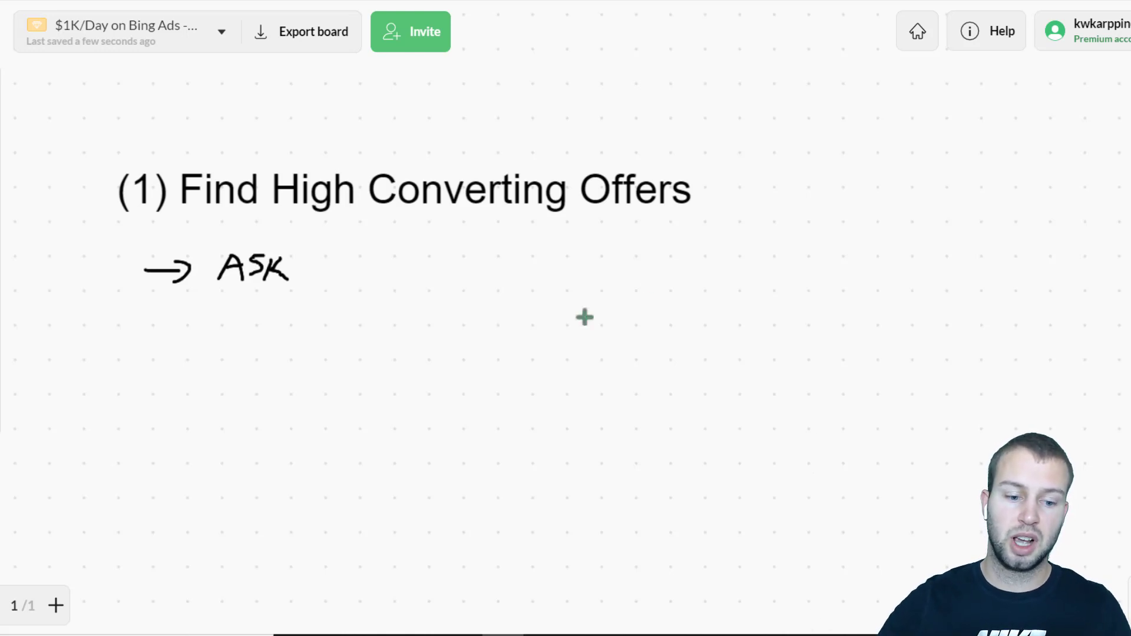
mouse_move(280, 261)
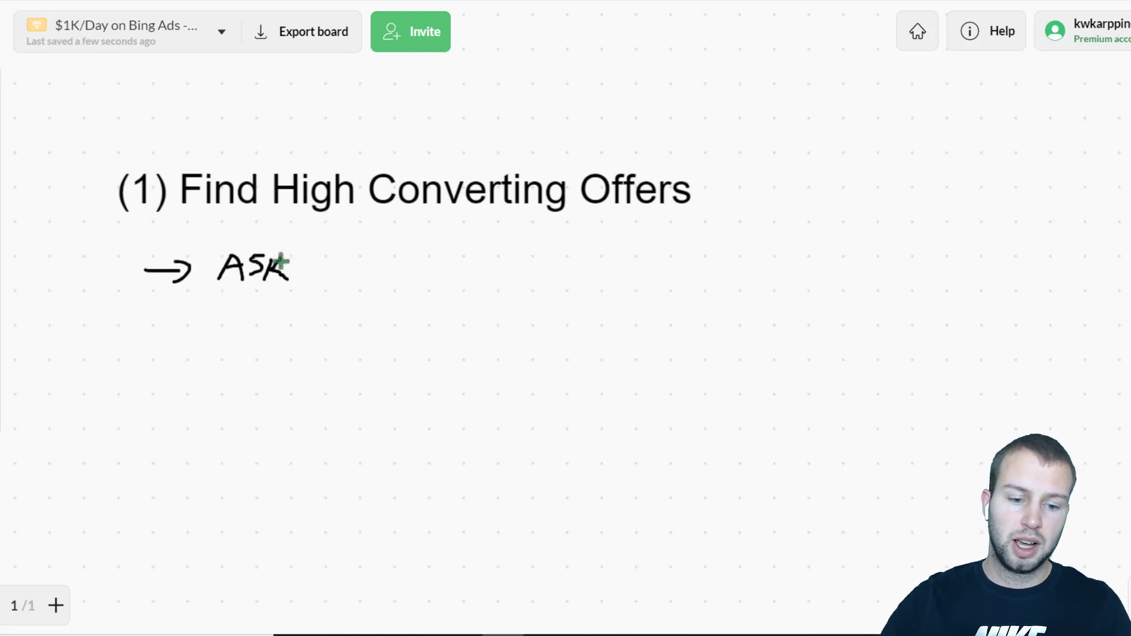
mouse_move(558, 263)
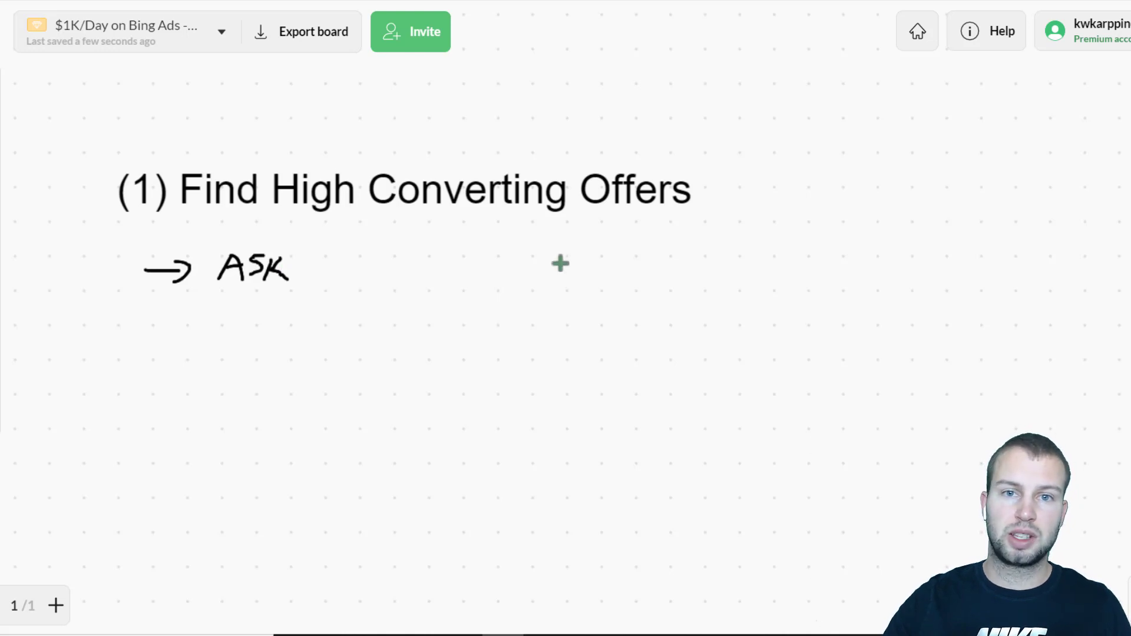
mouse_move(640, 272)
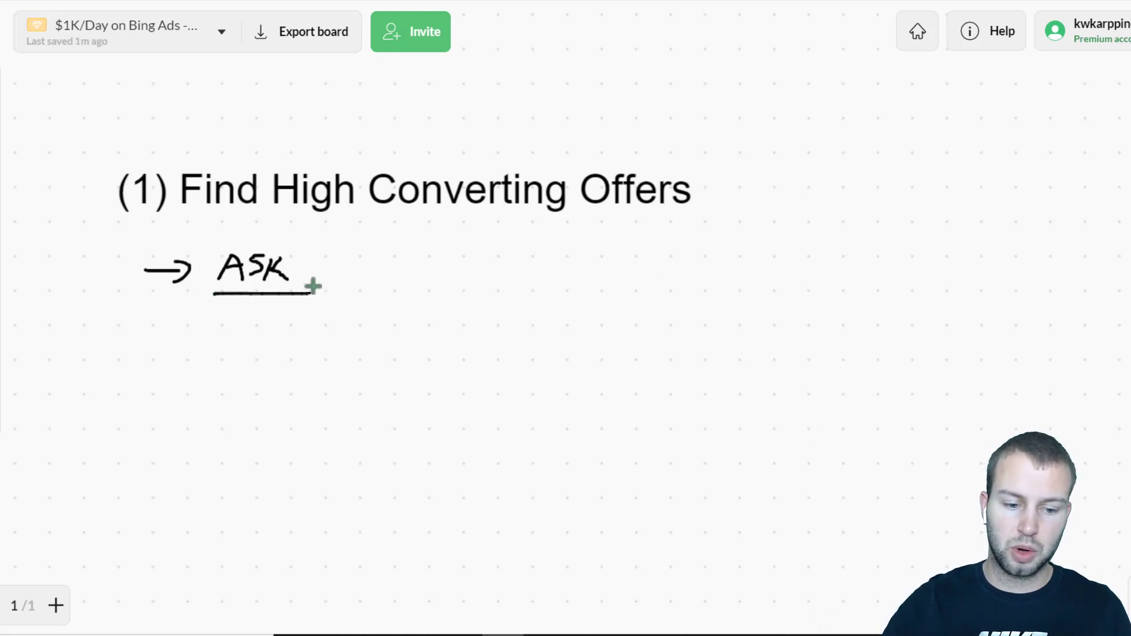
left_click_drag(210, 248, 317, 292)
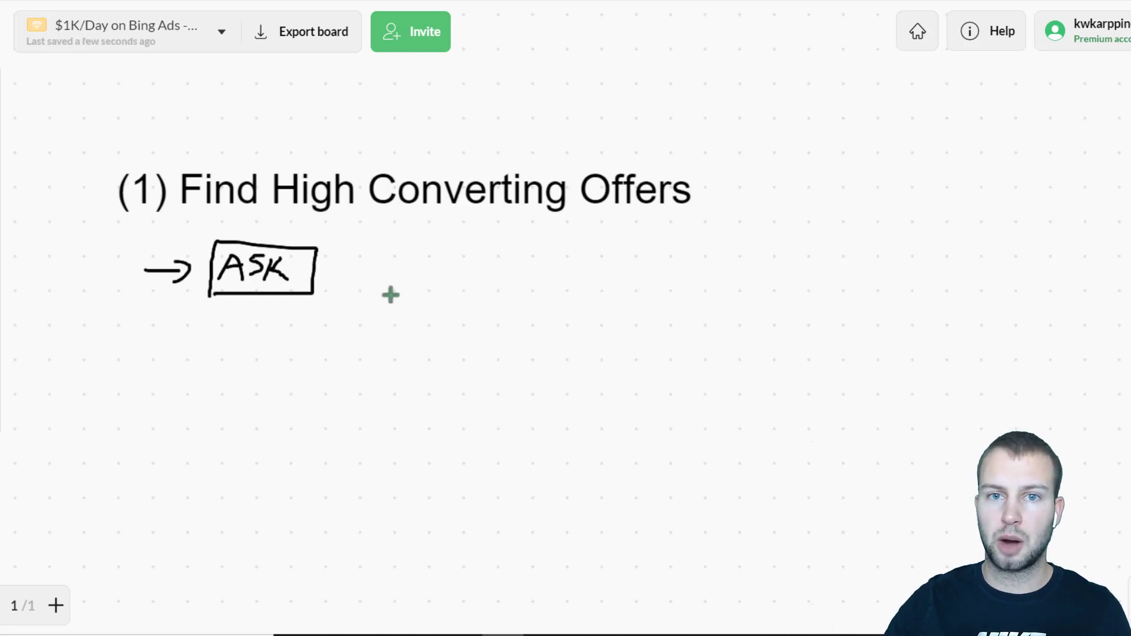
mouse_move(353, 163)
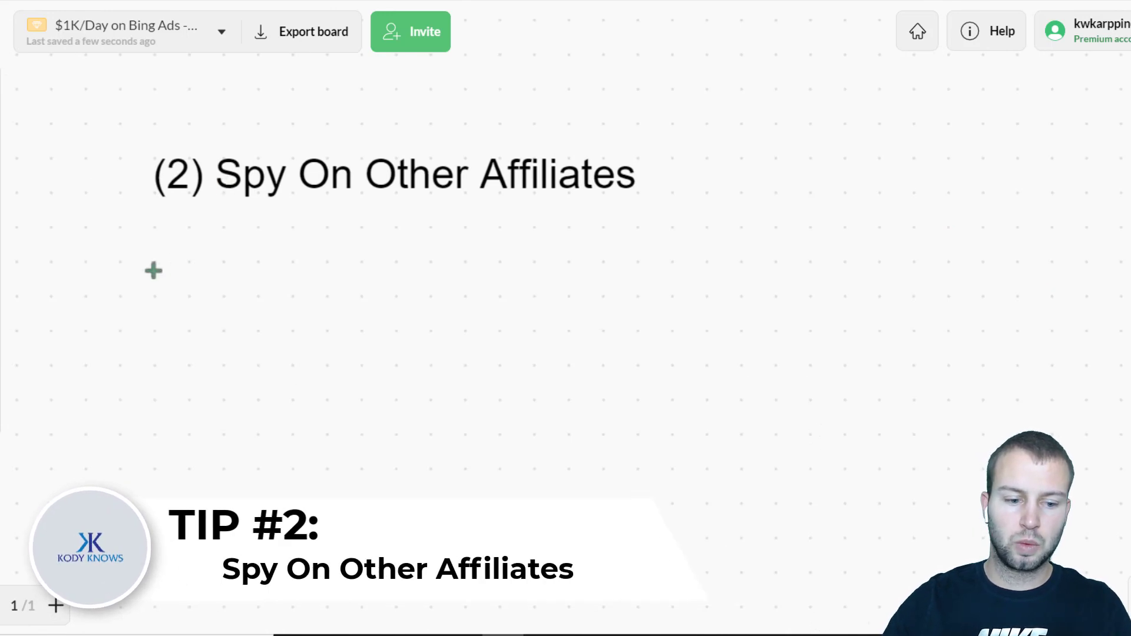
Add an arrowed handwritten 'Manual' note under the Spy heading and start the next note 'Sp'
left_click_drag(152, 278, 217, 278)
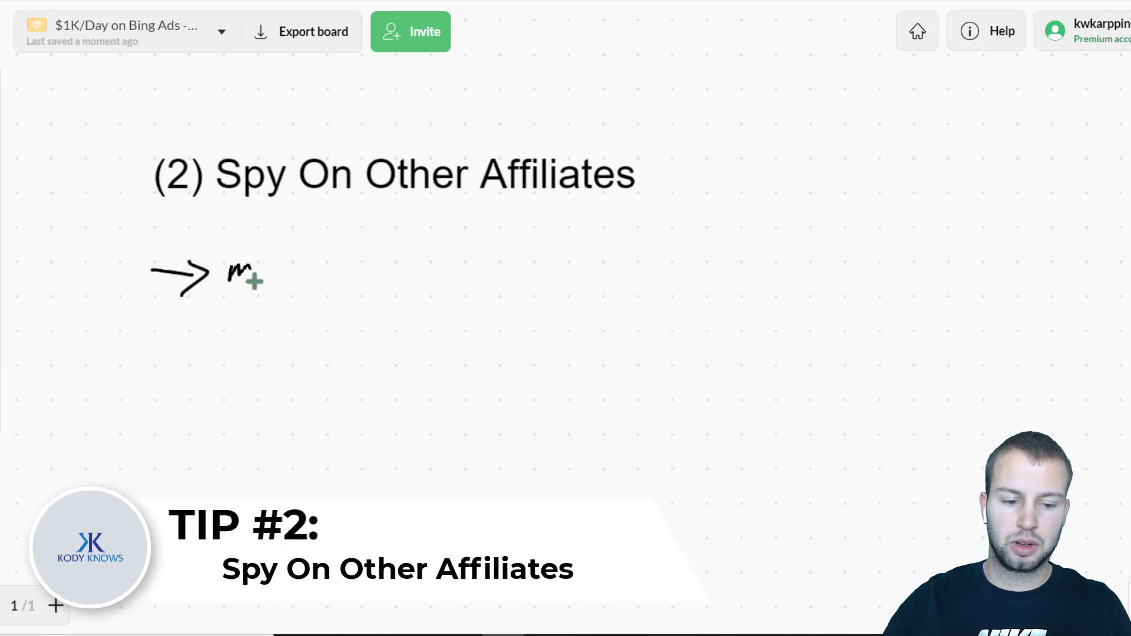
type("Manu")
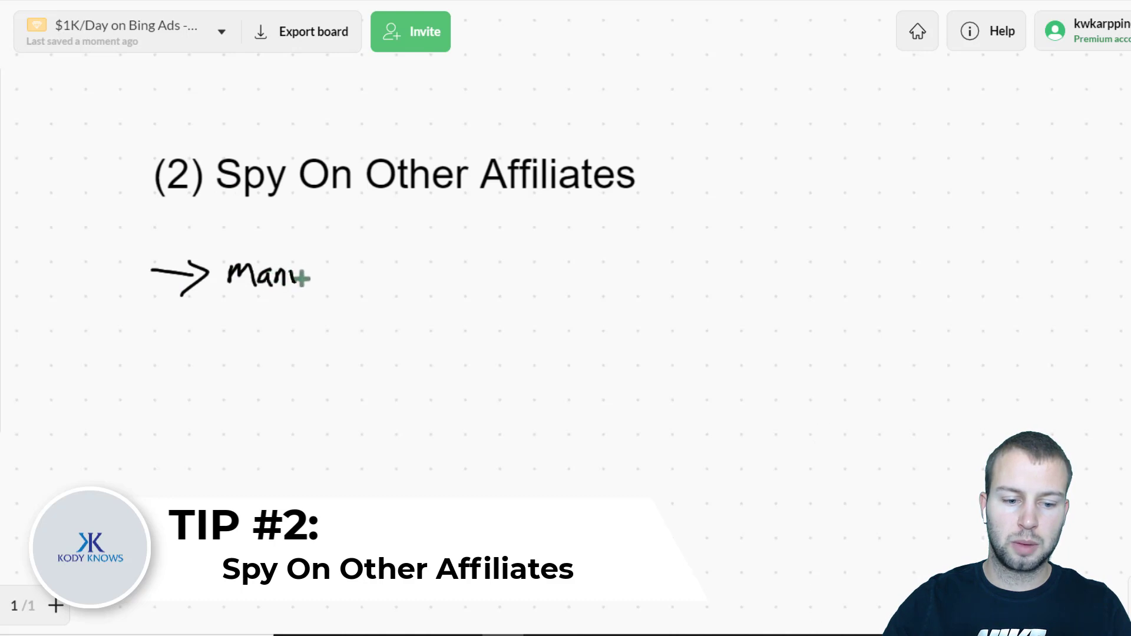
type("al")
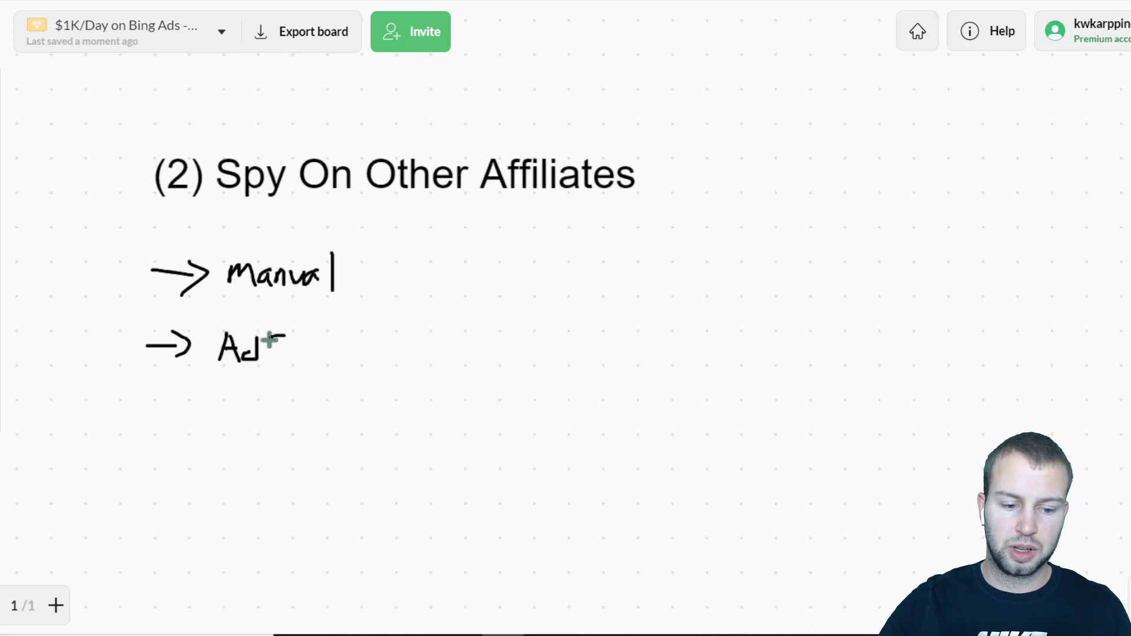
type("Sp")
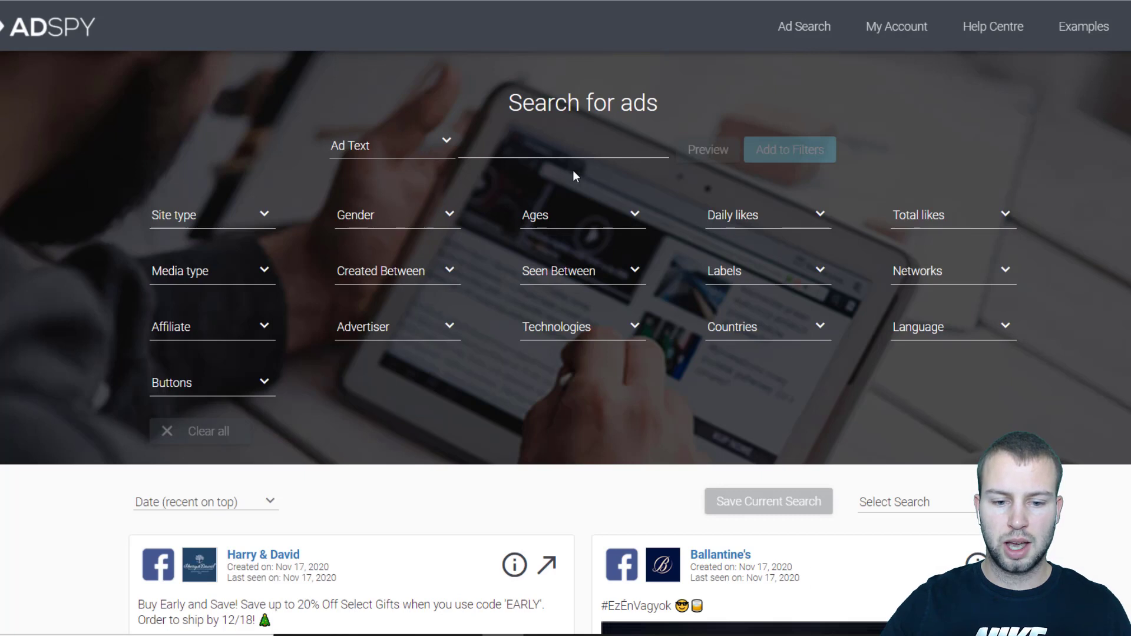
Filter ads by the text 'diabetes' and sort the results by likes
left_click(563, 150)
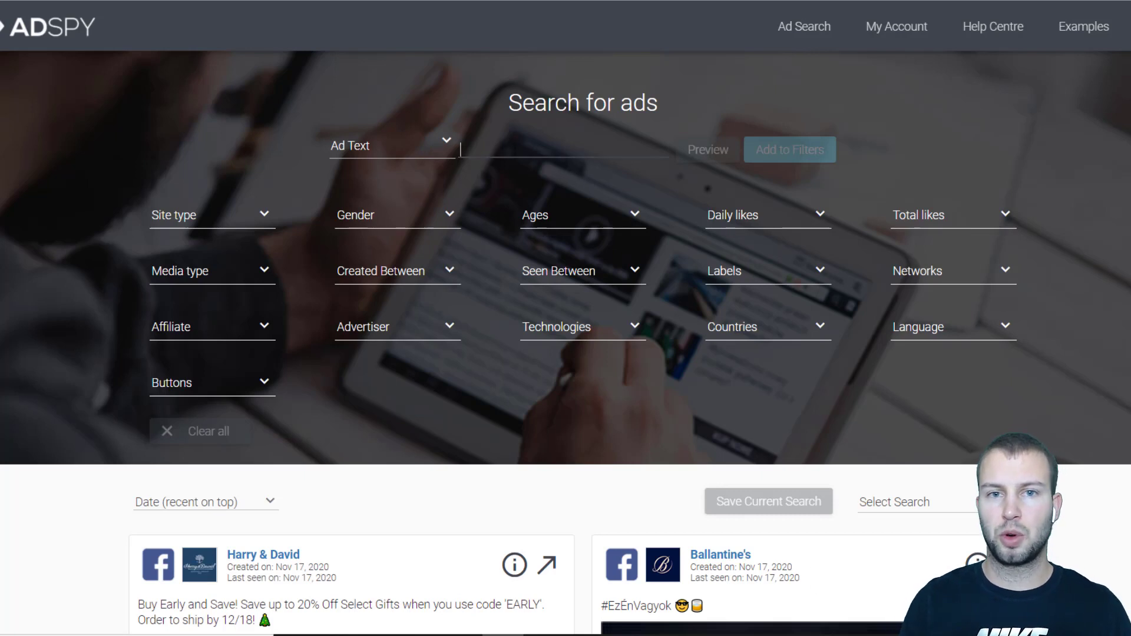
type("diabetes")
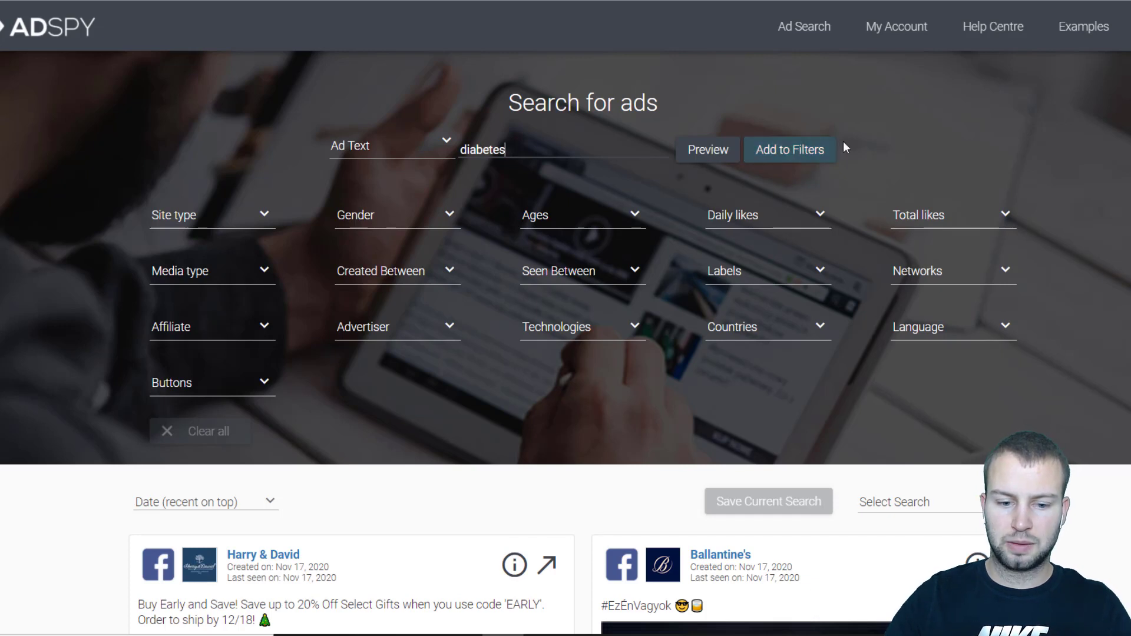
left_click(788, 150)
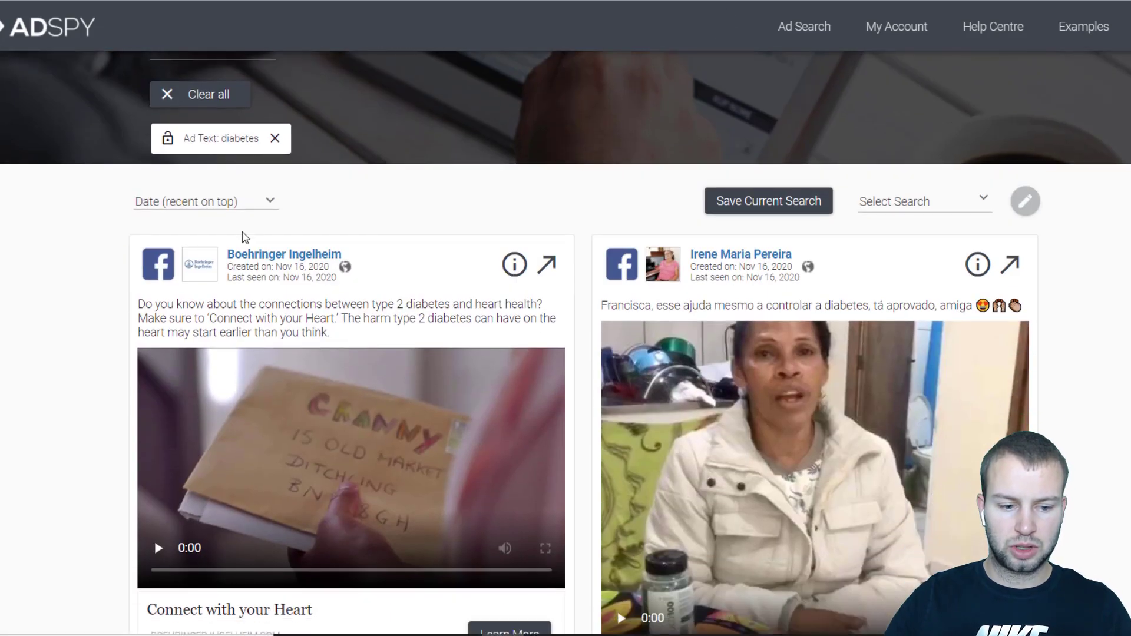
left_click(204, 201)
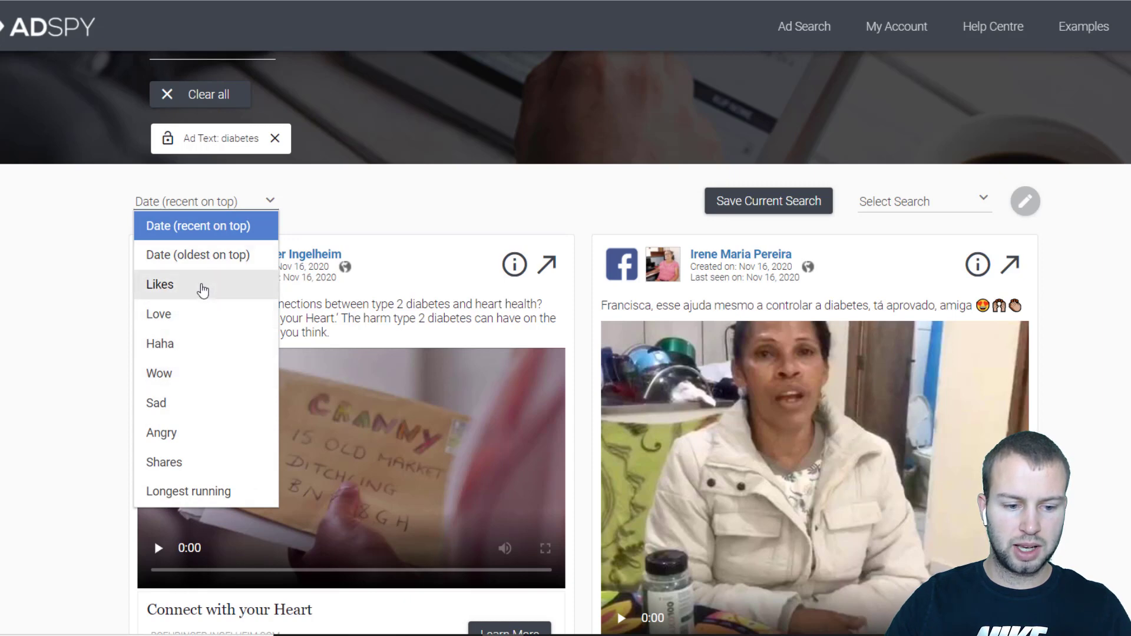
left_click(159, 284)
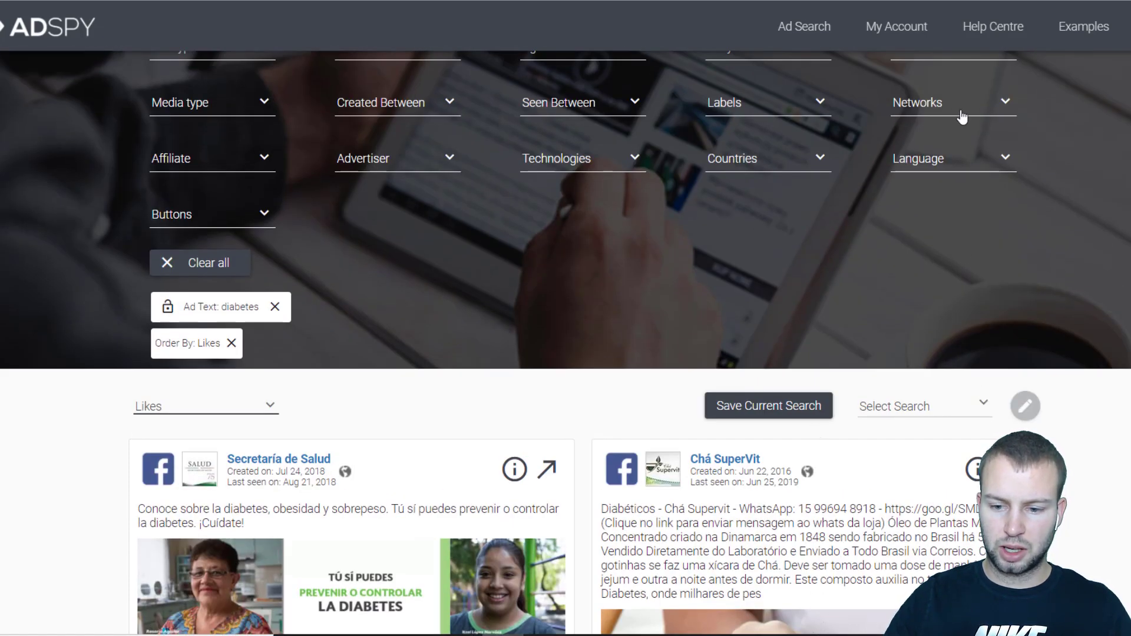
Set the affiliate network filter to Any
left_click(953, 101)
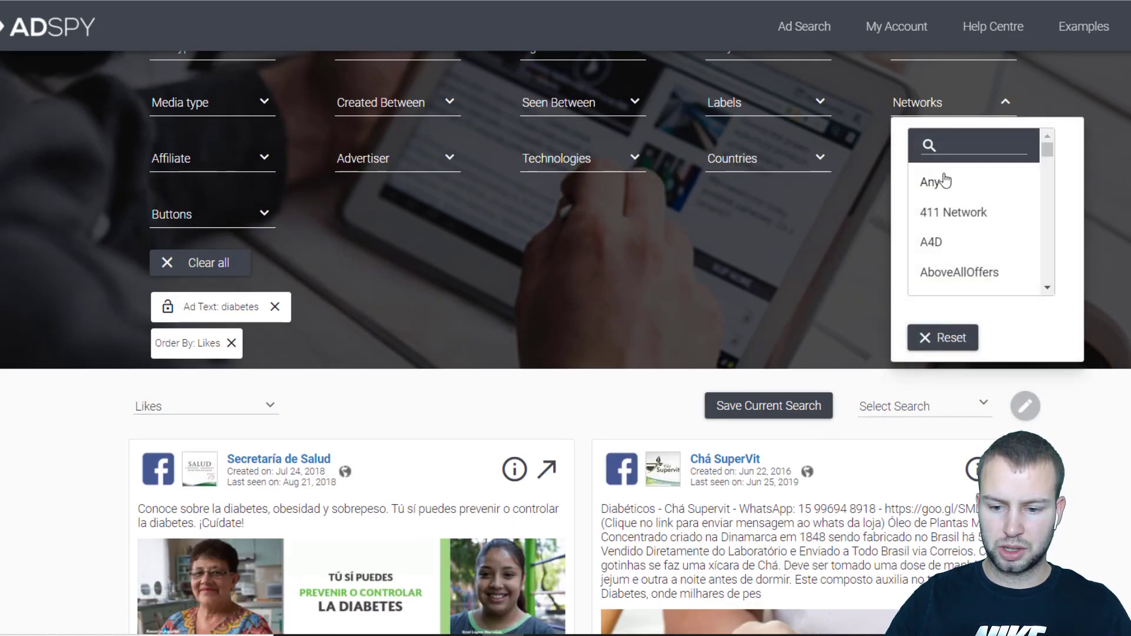
scroll("down", 3)
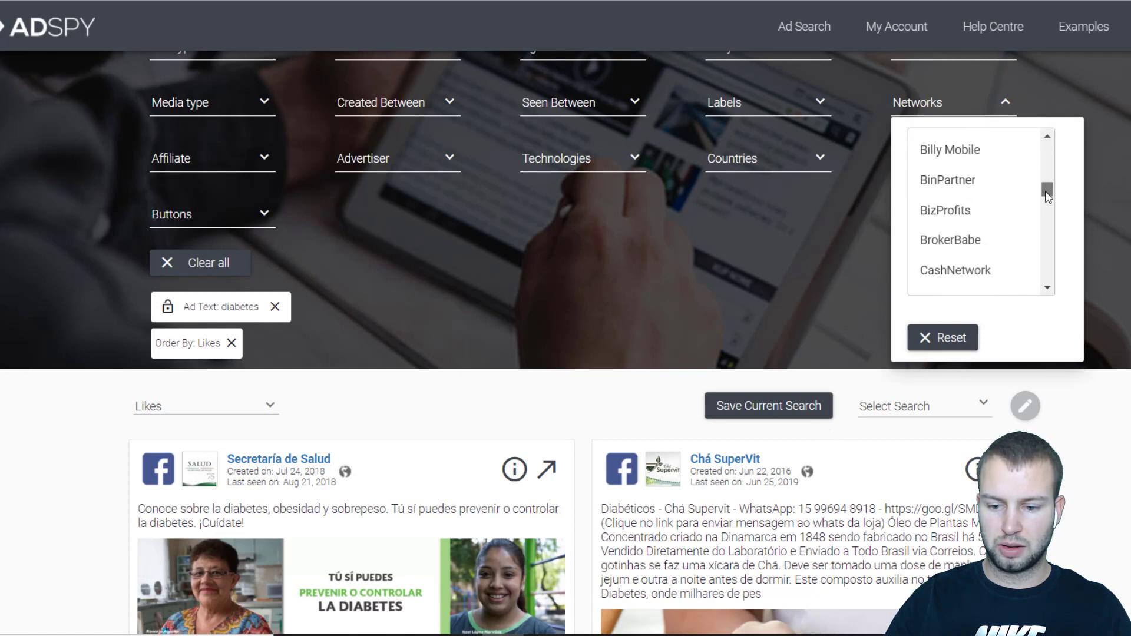
scroll("down", 3)
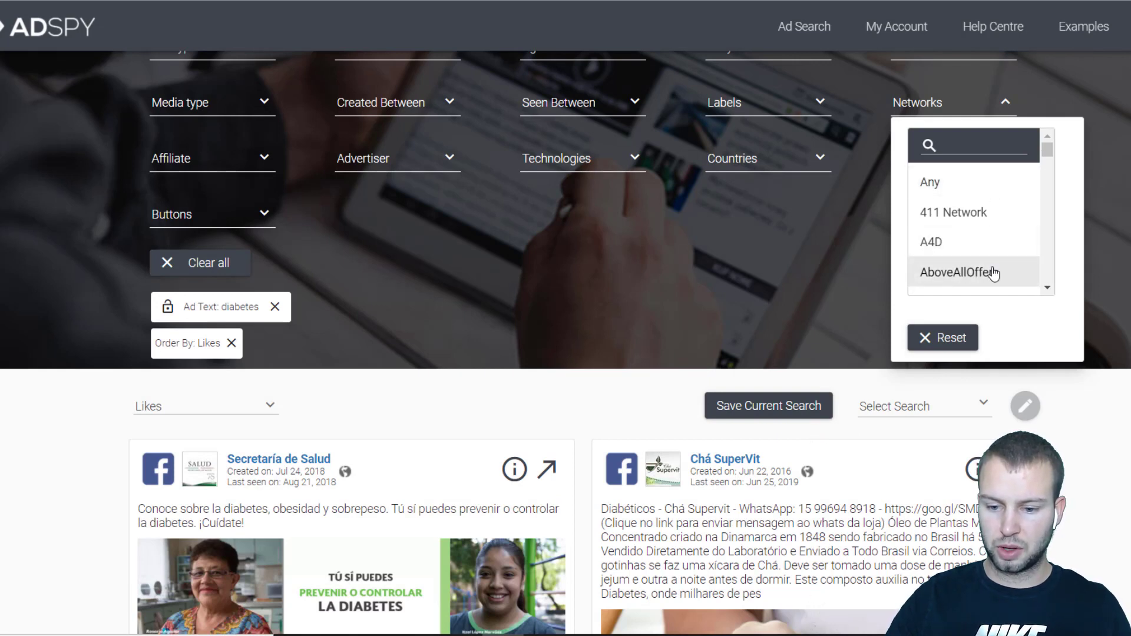
mouse_move(934, 182)
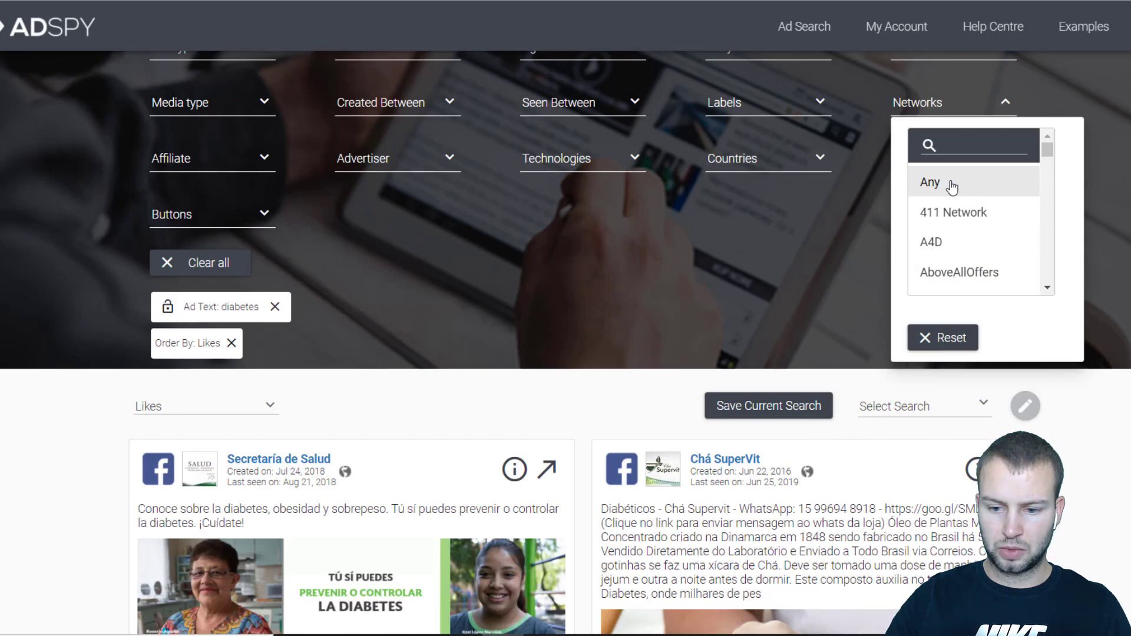
left_click(930, 181)
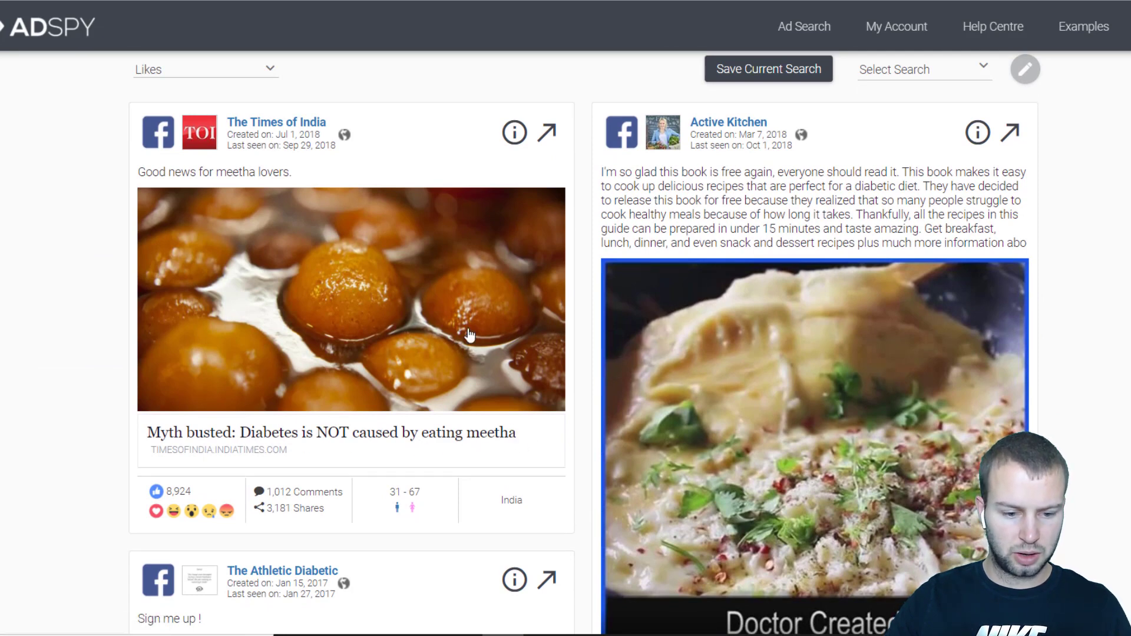
scroll("down", 3)
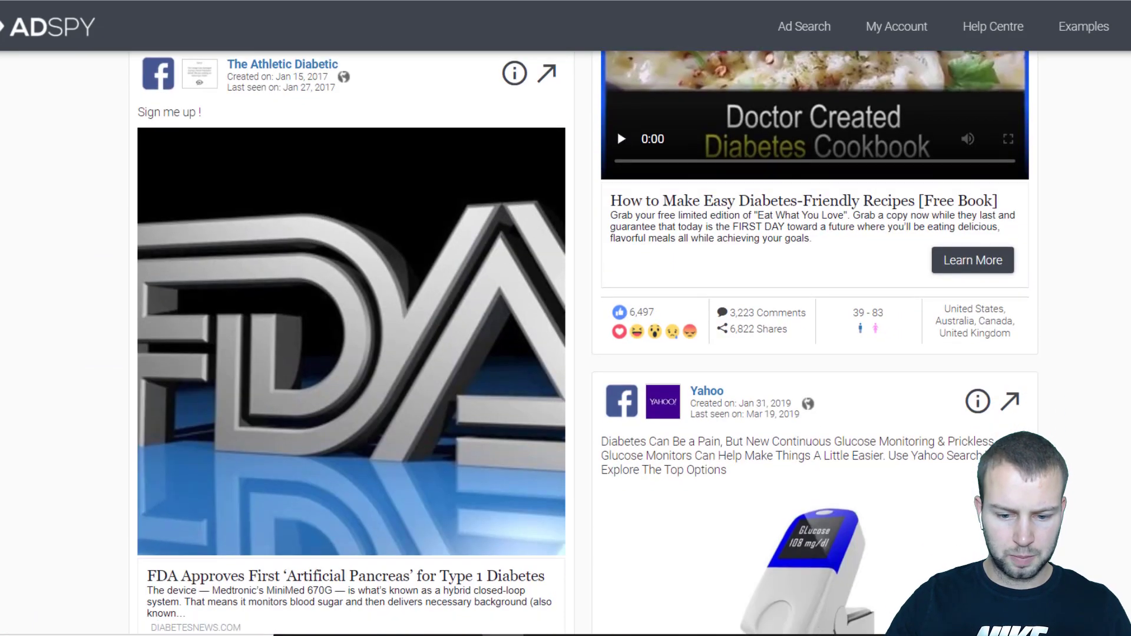
scroll("down", 3)
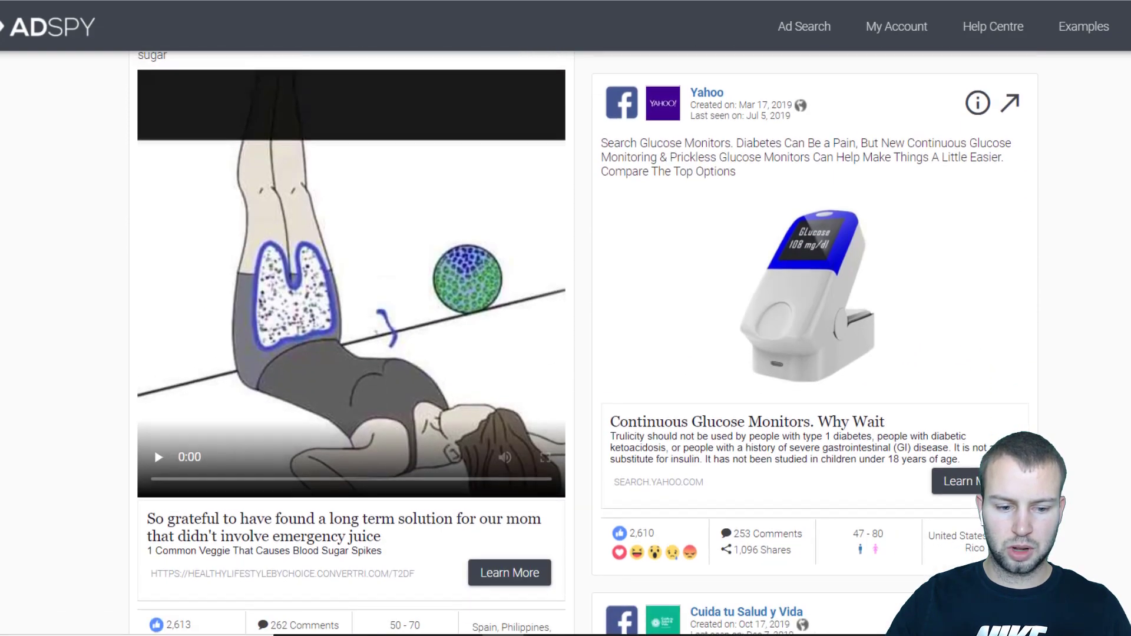
scroll("down", 3)
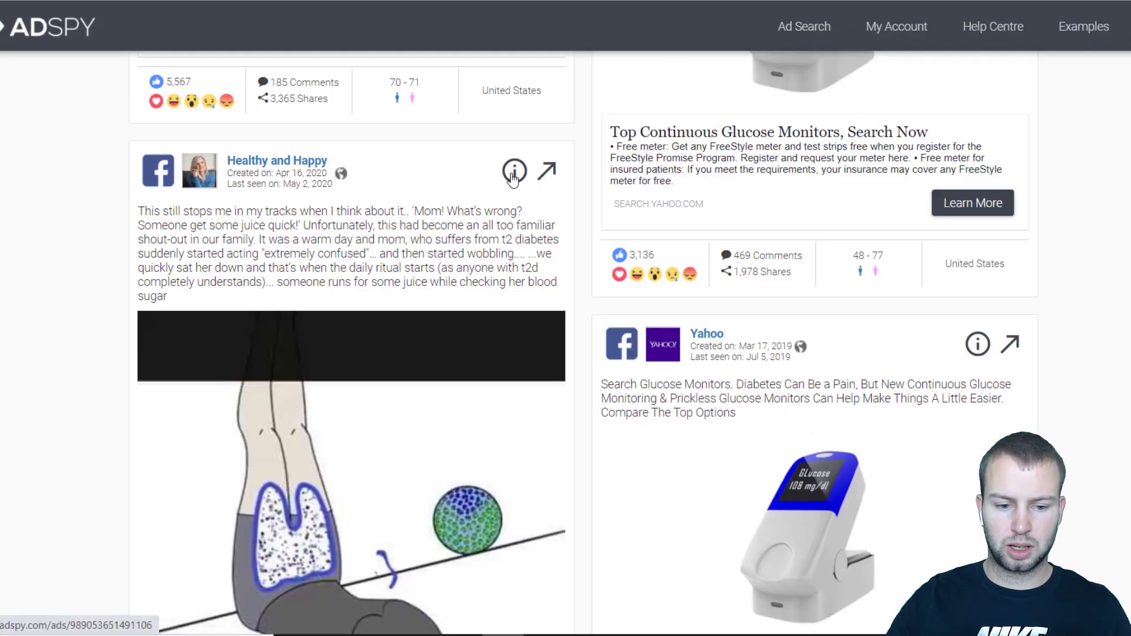
left_click(514, 172)
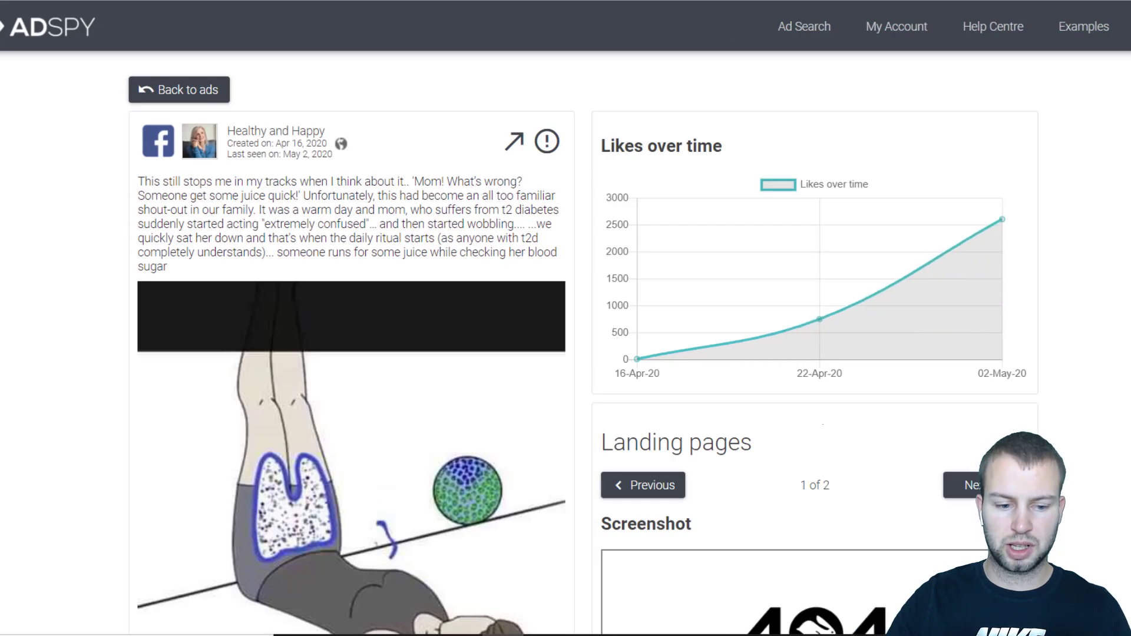
scroll("down", 3)
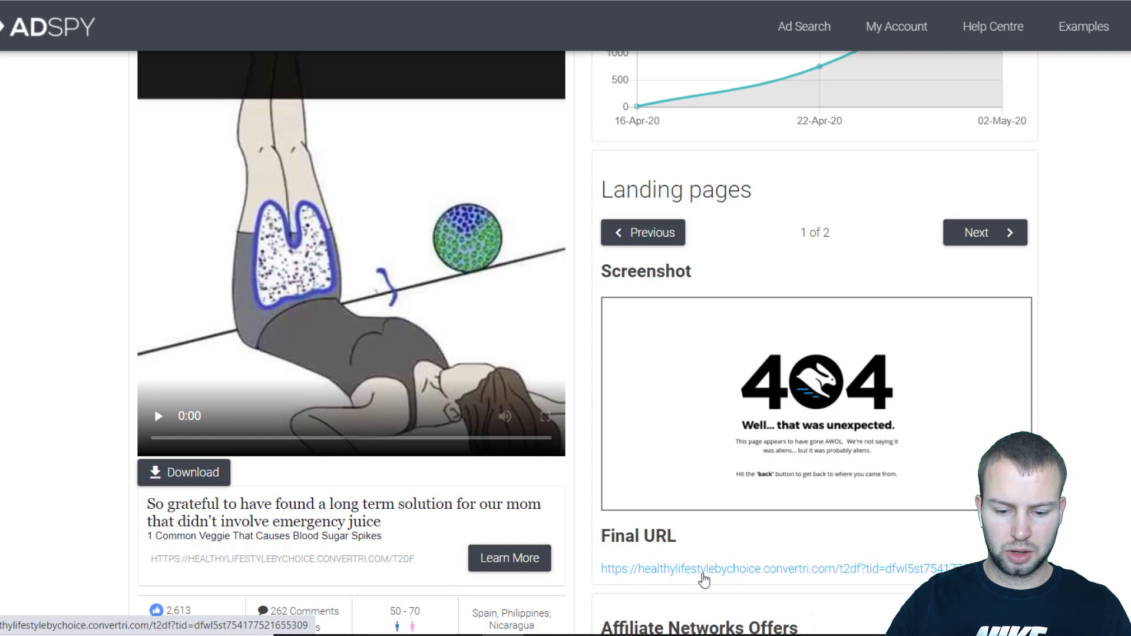
left_click(705, 568)
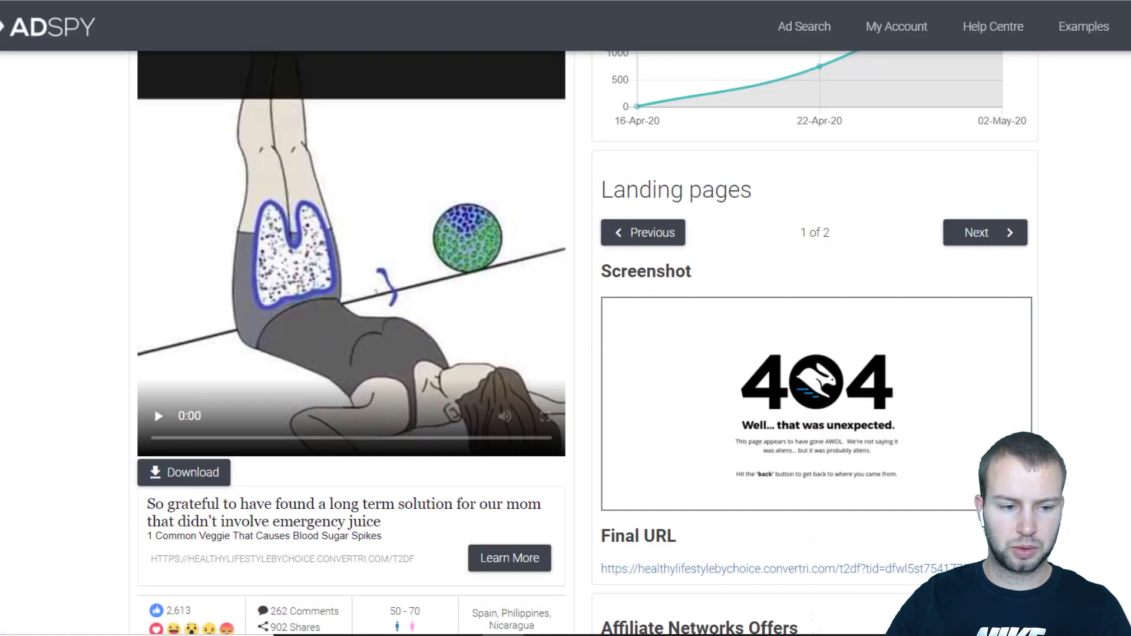
left_click(804, 27)
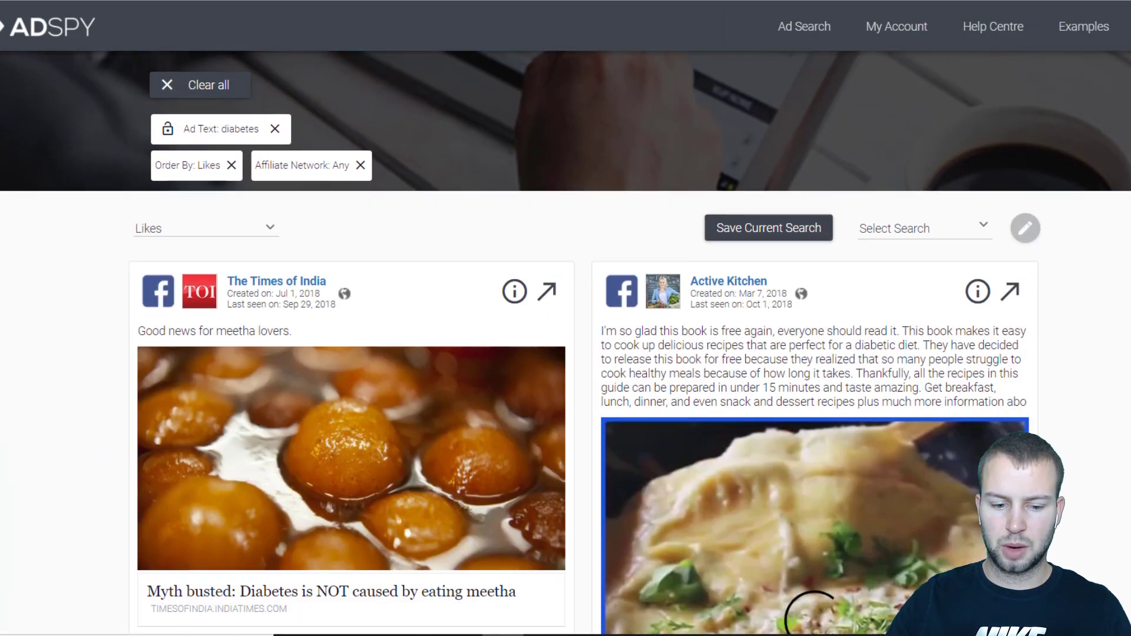
scroll("down", 3)
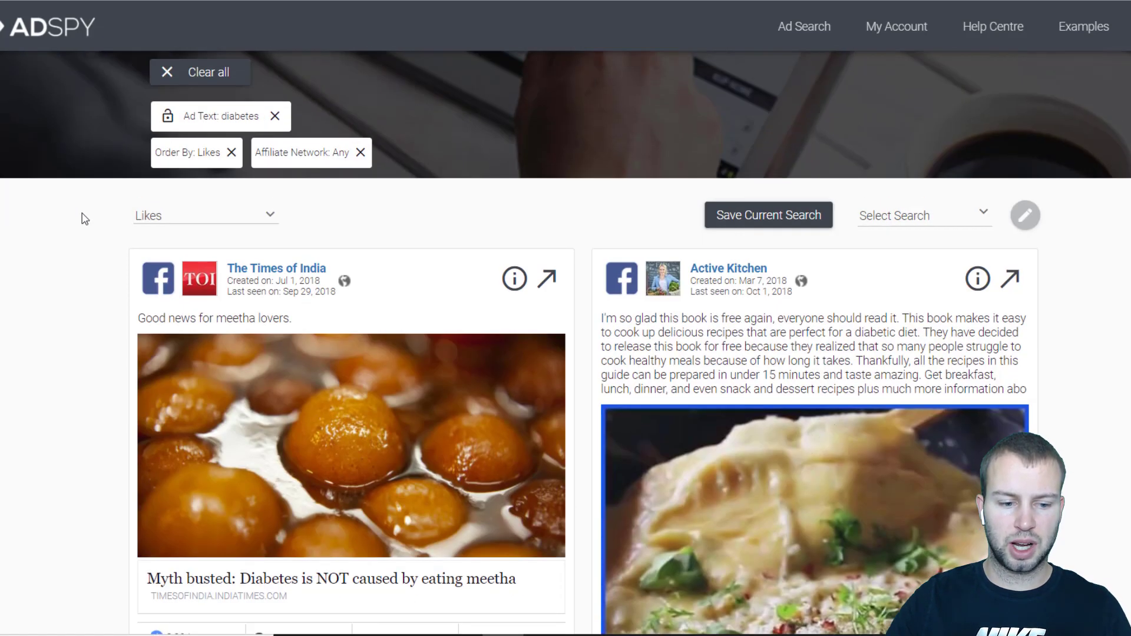
Sort newest-first, filter countries to United States, and view the Har-D Bulletin ad's details
left_click(205, 214)
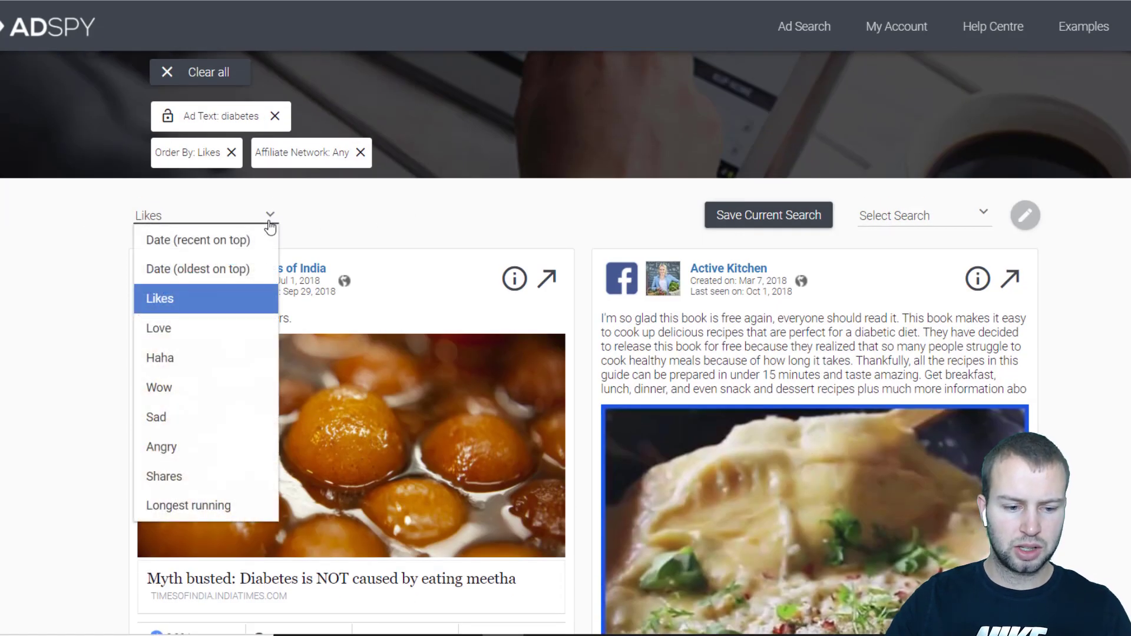
left_click(197, 239)
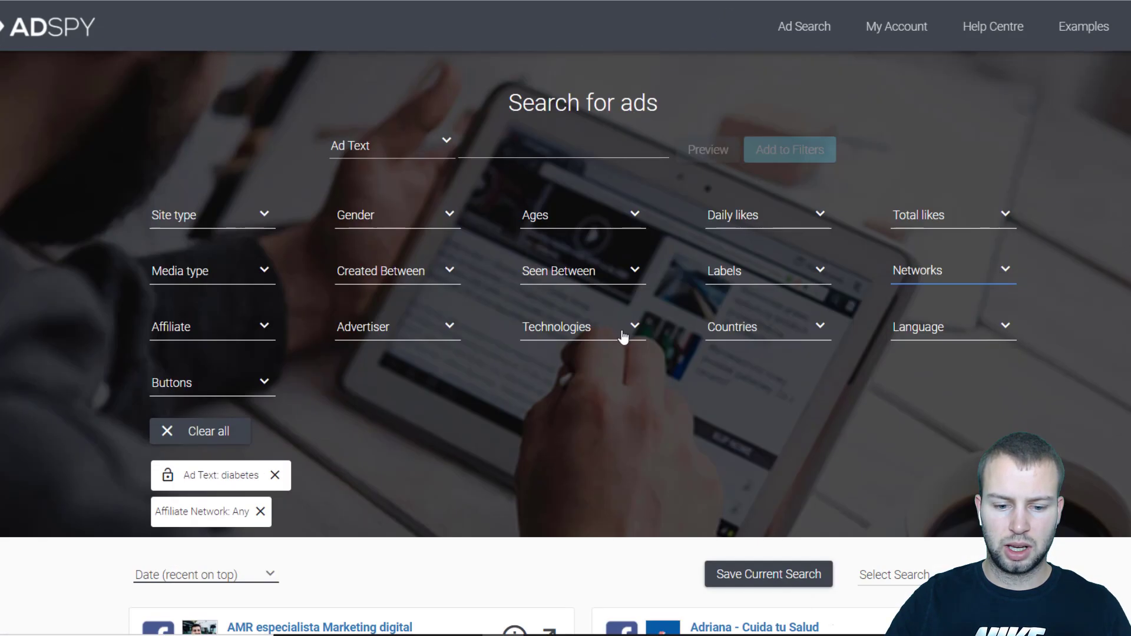
left_click(767, 327)
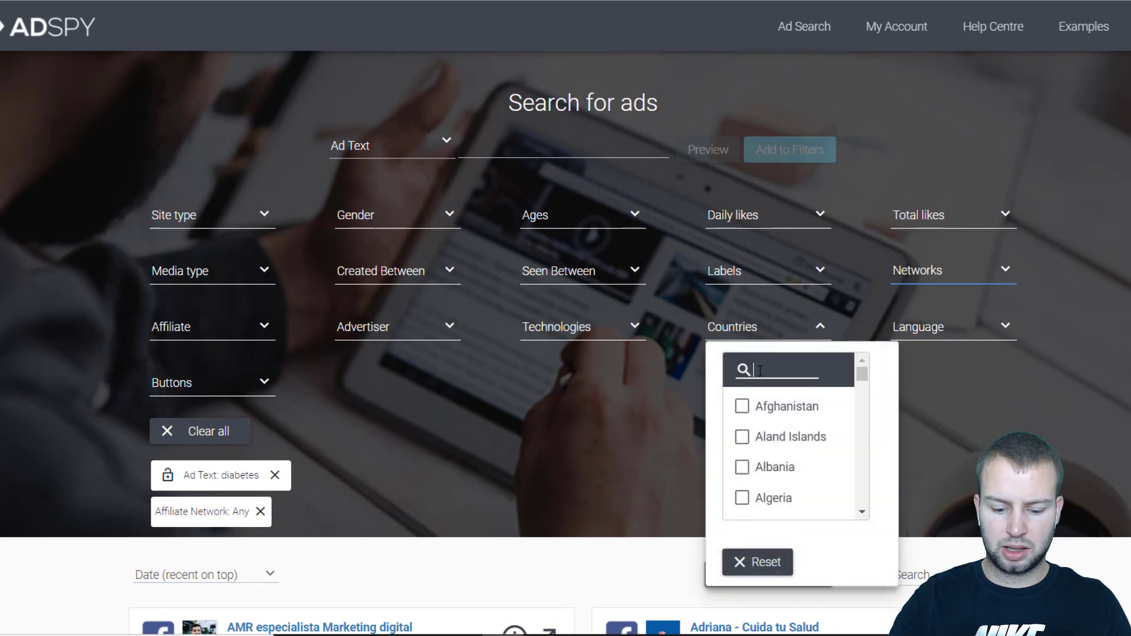
type("unite")
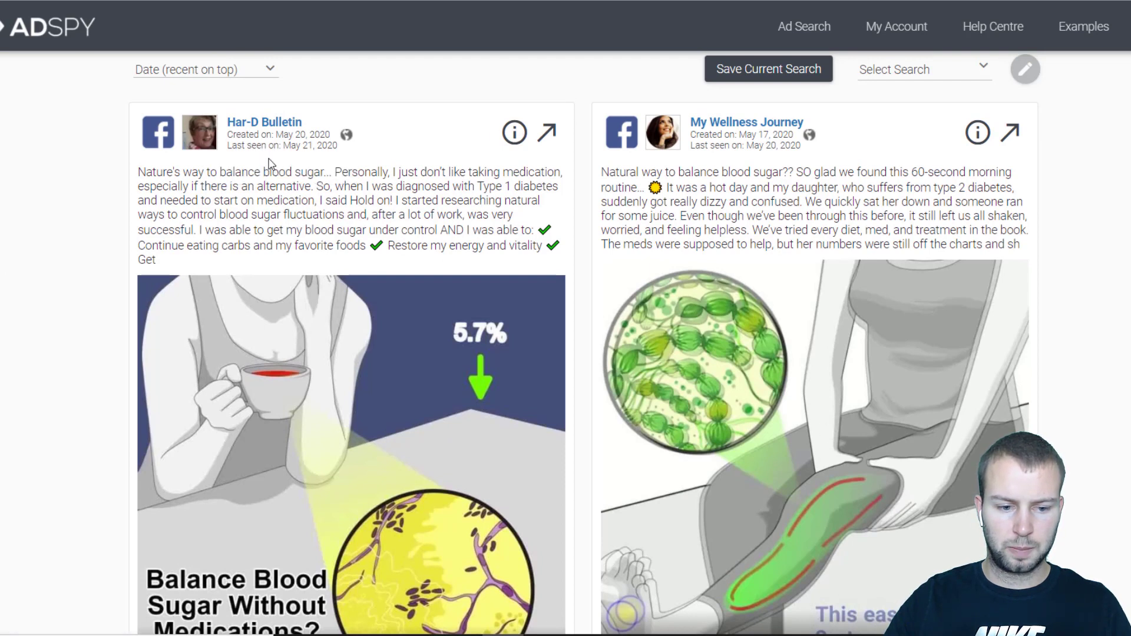
mouse_move(300, 157)
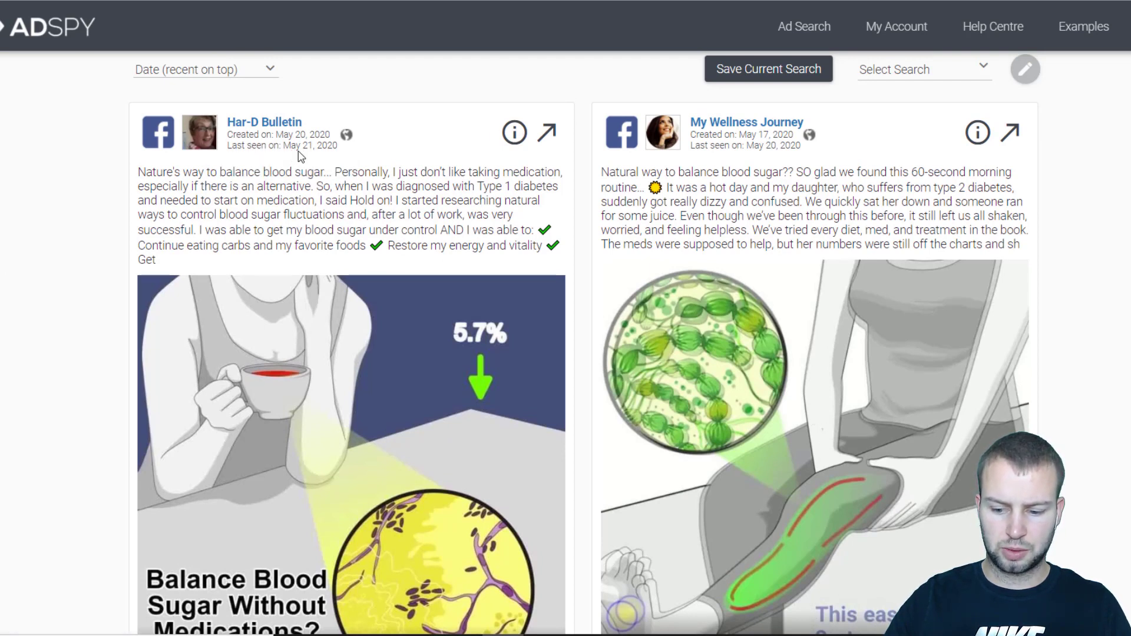
scroll("down", 3)
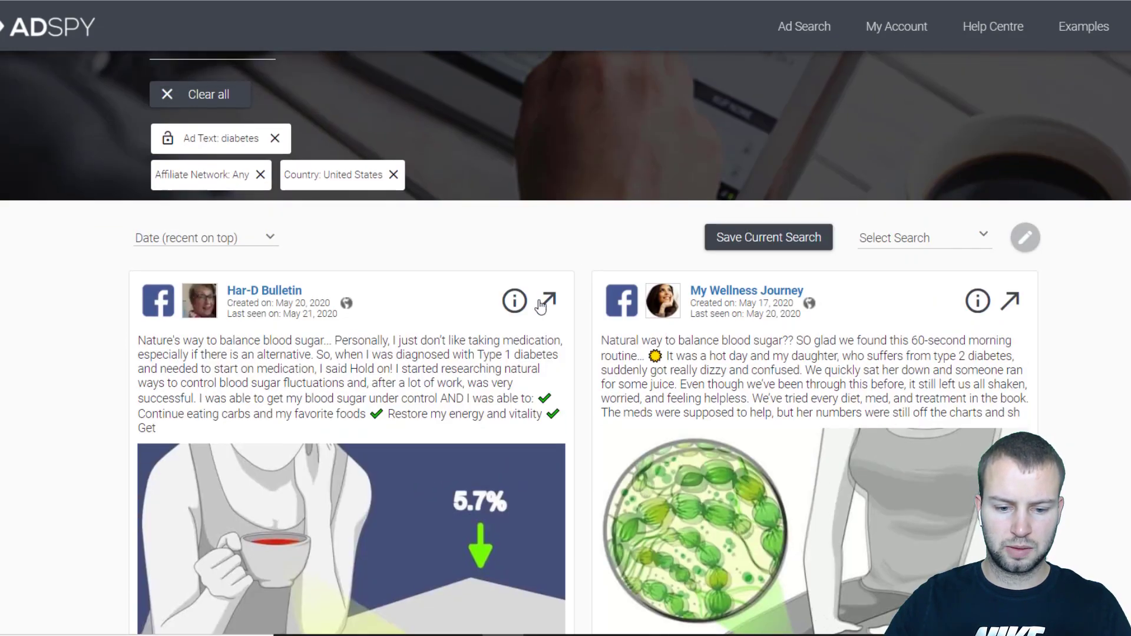
left_click(514, 301)
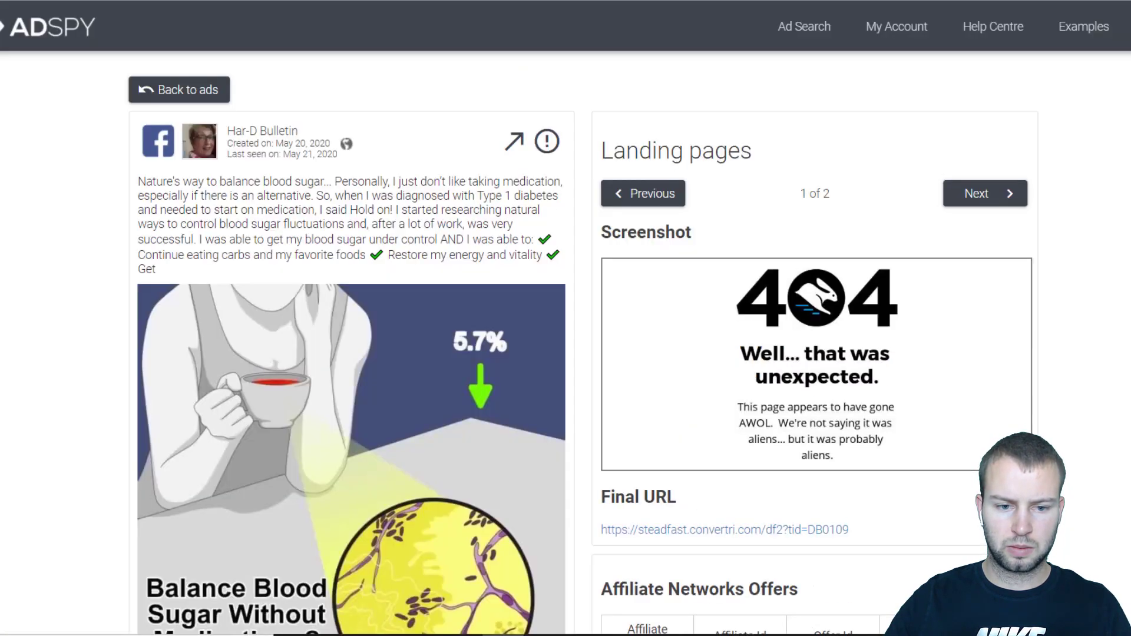
Return to the results and visit the My Wellness Journey ad's final landing page
left_click(178, 89)
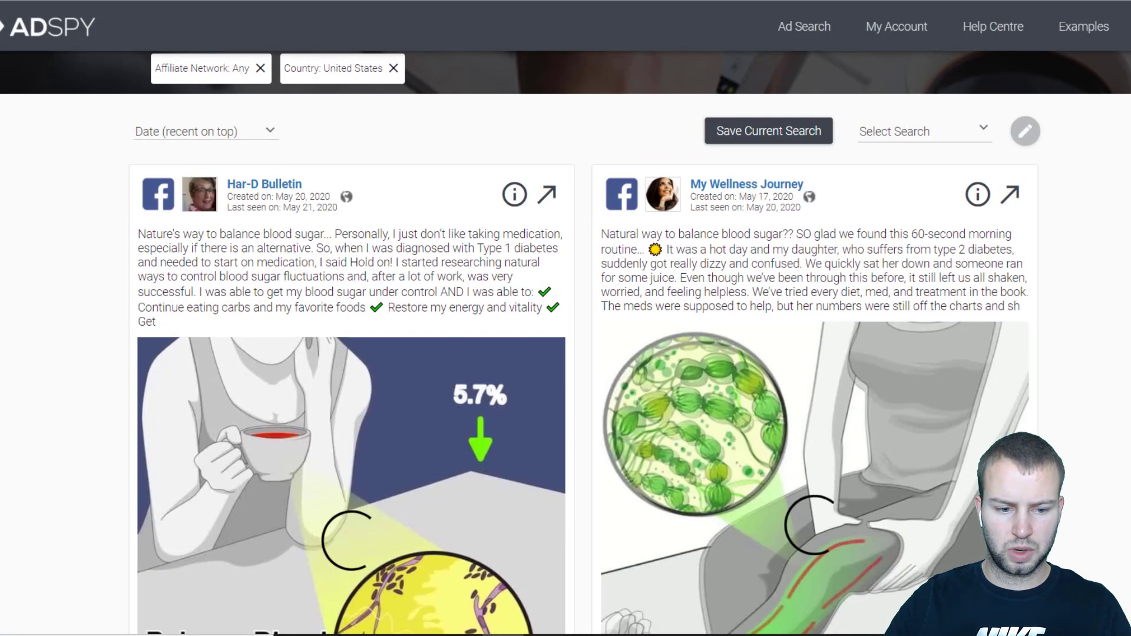
scroll("down", 3)
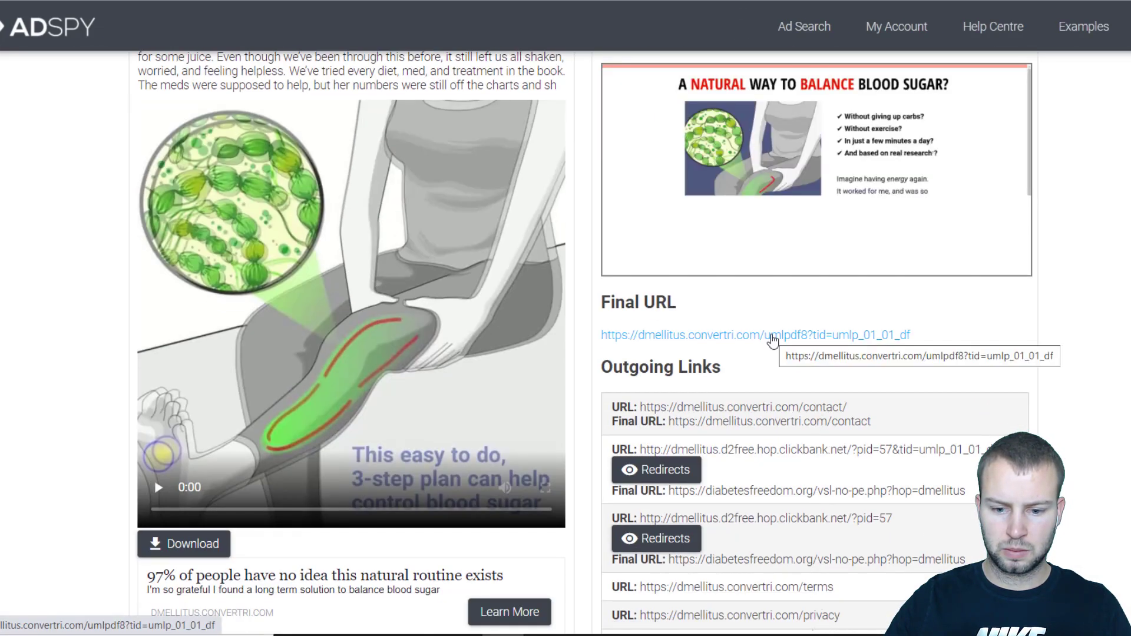
left_click(755, 334)
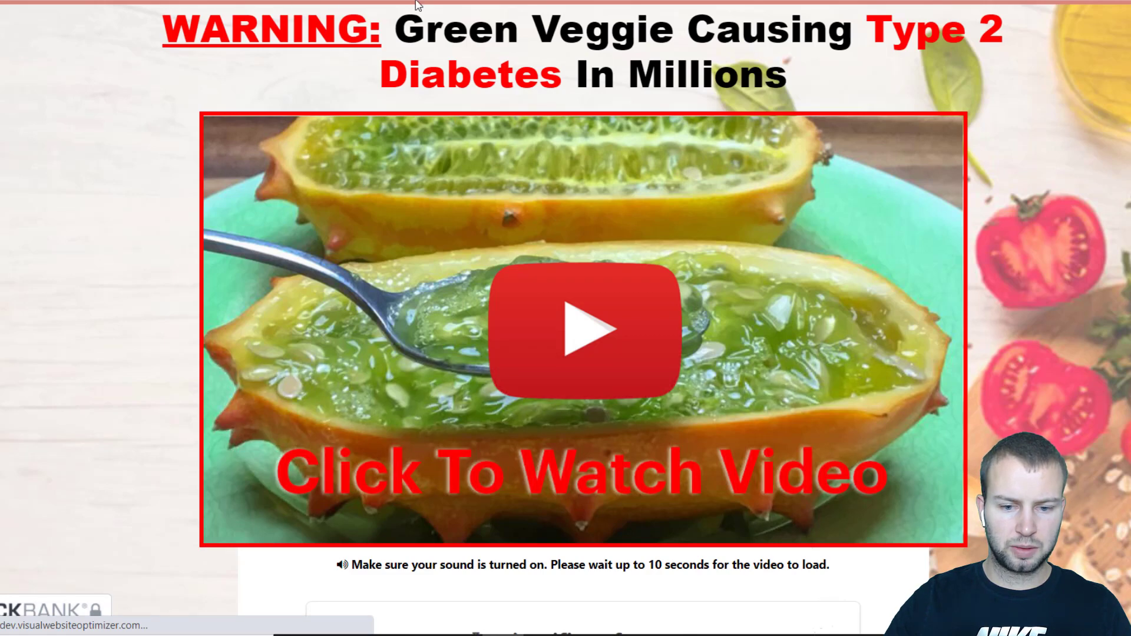
Scroll through the landing page's Click To Watch Video diabetes offer
scroll("down", 3)
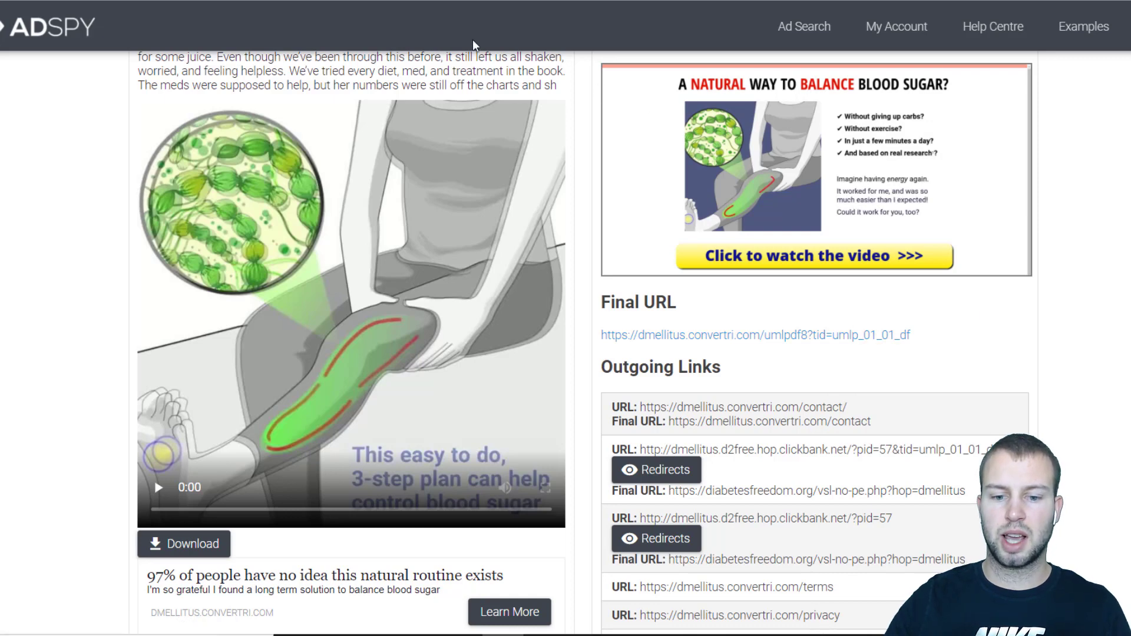
Return to the Bing Ads tips whiteboard
left_click(812, 256)
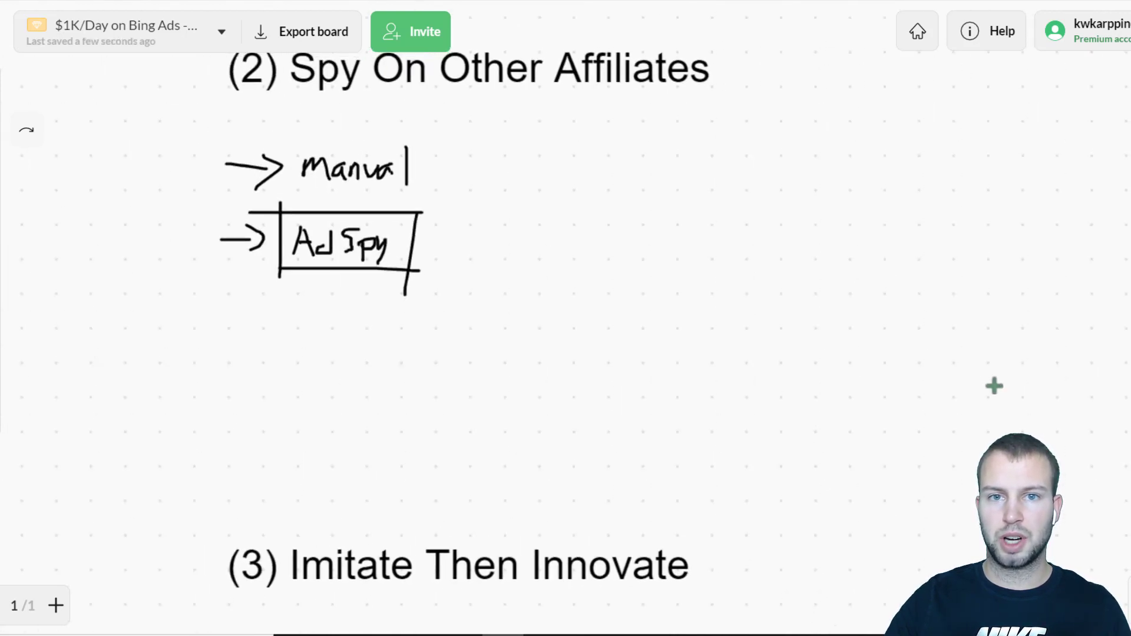
scroll("down", 3)
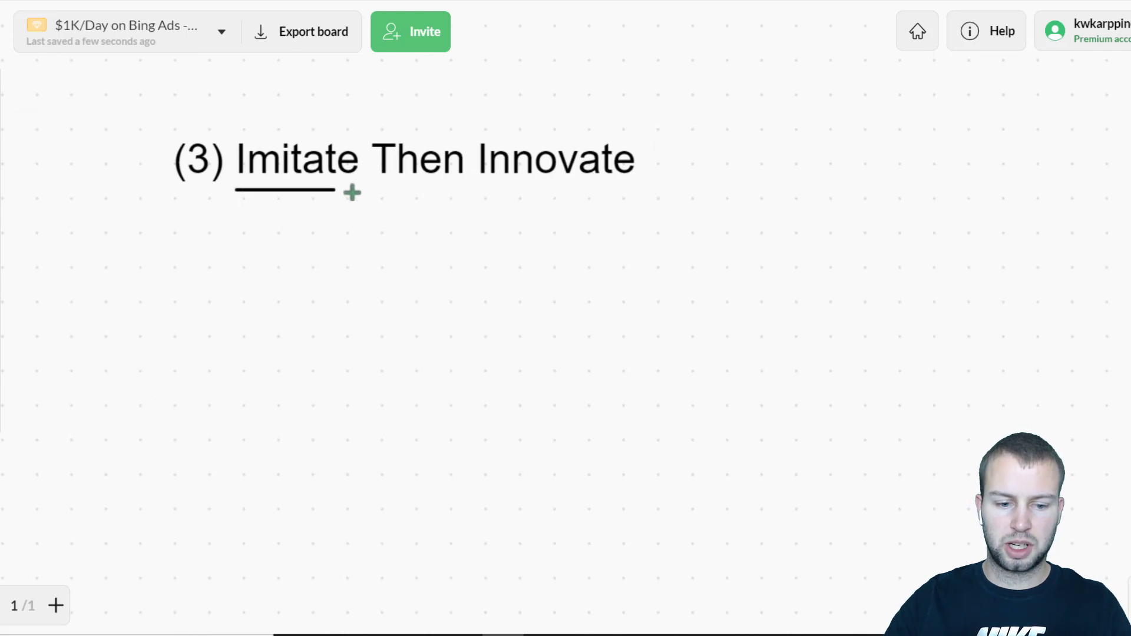
Underline Imitate and handwrite 'v2 → OG w/ New HL' beneath 'v1 → OG'
left_click_drag(191, 259, 242, 292)
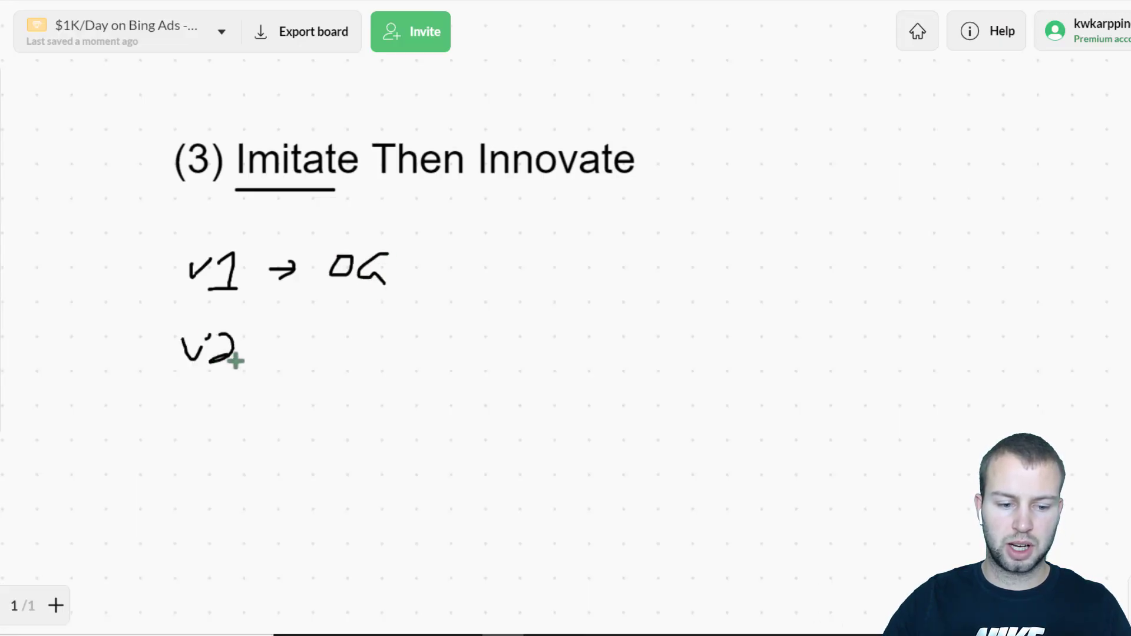
left_click_drag(245, 350, 303, 350)
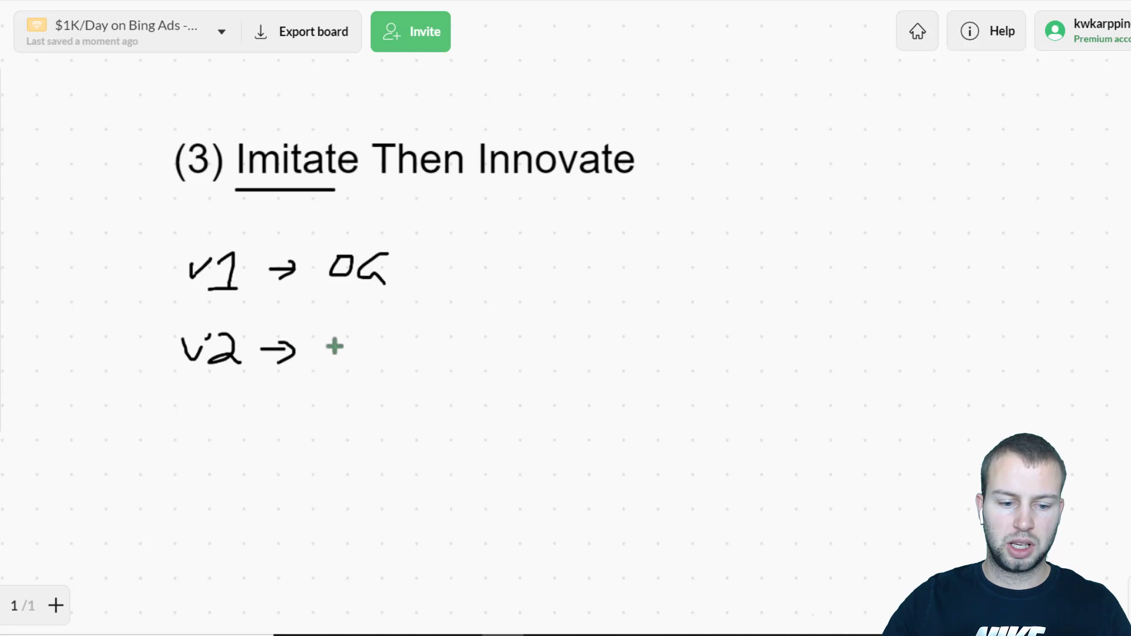
left_click_drag(329, 353, 382, 353)
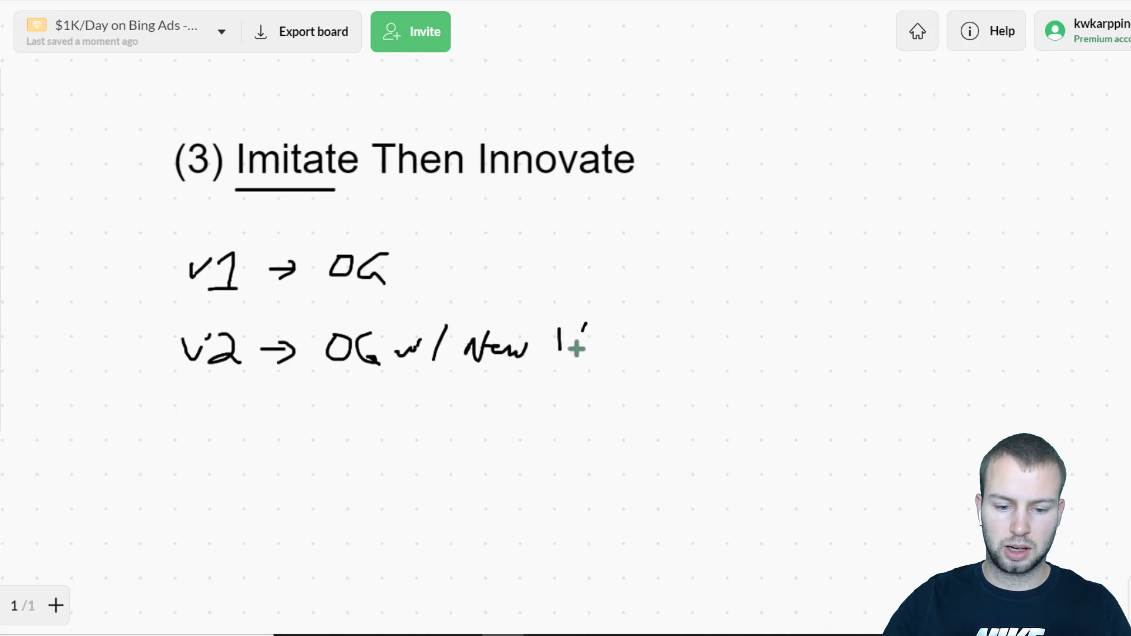
left_click_drag(555, 353, 624, 353)
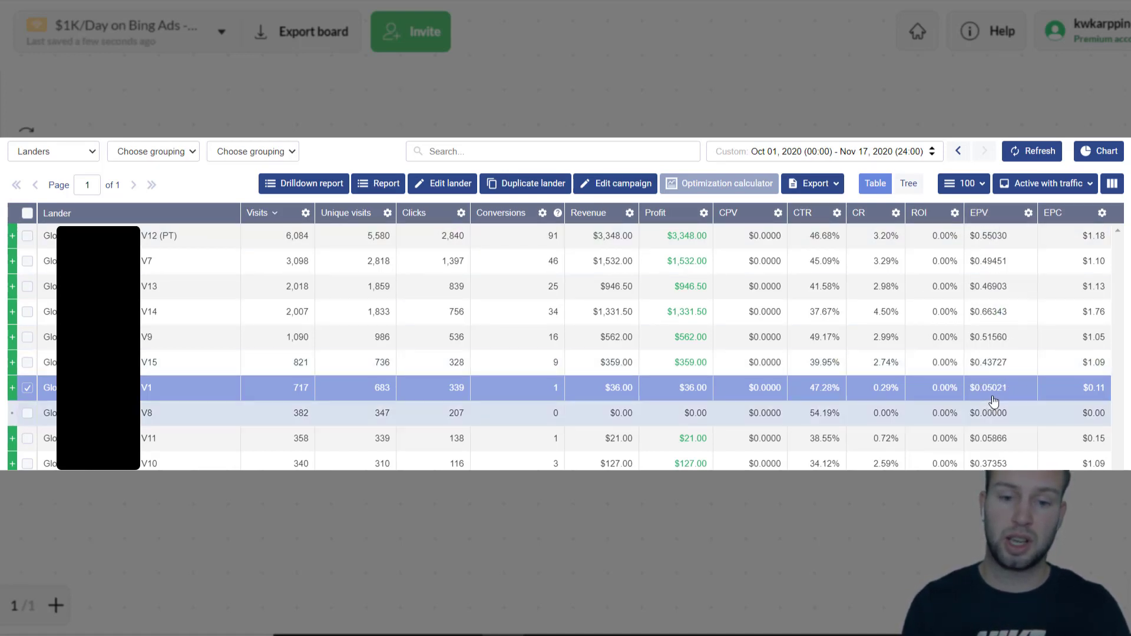
Uncheck the V1 lander and check V14 and V12 (PT), then scroll to heading (4)
left_click(27, 388)
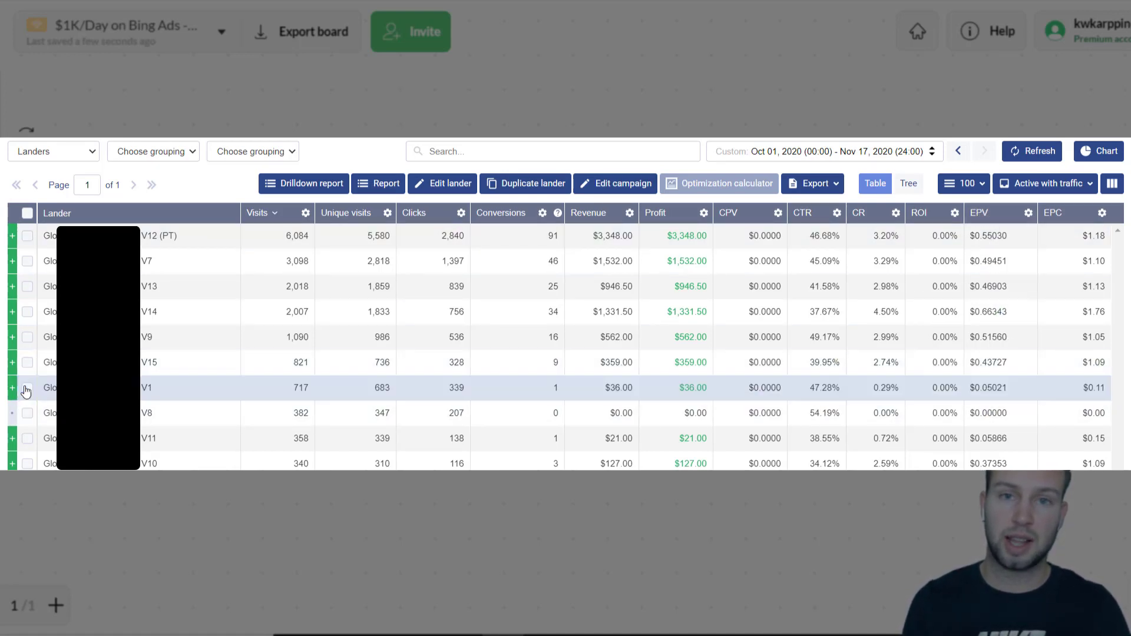
left_click(27, 311)
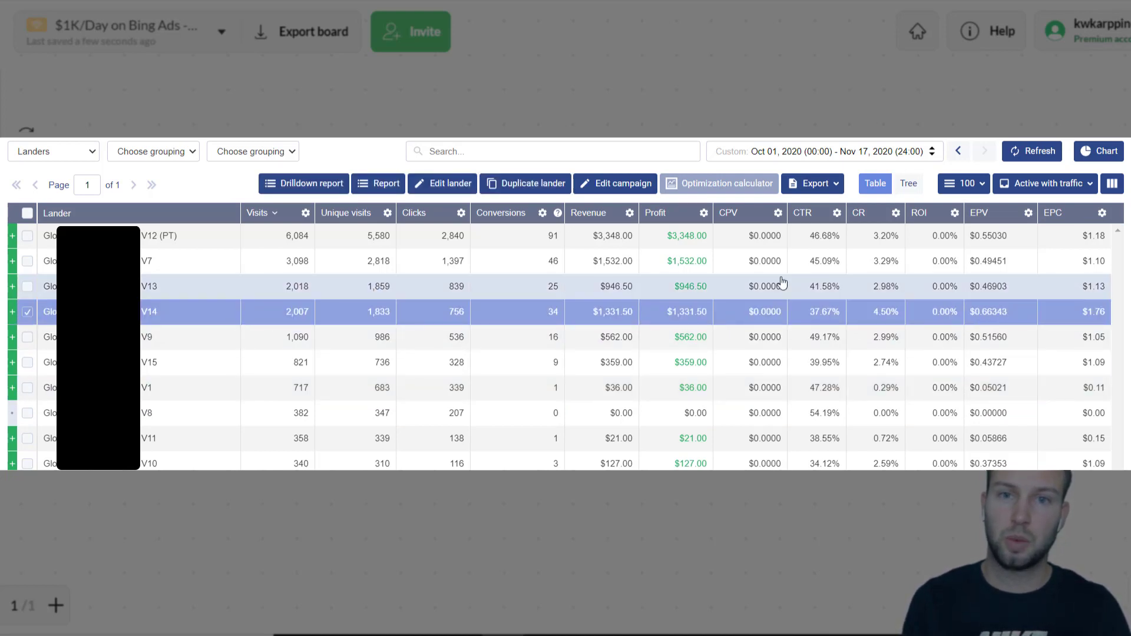
left_click(27, 236)
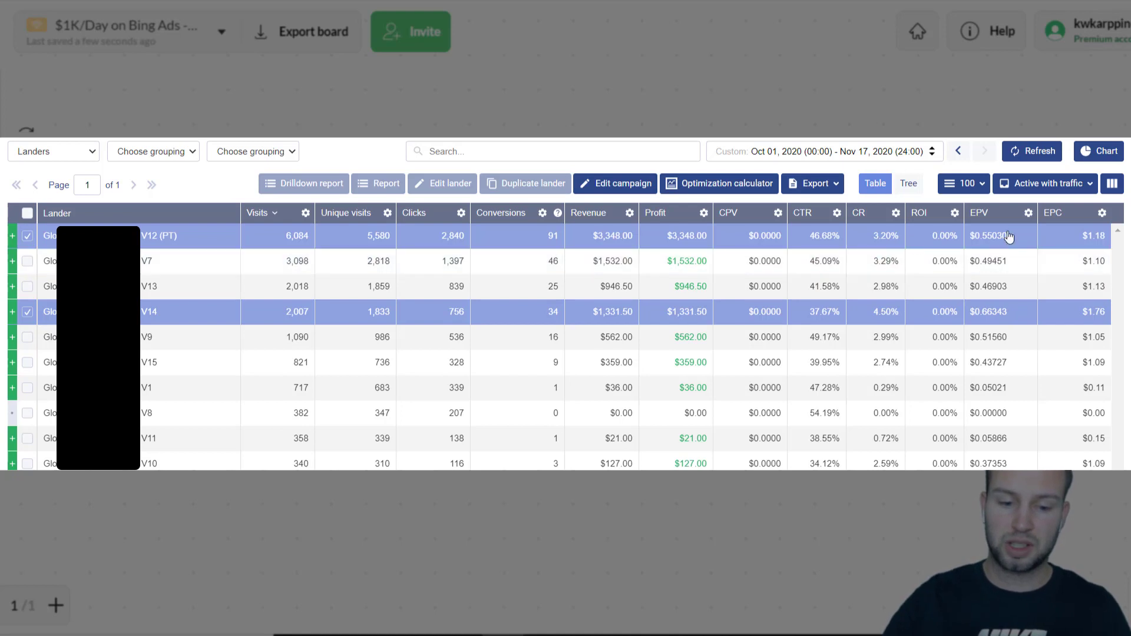
mouse_move(1027, 298)
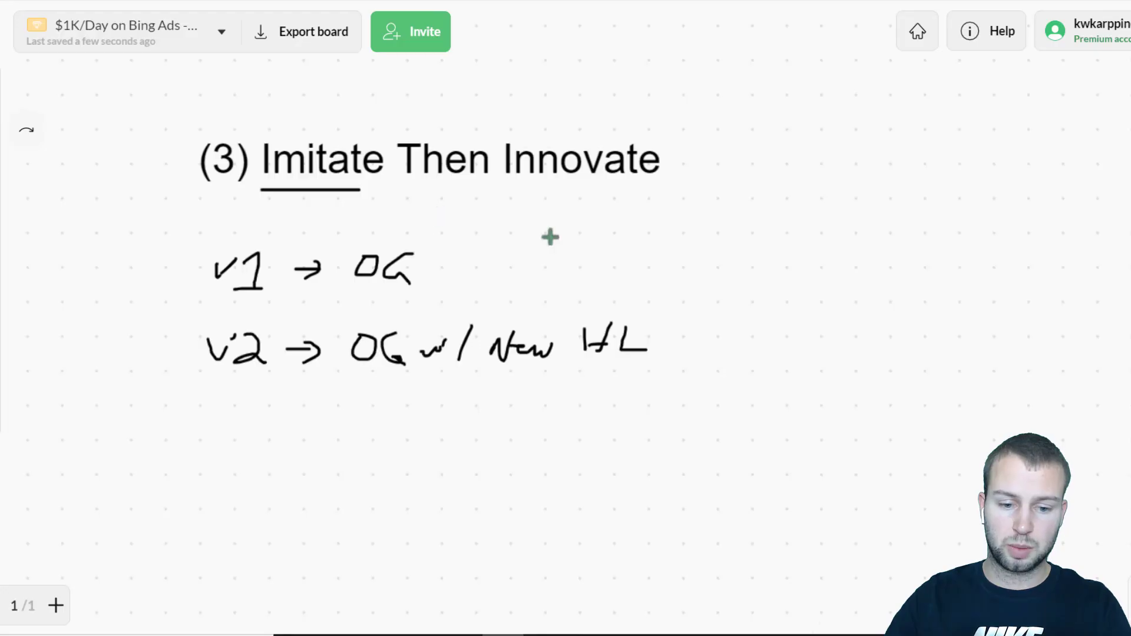
scroll("down", 3)
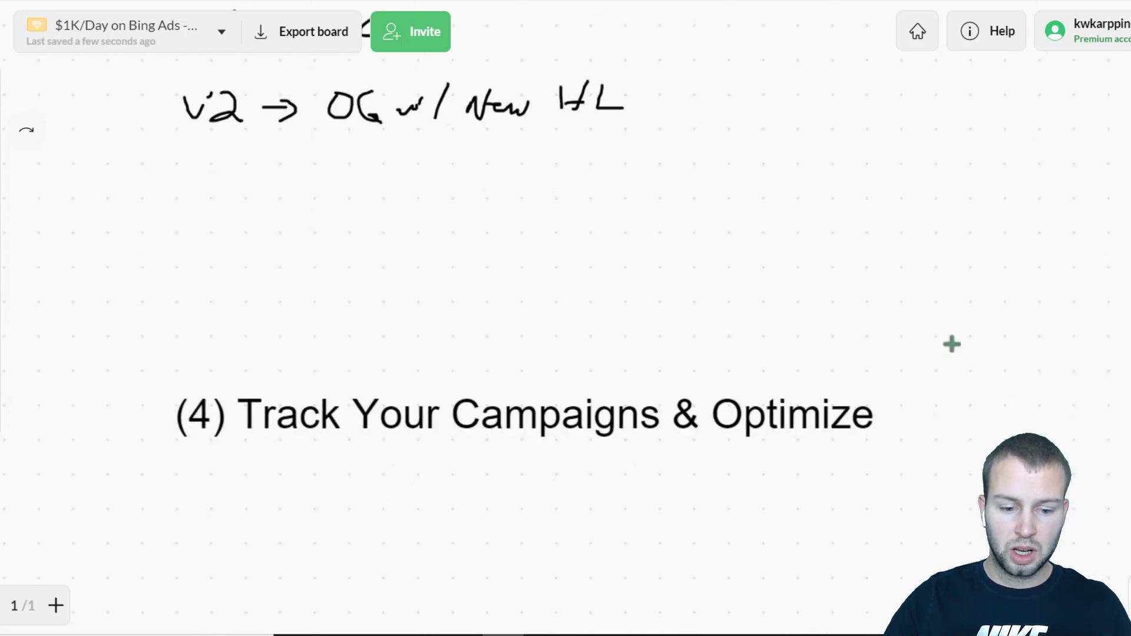
Scroll the board down to the network results table area
scroll("down", 3)
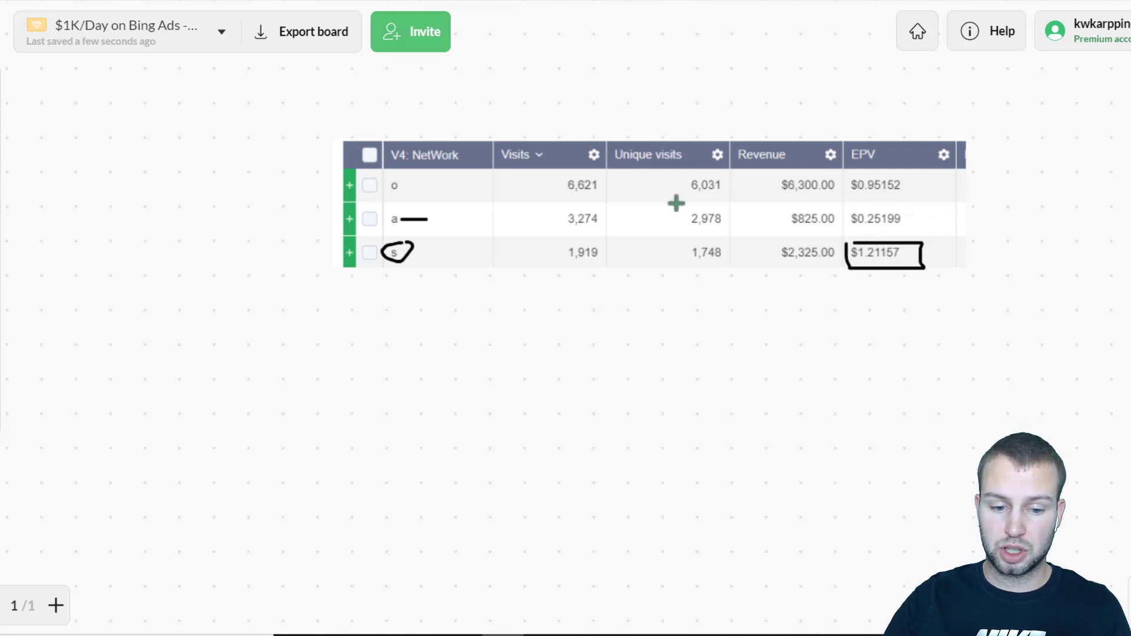
mouse_move(758, 234)
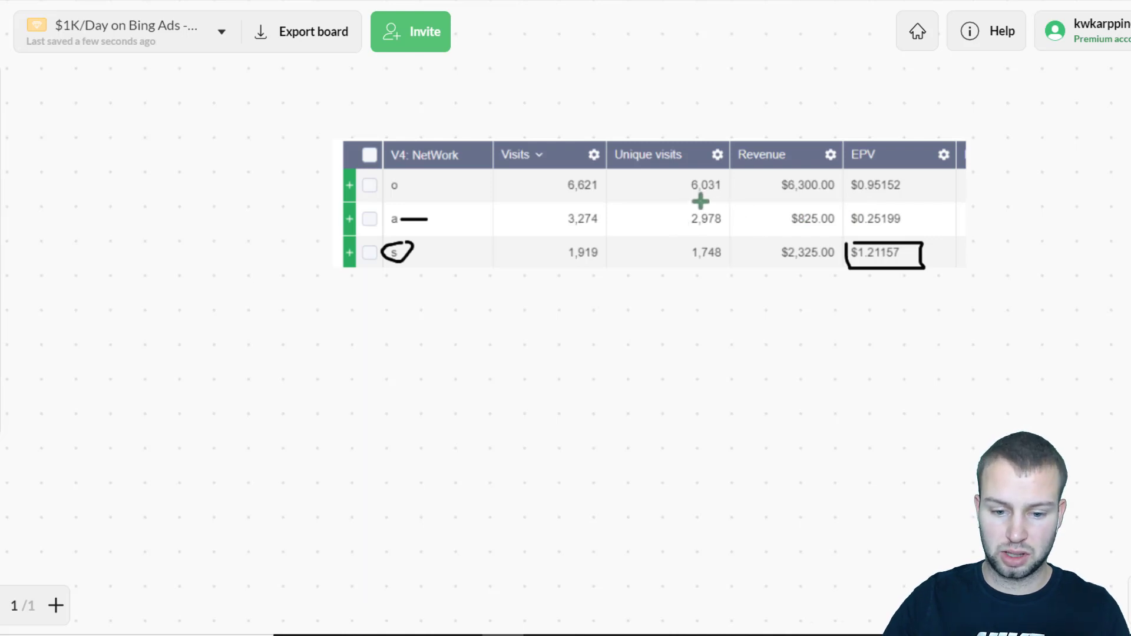
mouse_move(594, 269)
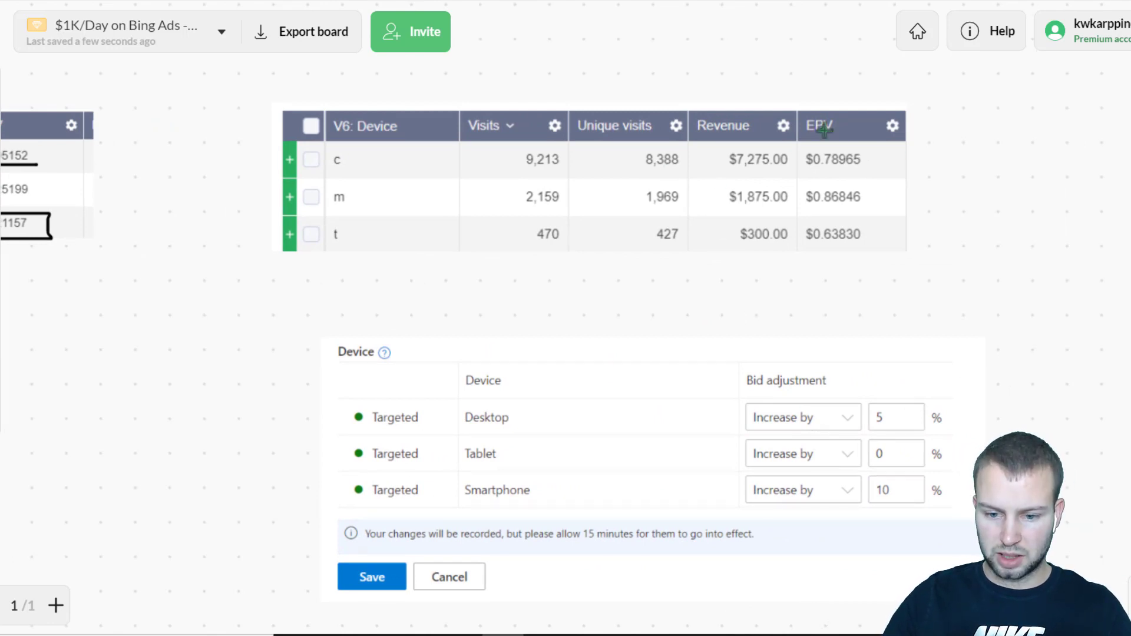
mouse_move(802, 210)
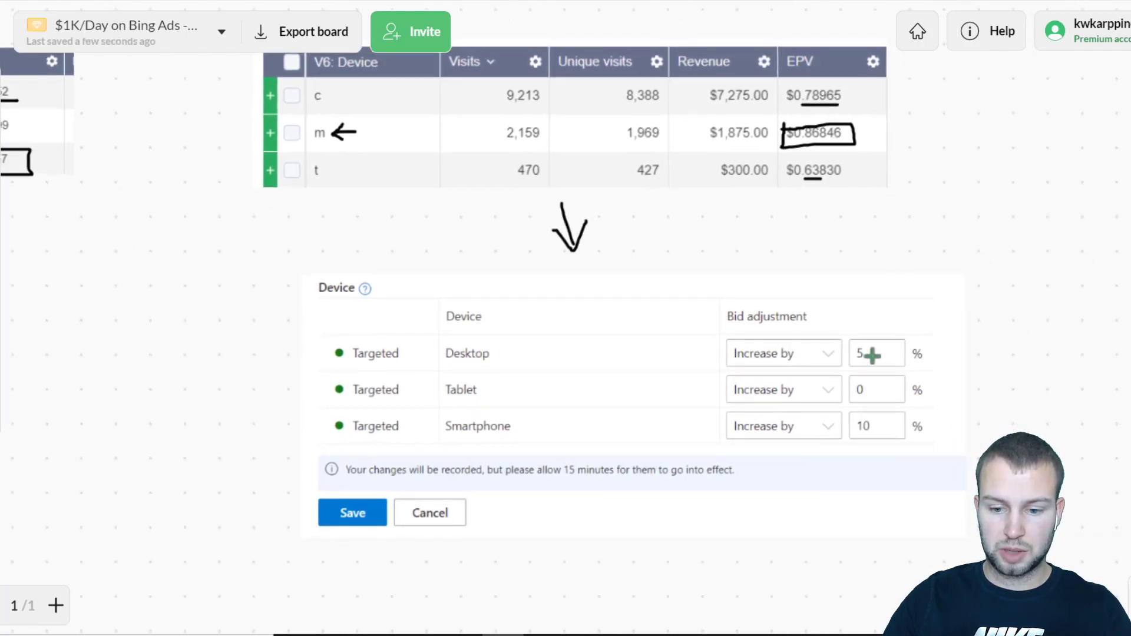
mouse_move(667, 288)
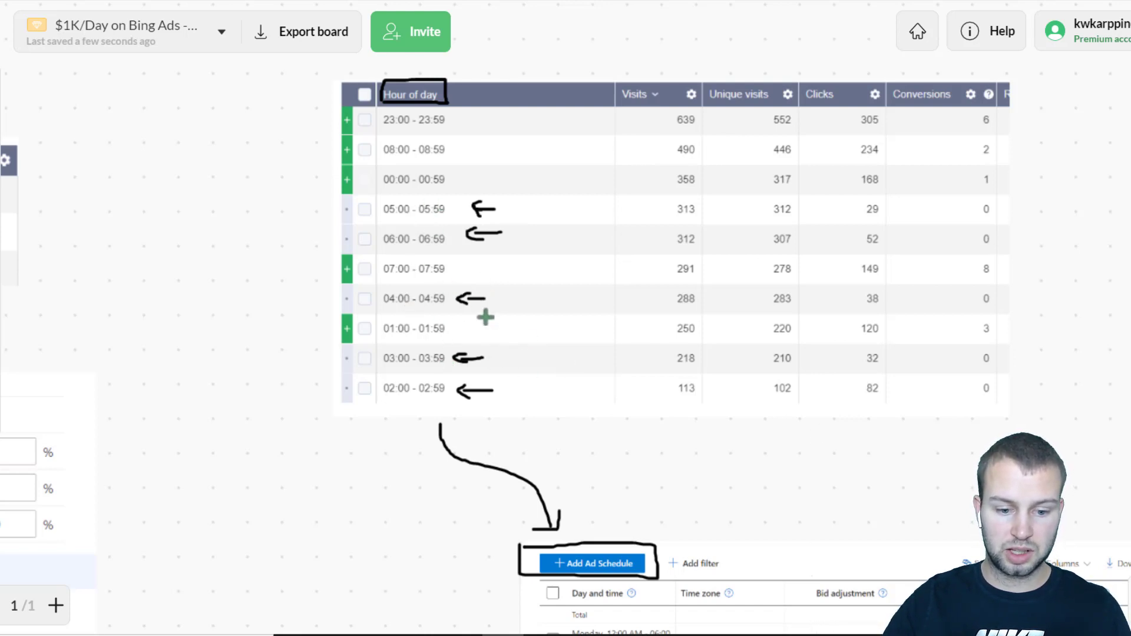
mouse_move(384, 321)
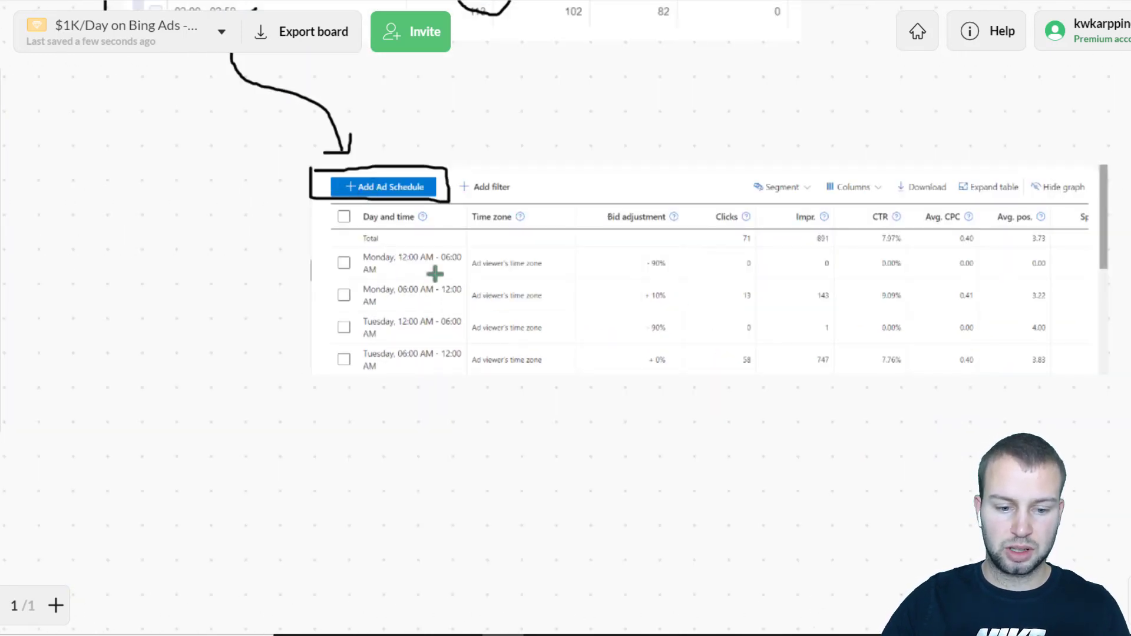
mouse_move(480, 282)
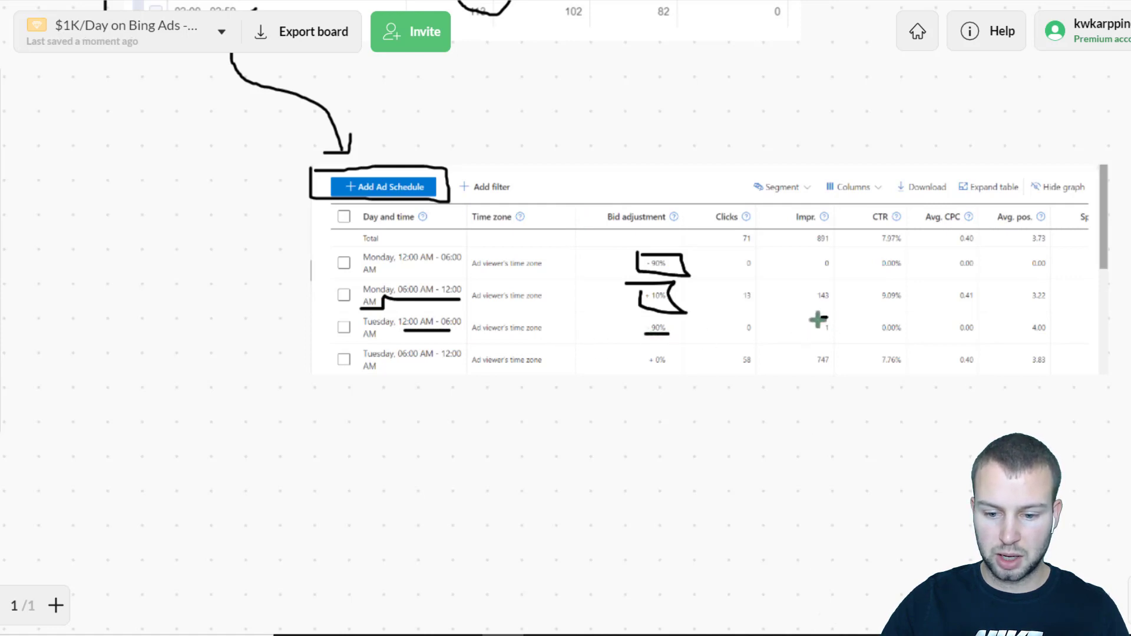
Mark up the bid adjustments in the ad schedule table with the pen
left_click_drag(819, 321, 830, 263)
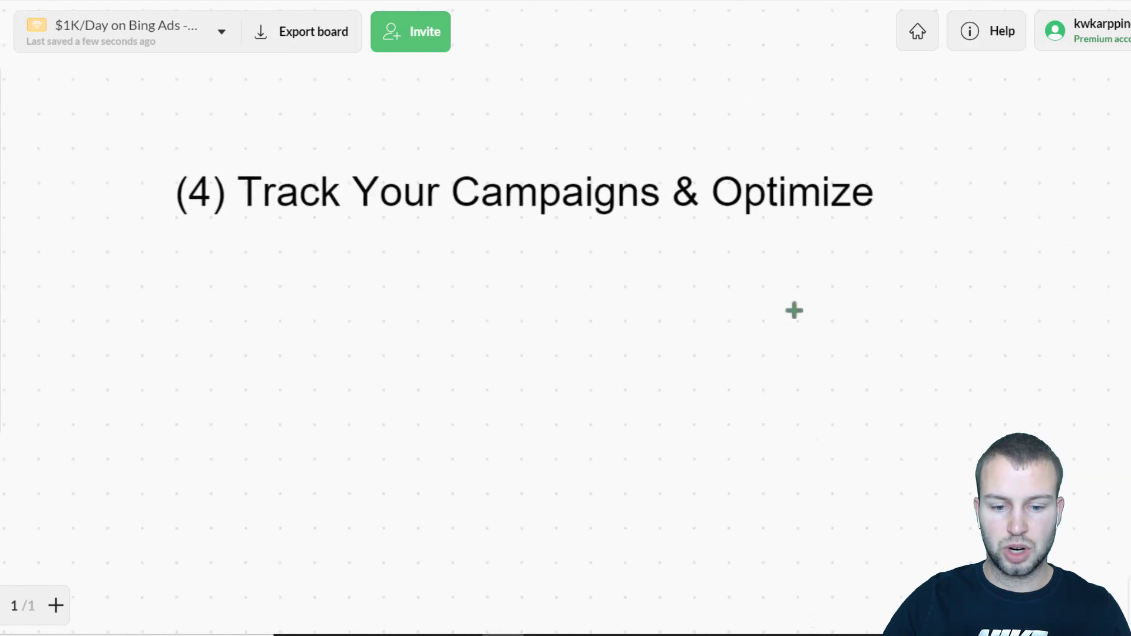
Scroll down the board to the '(5) Try Making "SKAG's"' heading
scroll("down", 3)
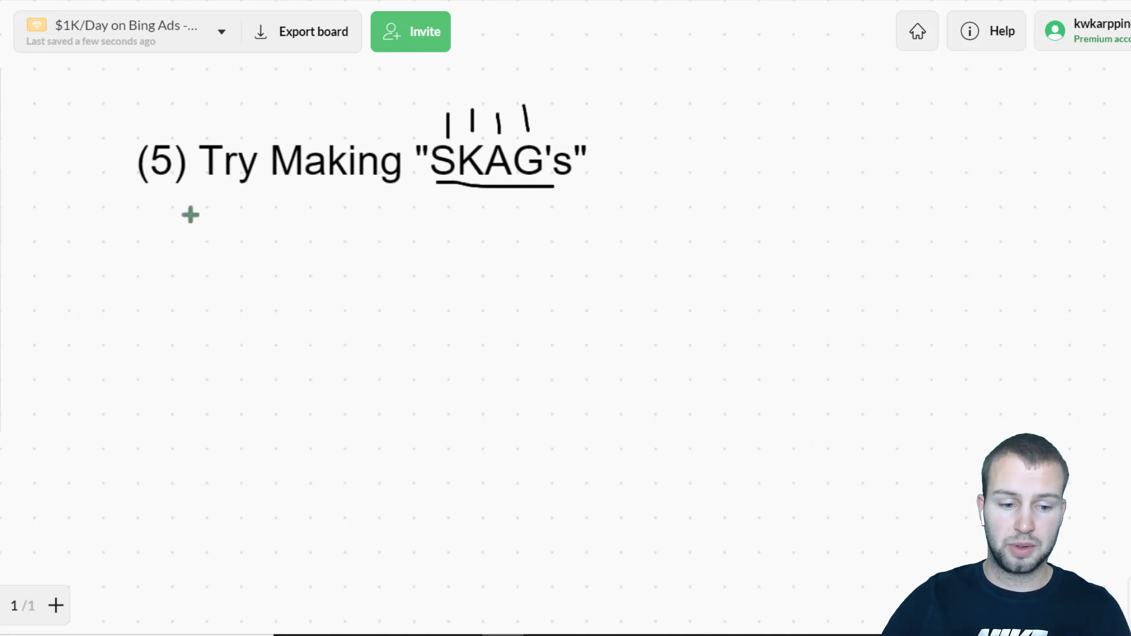
mouse_move(534, 236)
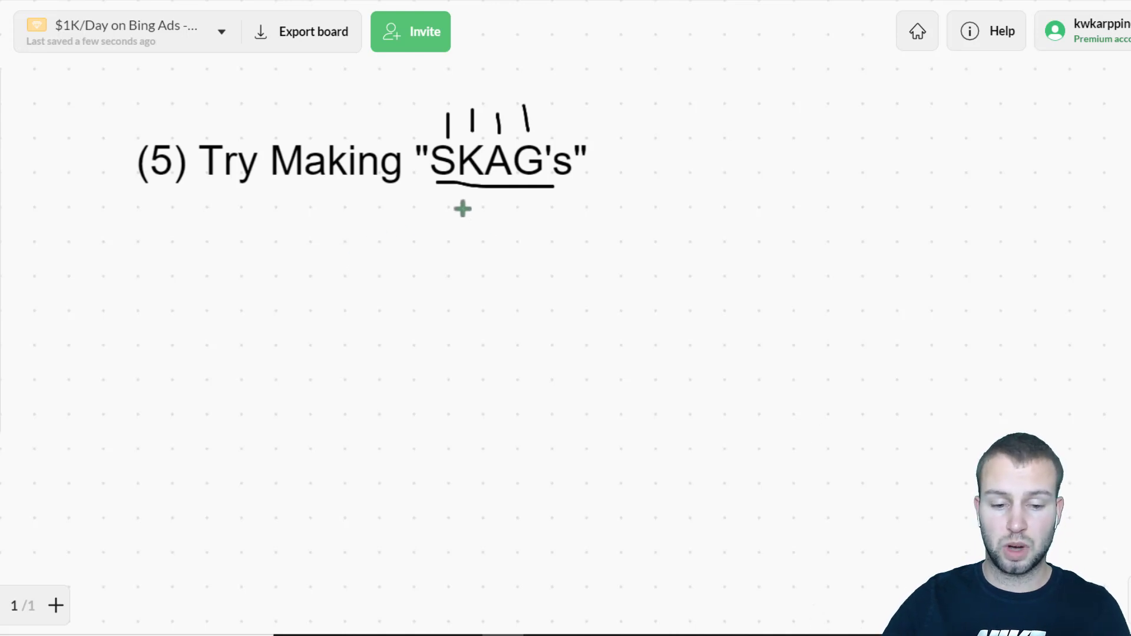
mouse_move(467, 209)
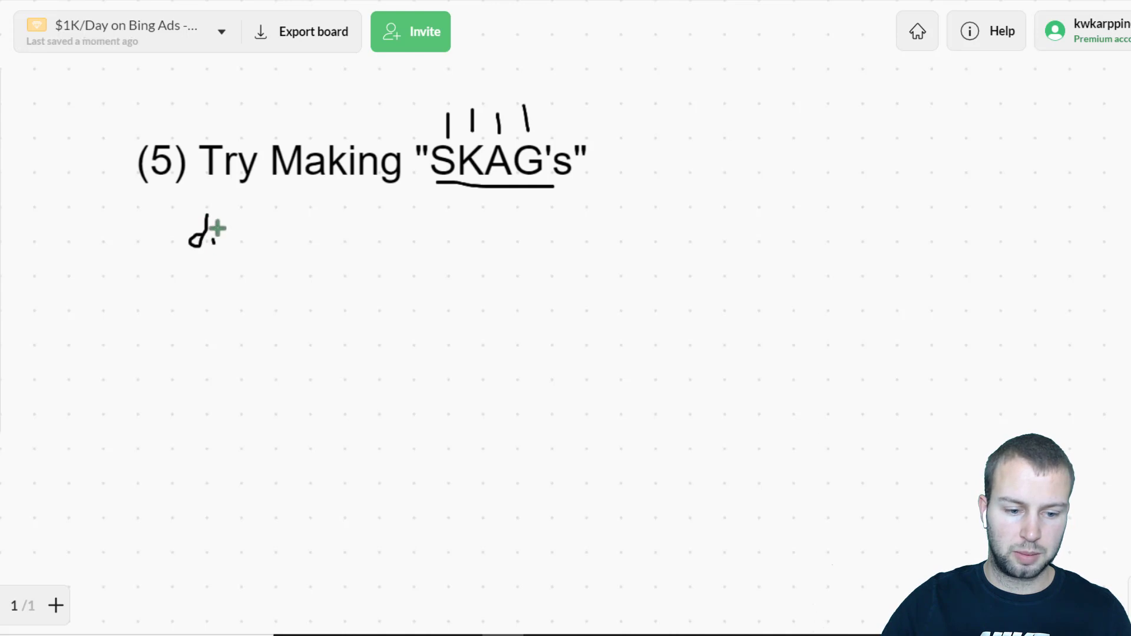
Handwrite 'diabetes treatment' and sketch the plus-sign, quoted and bracketed keyword templates
left_click_drag(187, 231, 353, 235)
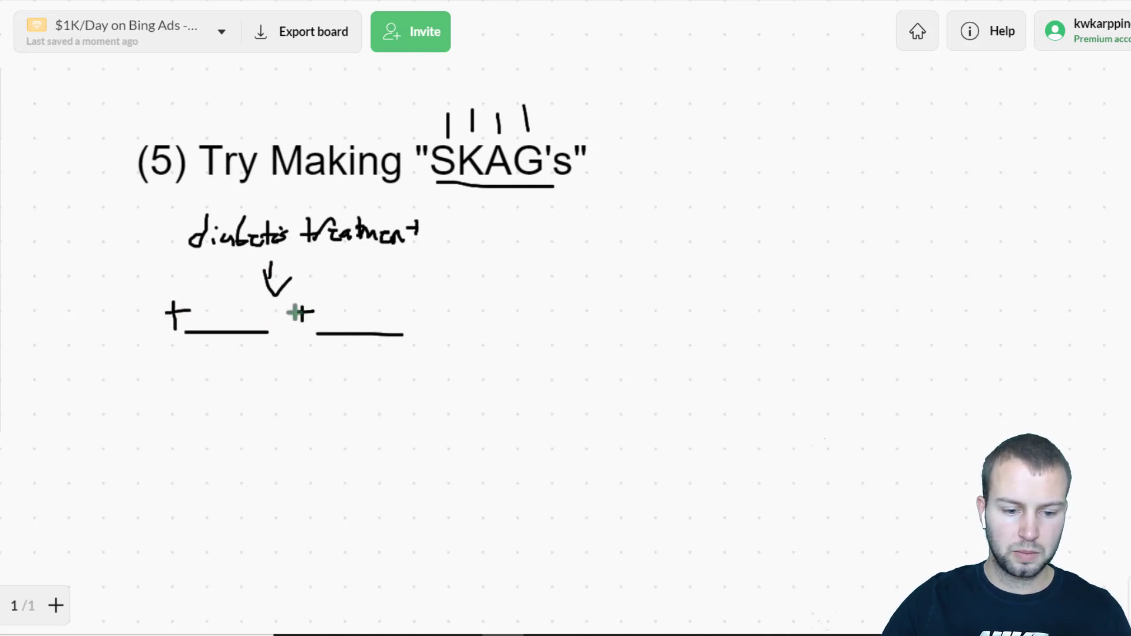
mouse_move(91, 242)
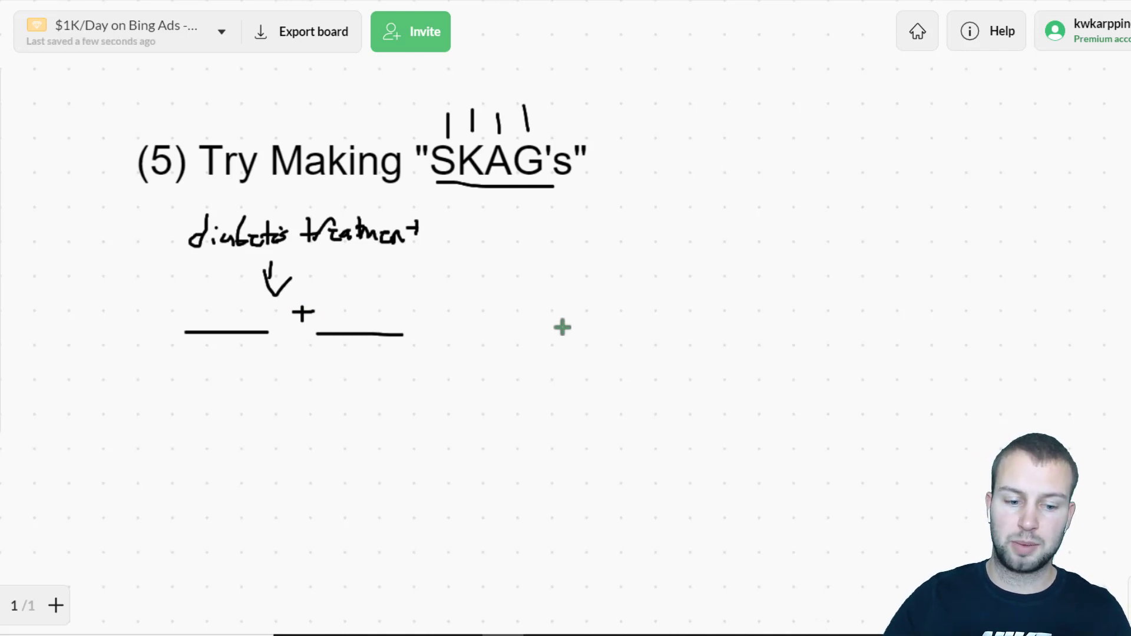
mouse_move(226, 416)
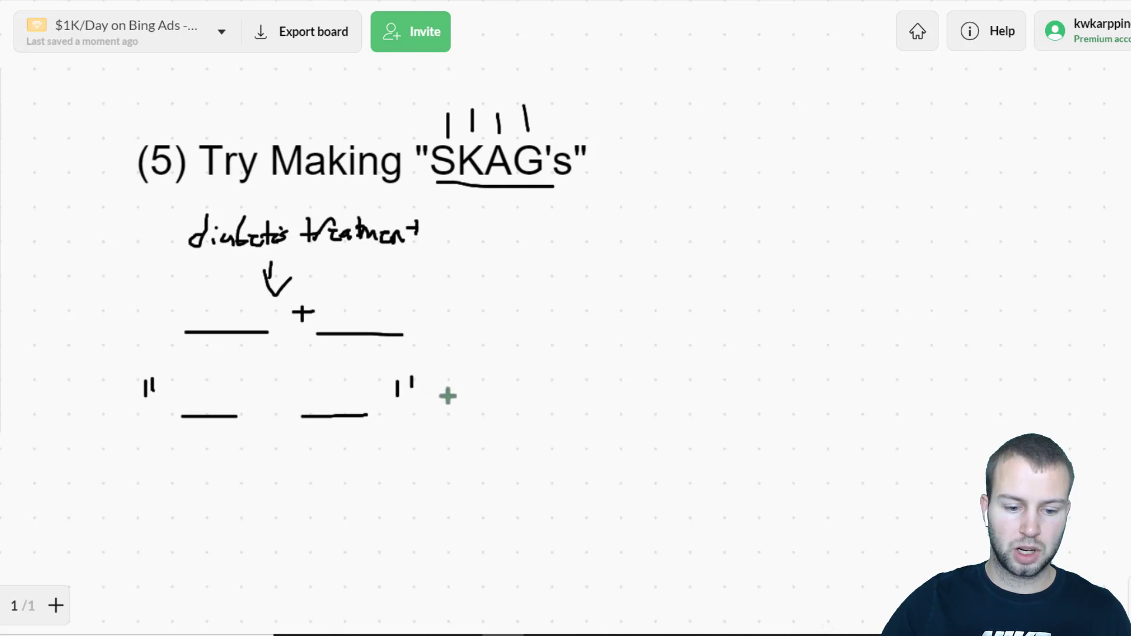
mouse_move(491, 373)
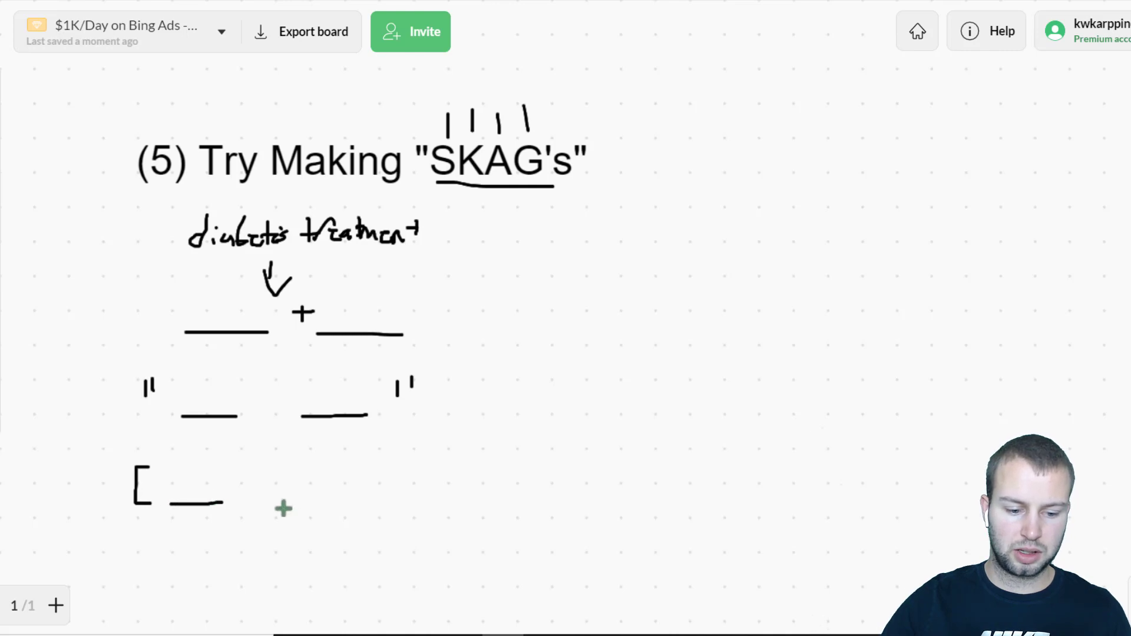
left_click_drag(278, 502, 354, 477)
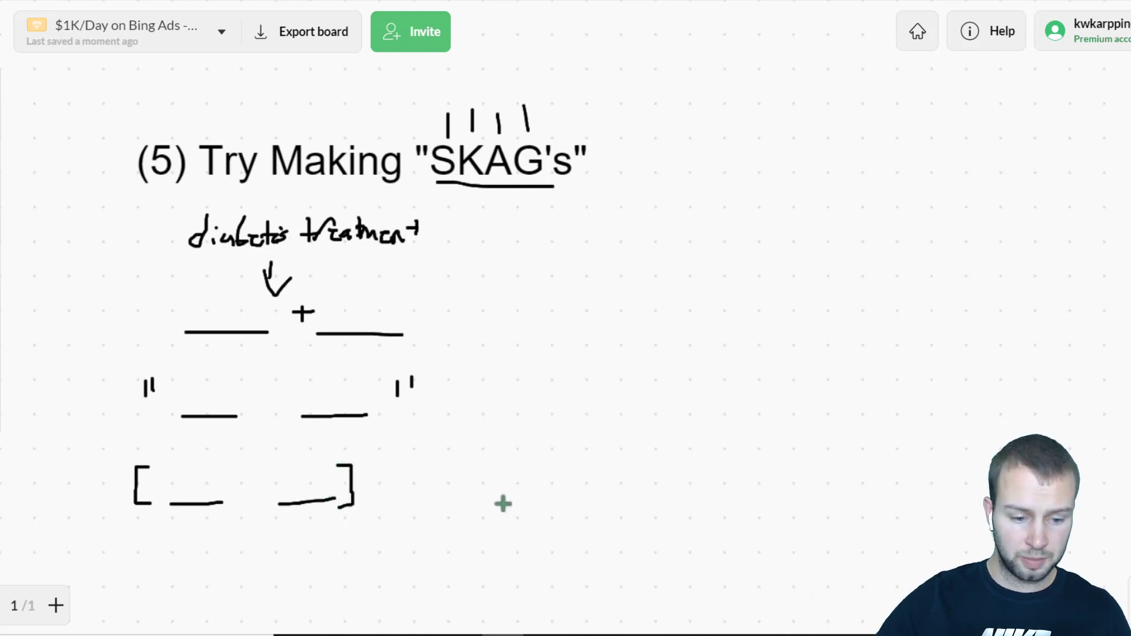
mouse_move(554, 471)
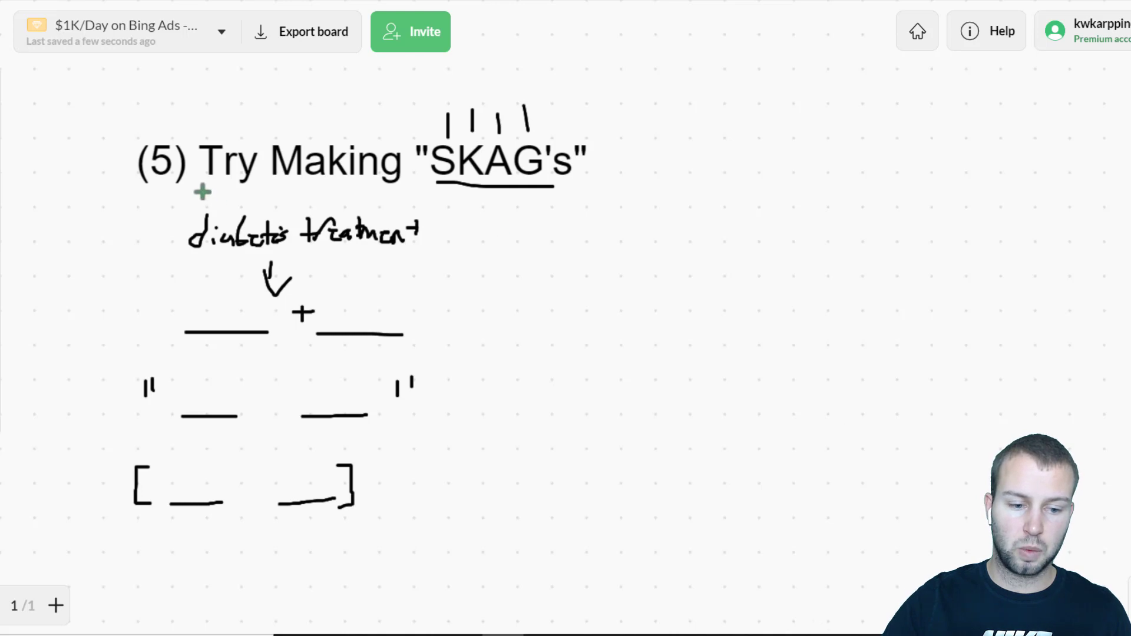
Draw a box enclosing 'diabetes treatment' and its three keyword templates
left_click_drag(217, 194, 433, 527)
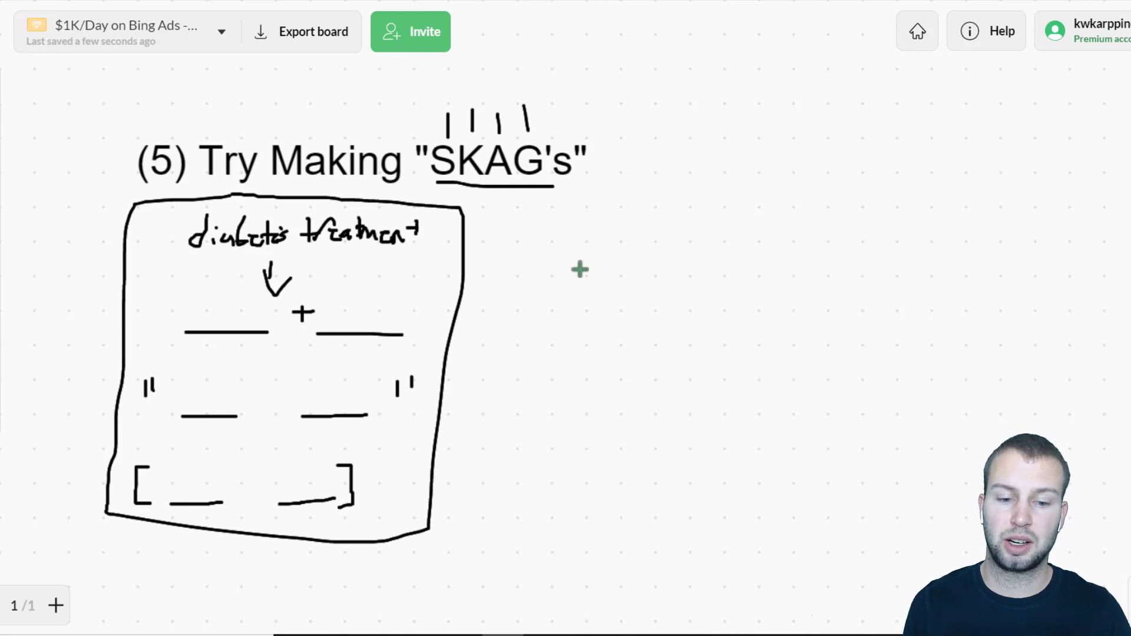
mouse_move(614, 250)
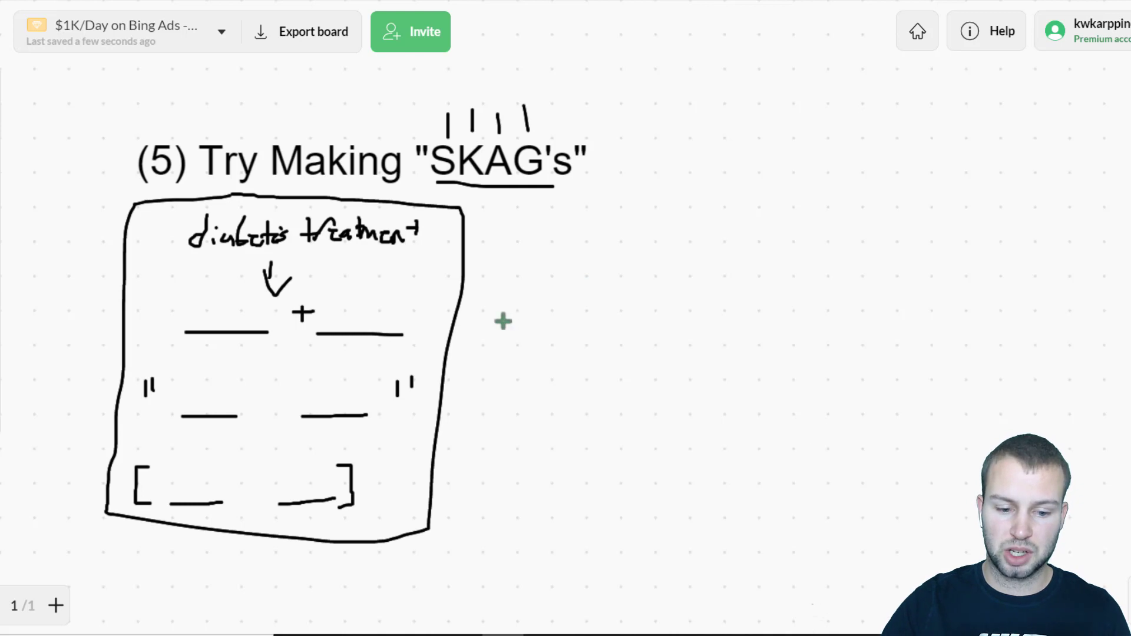
mouse_move(563, 297)
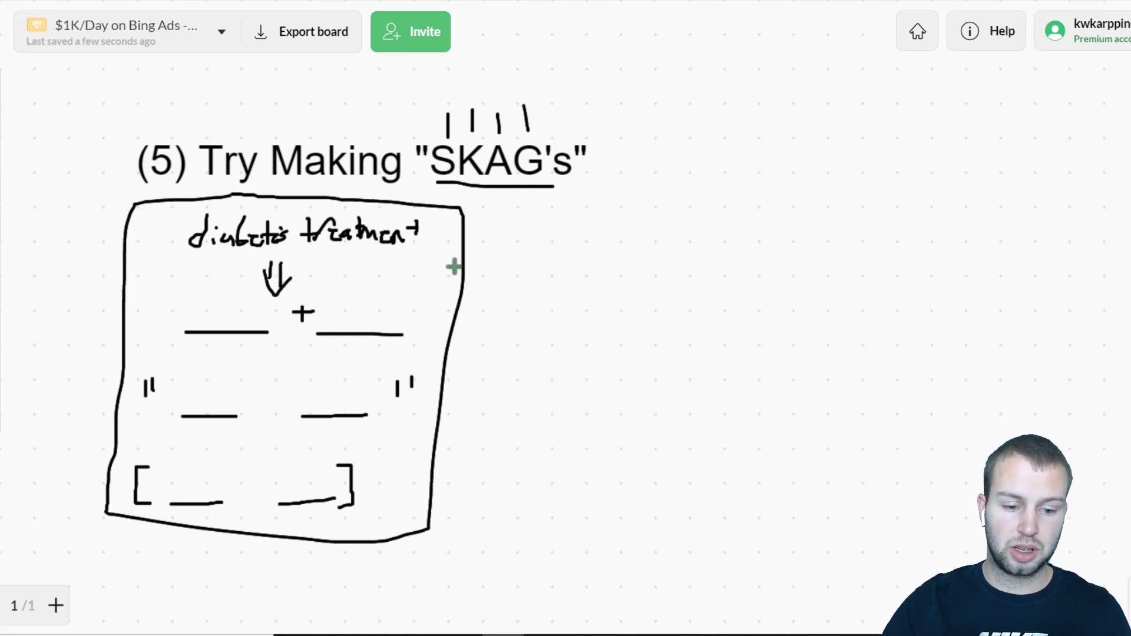
mouse_move(545, 267)
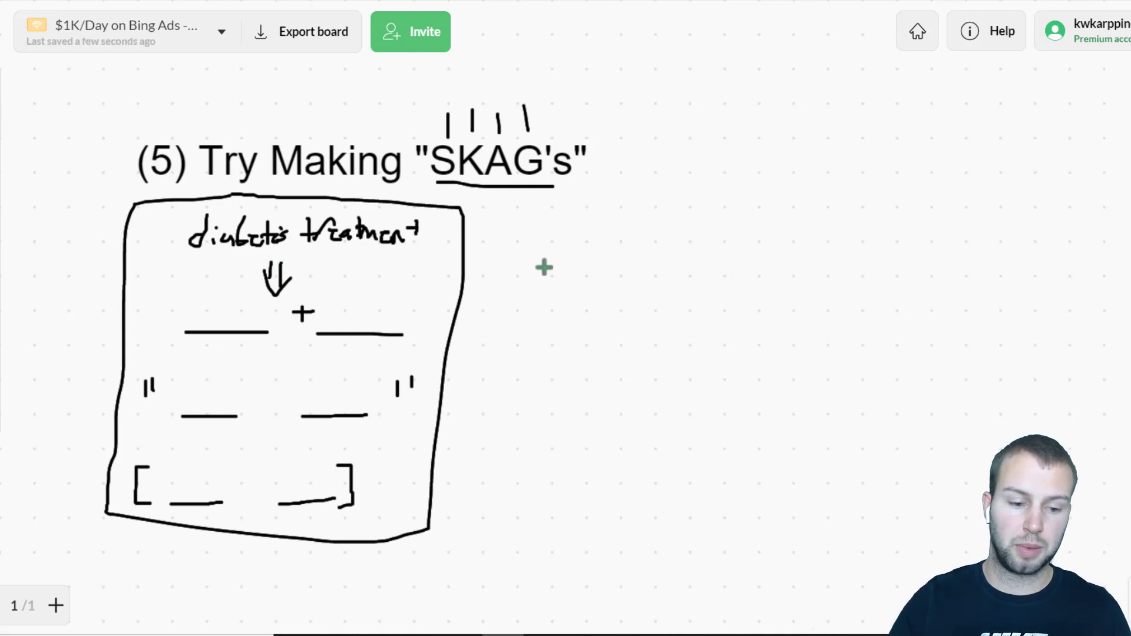
mouse_move(559, 311)
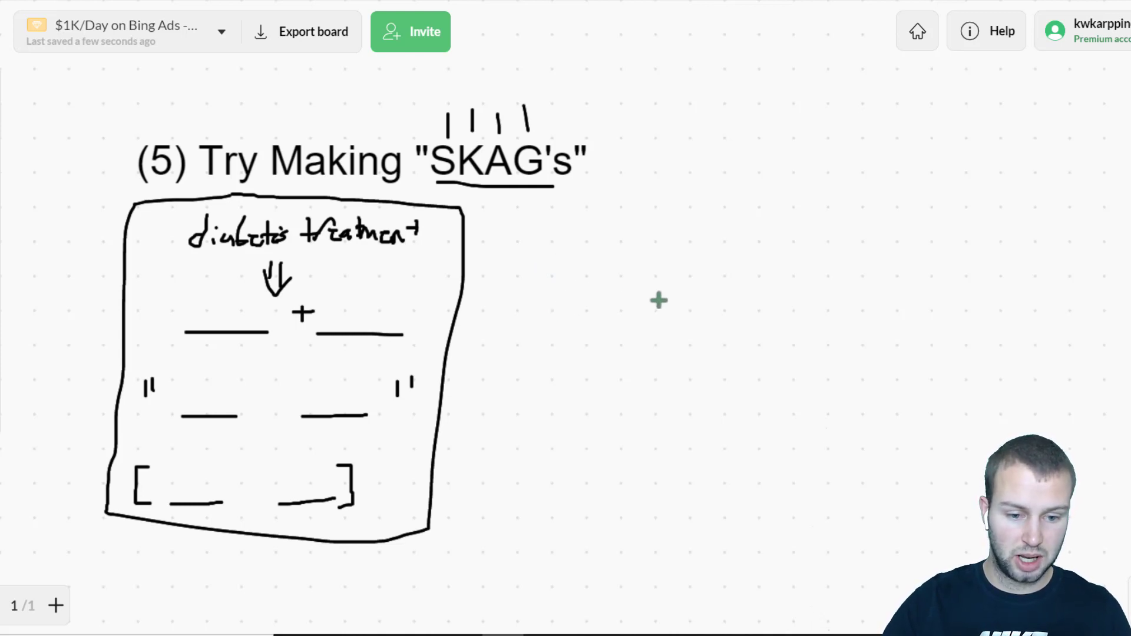
mouse_move(977, 207)
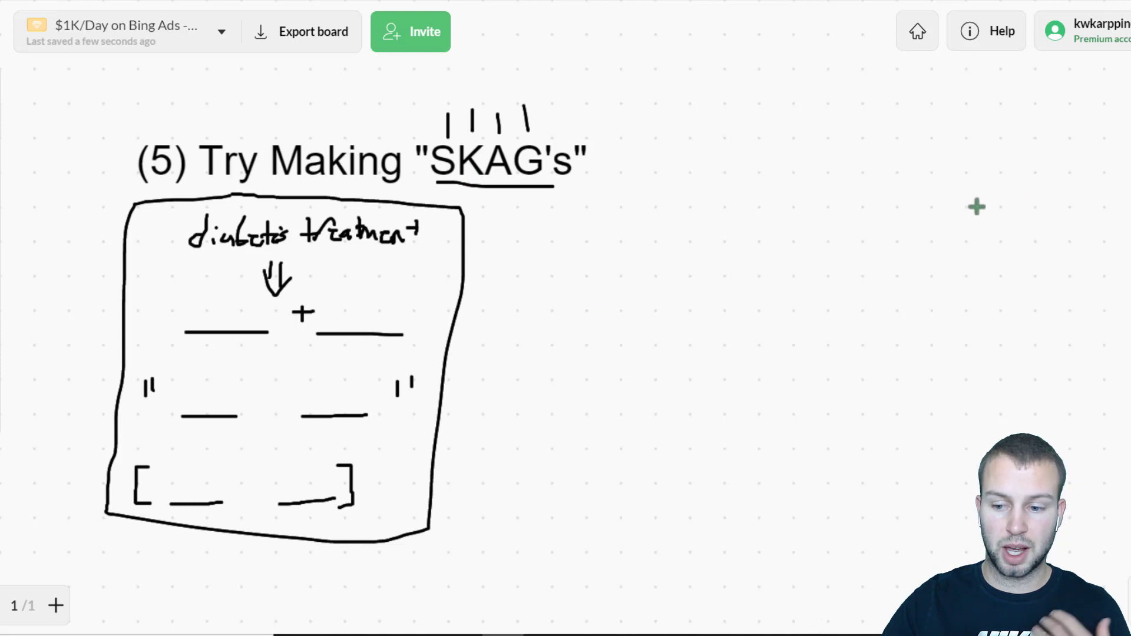
mouse_move(655, 260)
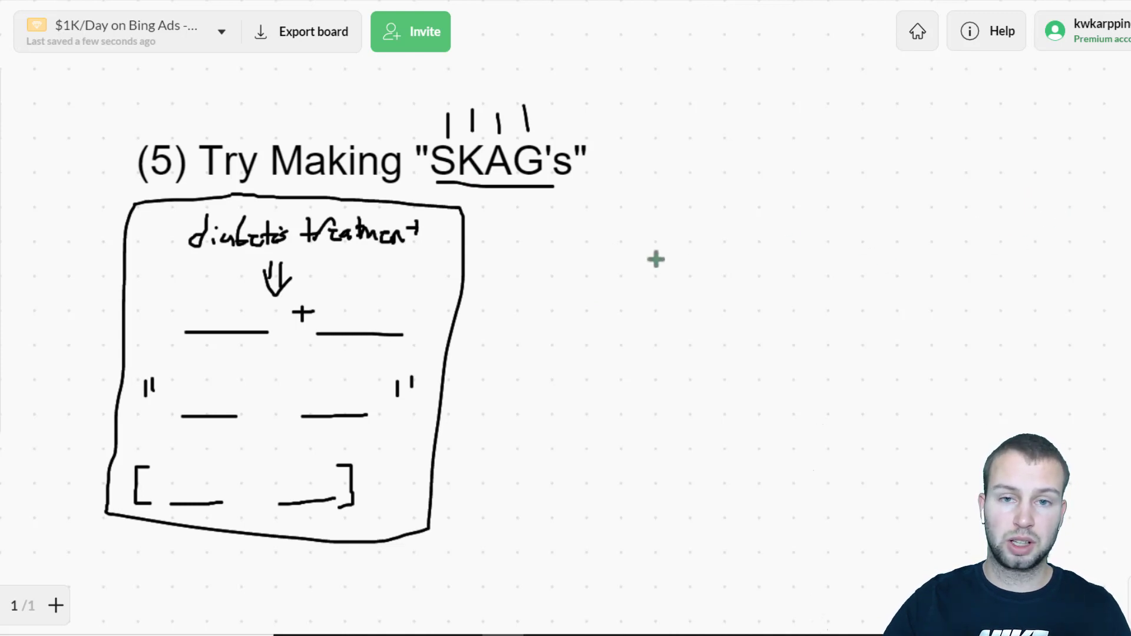
mouse_move(863, 222)
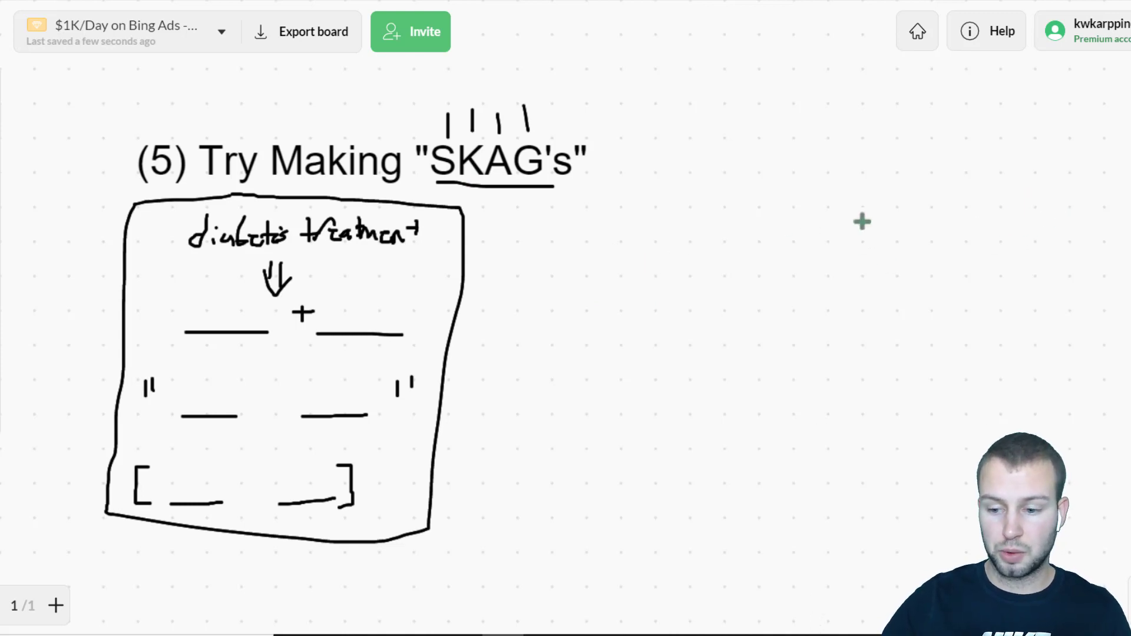
Scroll down past the SKAG sketch to the '(6) *** Test, Test, Test... ***' heading
scroll("down", 3)
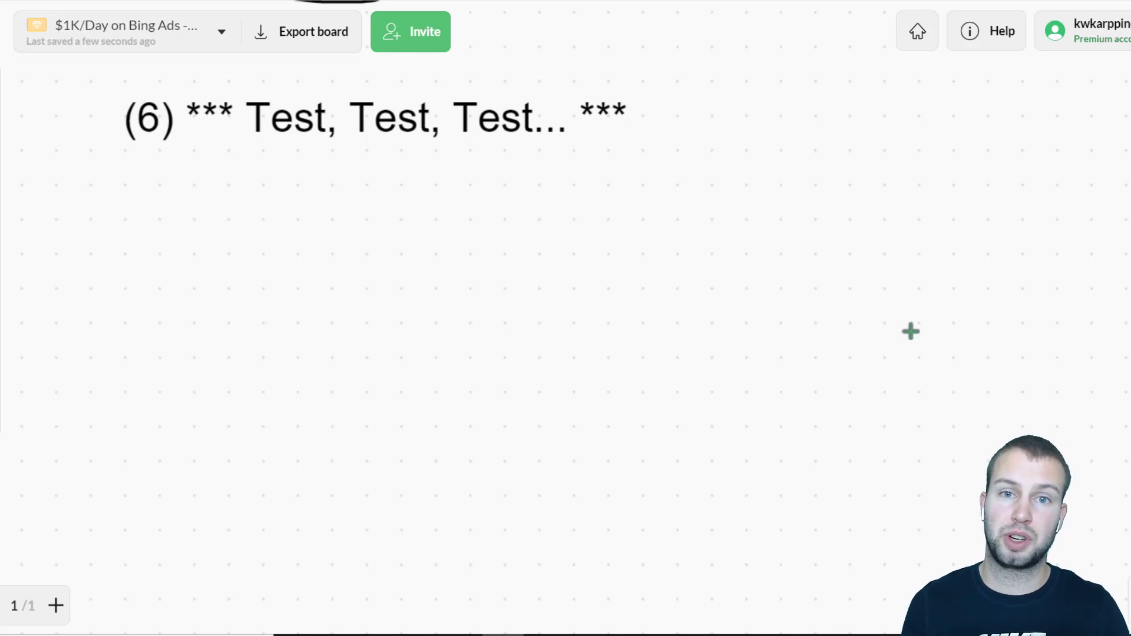
mouse_move(661, 252)
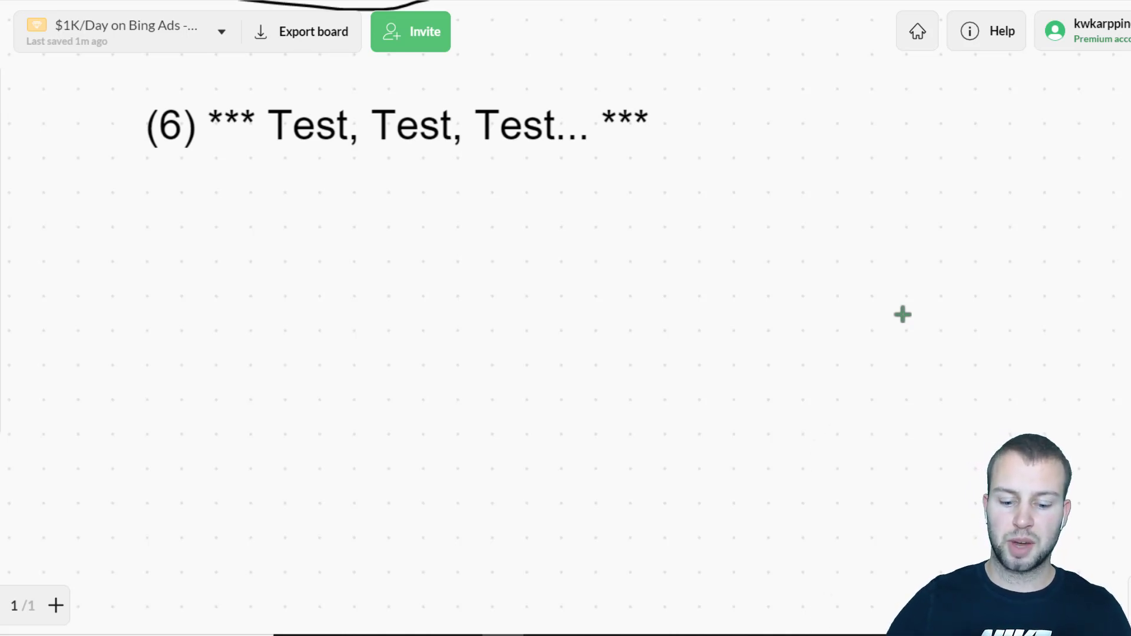
mouse_move(591, 197)
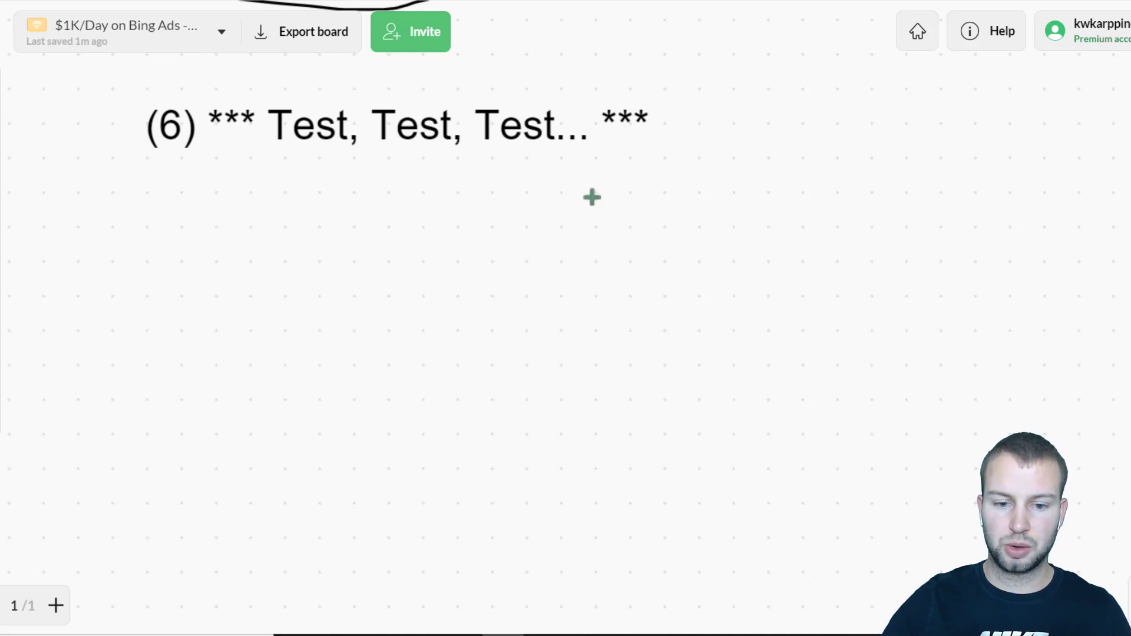
mouse_move(519, 172)
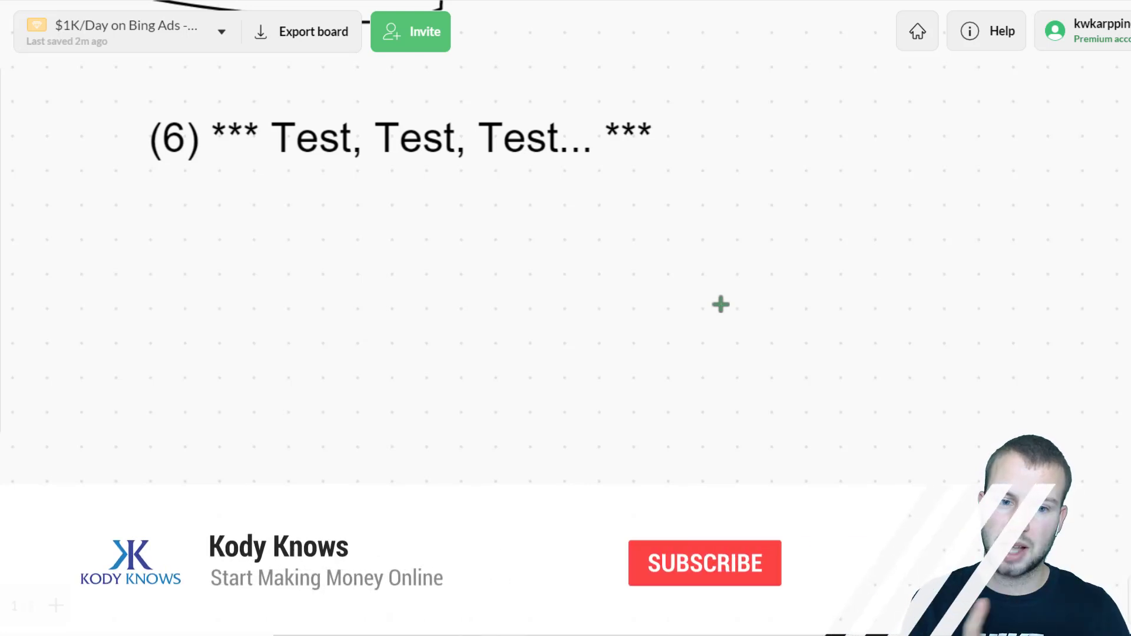
left_click(704, 564)
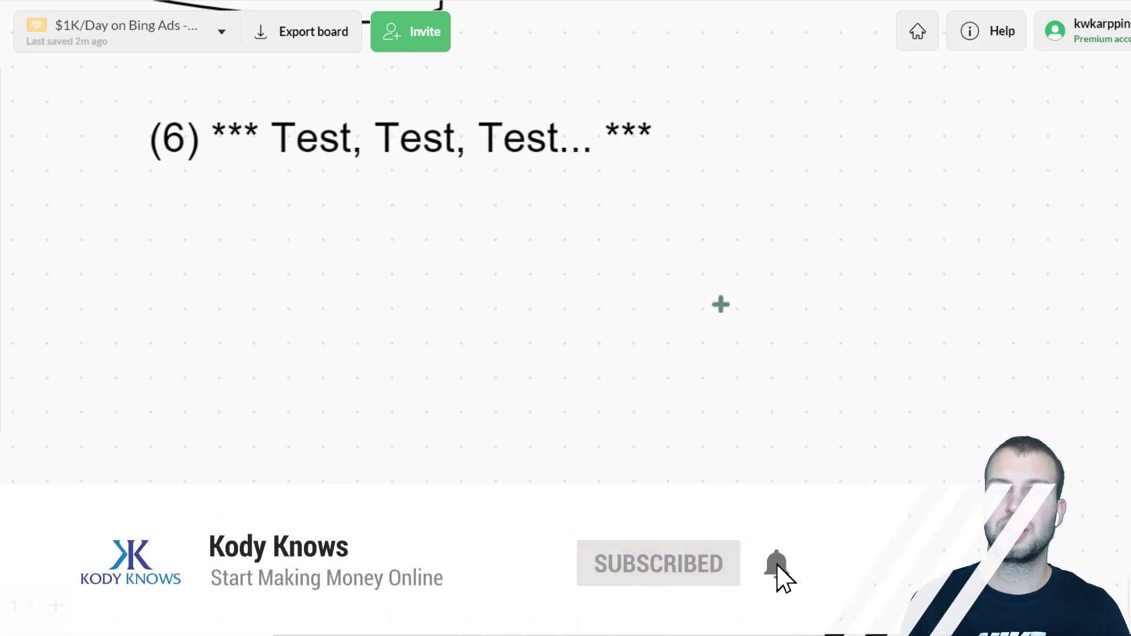